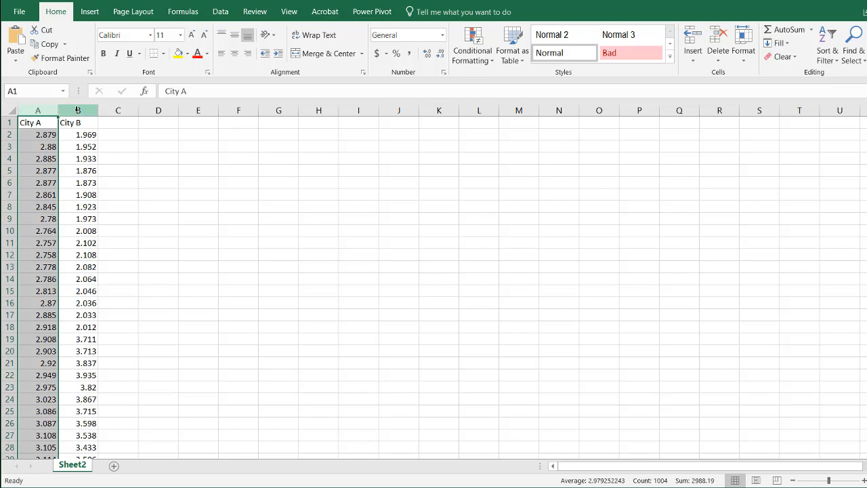
Step: Insert a histogram chart of the City A data column
{"action": "left_click", "coordinate": [77, 122]}
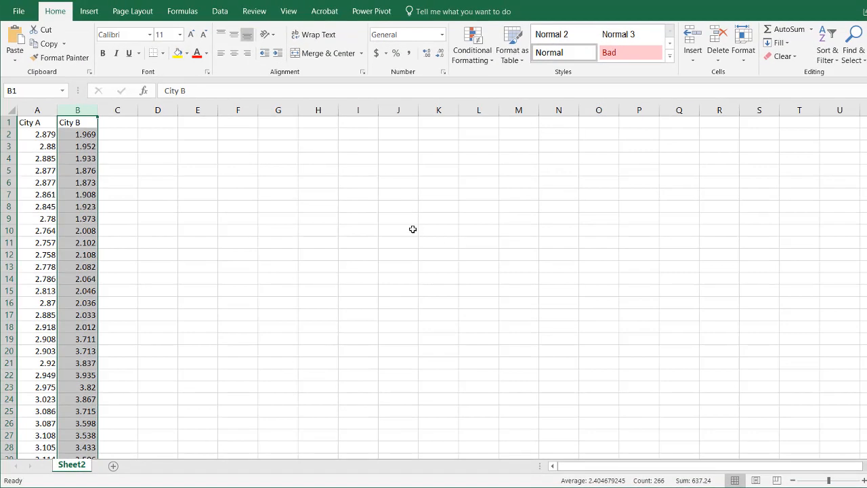
{"action": "mouse_move", "coordinate": [260, 171]}
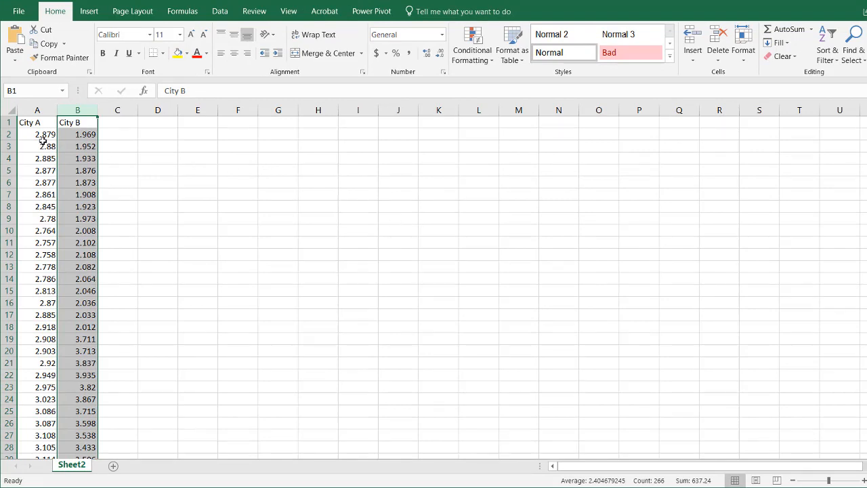
{"action": "left_click", "coordinate": [36, 108]}
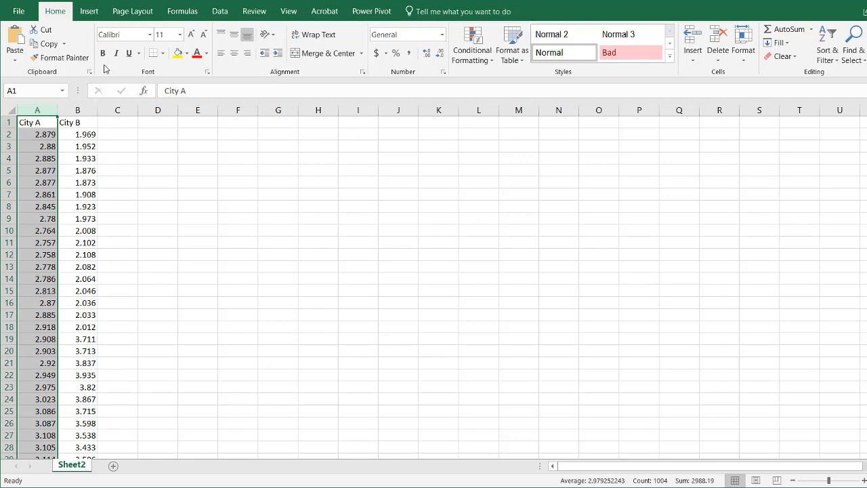
{"action": "left_click", "coordinate": [89, 11]}
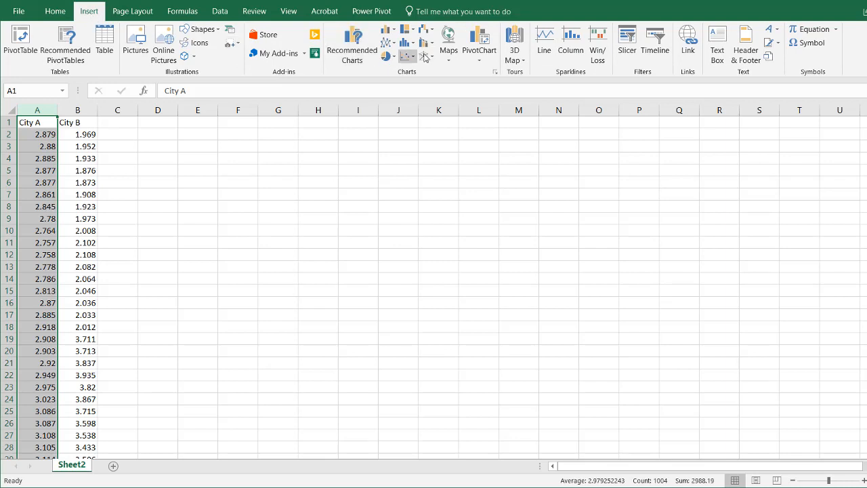
{"action": "left_click", "coordinate": [406, 42]}
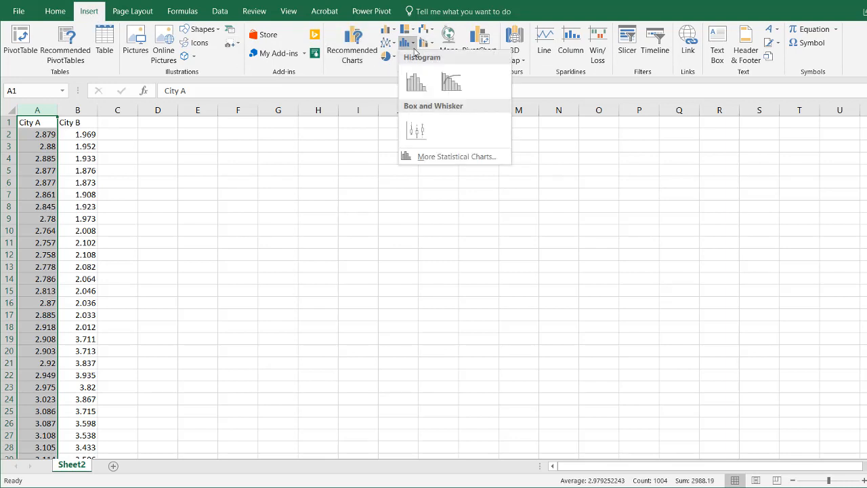
{"action": "left_click", "coordinate": [415, 81]}
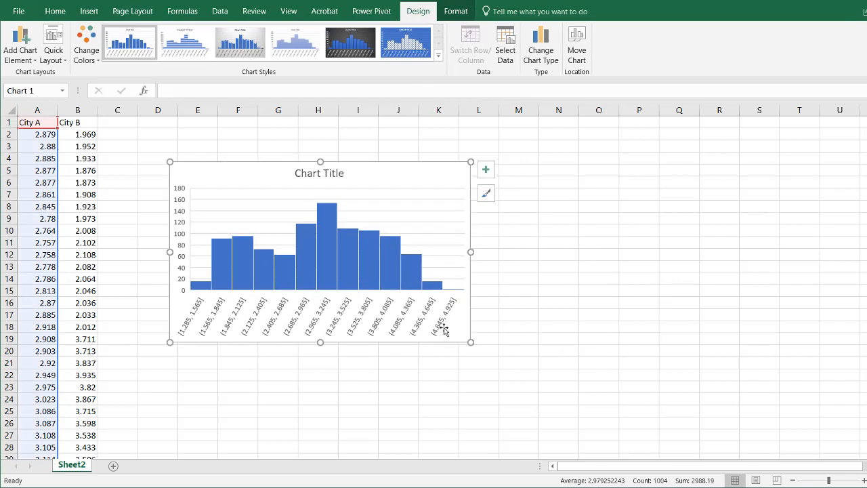
{"action": "mouse_move", "coordinate": [318, 170]}
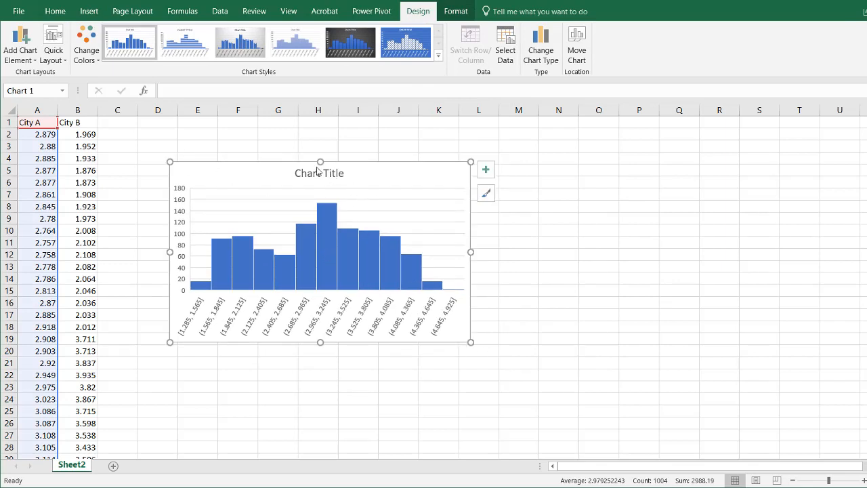
Step: Title the histogram 'City A' and select its horizontal bin axis
{"action": "left_click", "coordinate": [320, 173]}
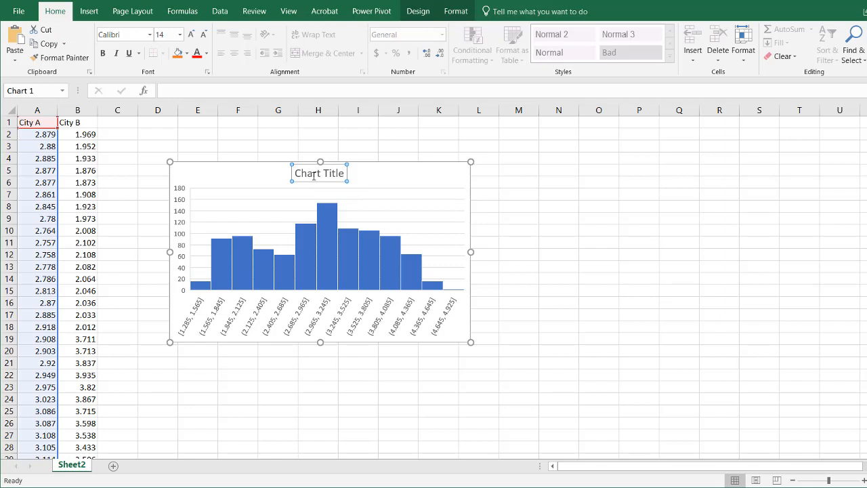
{"action": "type", "text": "City A"}
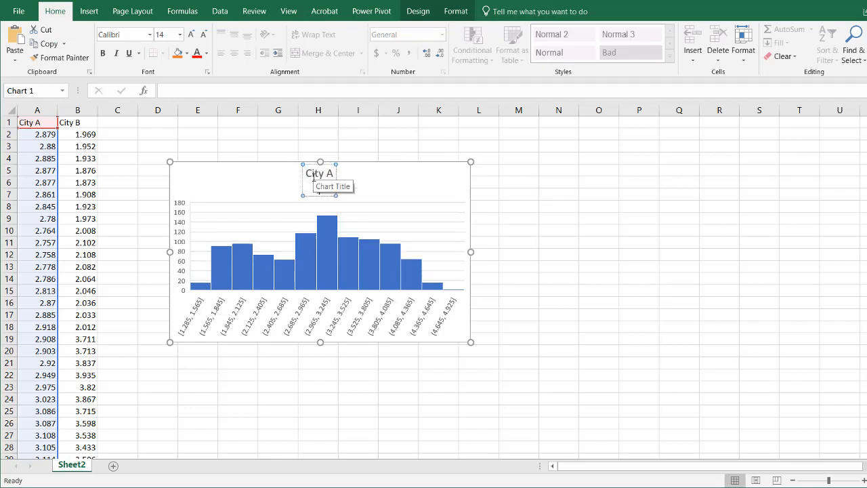
{"action": "left_click", "coordinate": [599, 253]}
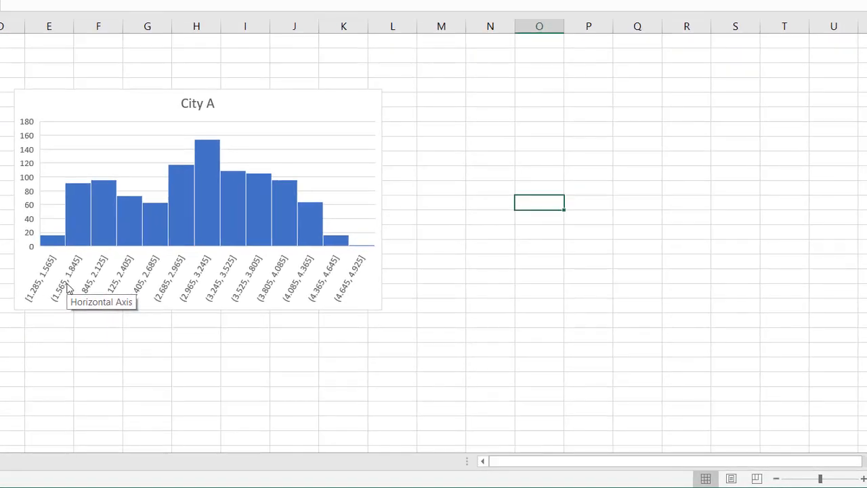
{"action": "mouse_move", "coordinate": [319, 303]}
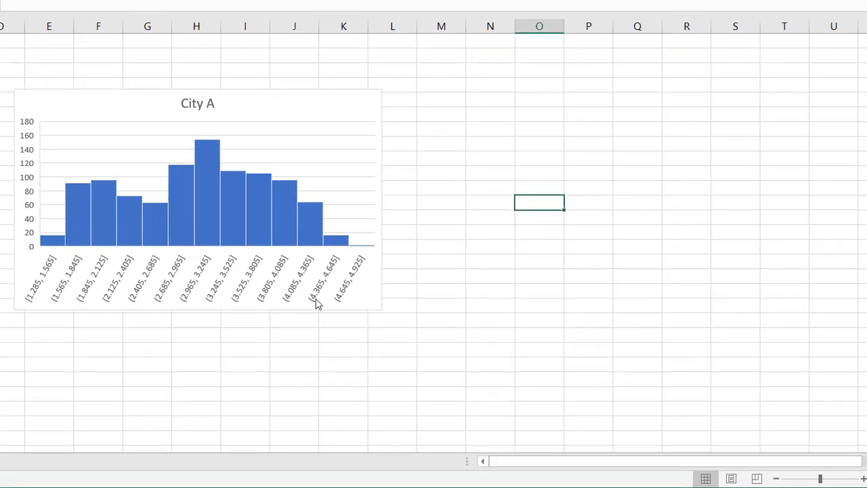
{"action": "left_click", "coordinate": [198, 203]}
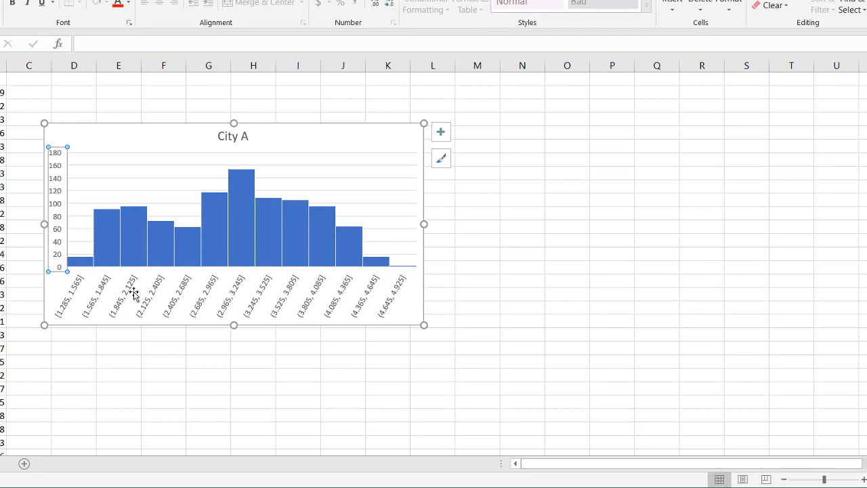
{"action": "mouse_move", "coordinate": [133, 292]}
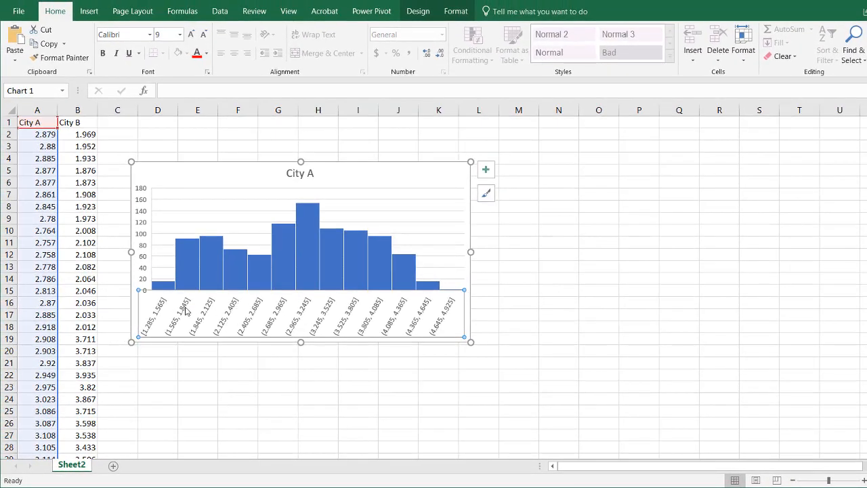
{"action": "mouse_move", "coordinate": [237, 441]}
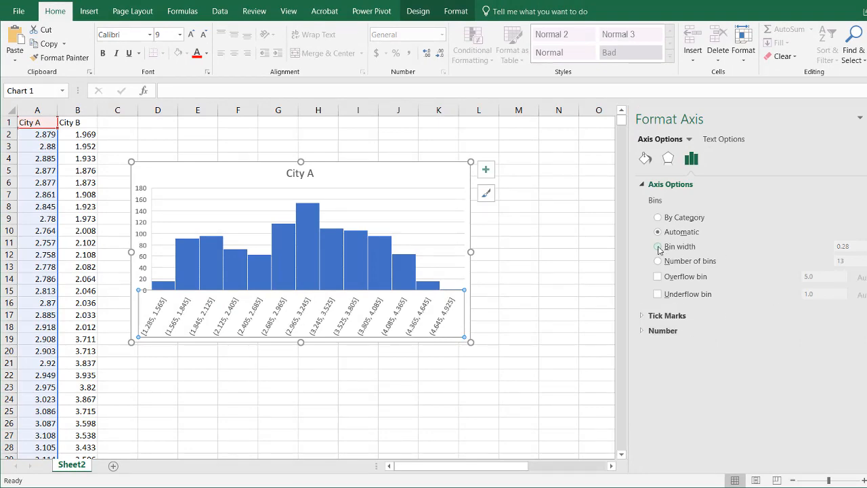
Step: Switch the City A axis to a fixed bin width of 0.5, giving eight wider bars
{"action": "left_click", "coordinate": [657, 246]}
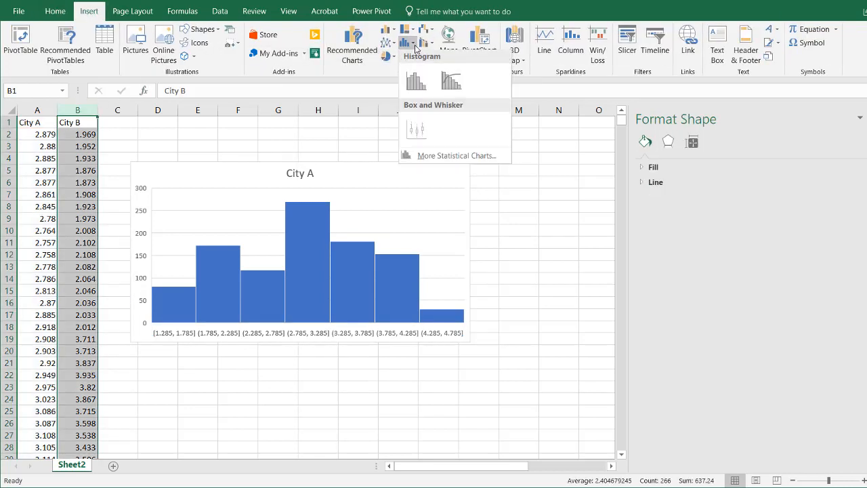
Step: Insert a second histogram from the City B column with a placeholder title
{"action": "left_click", "coordinate": [300, 257]}
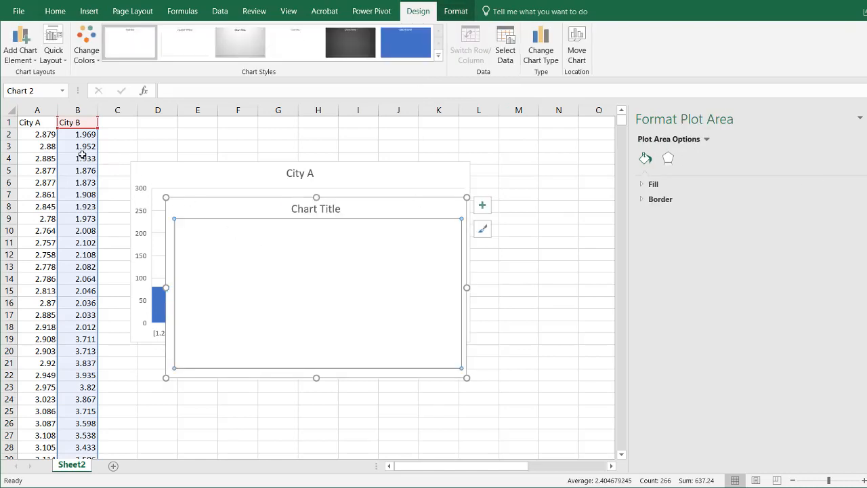
{"action": "mouse_move", "coordinate": [83, 291]}
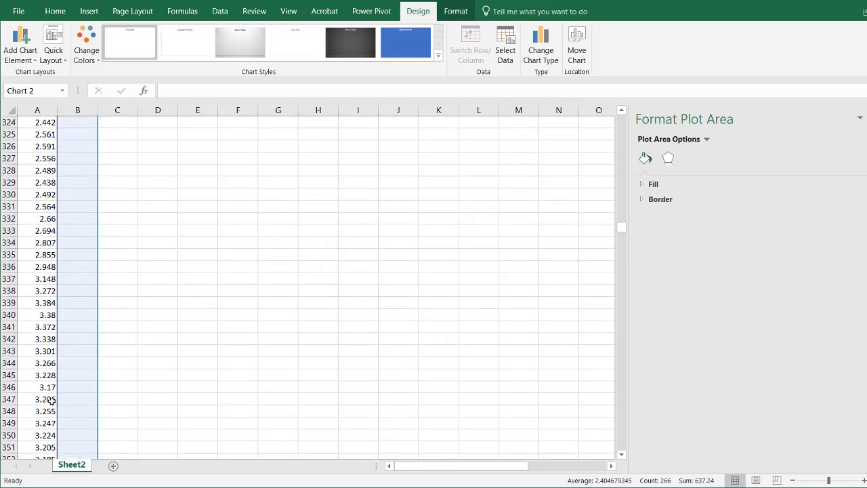
{"action": "mouse_move", "coordinate": [404, 220]}
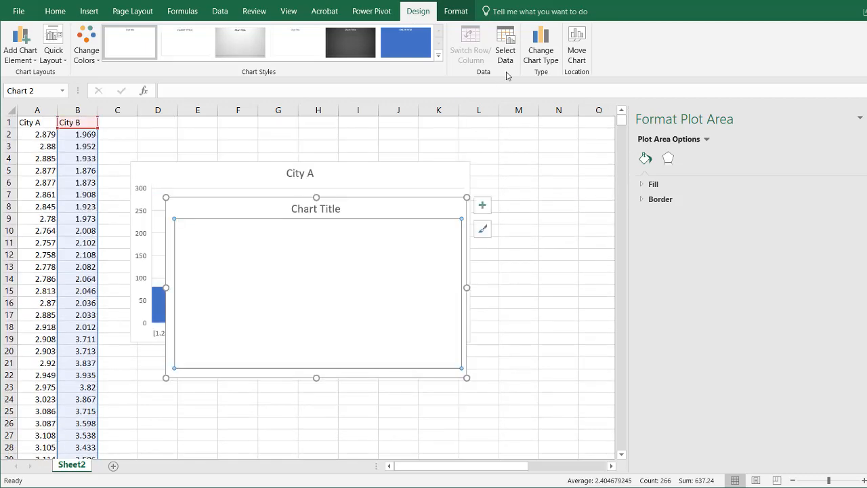
Step: Point the chart's City B series at rows 2–26 via Select Data
{"action": "left_click", "coordinate": [504, 43]}
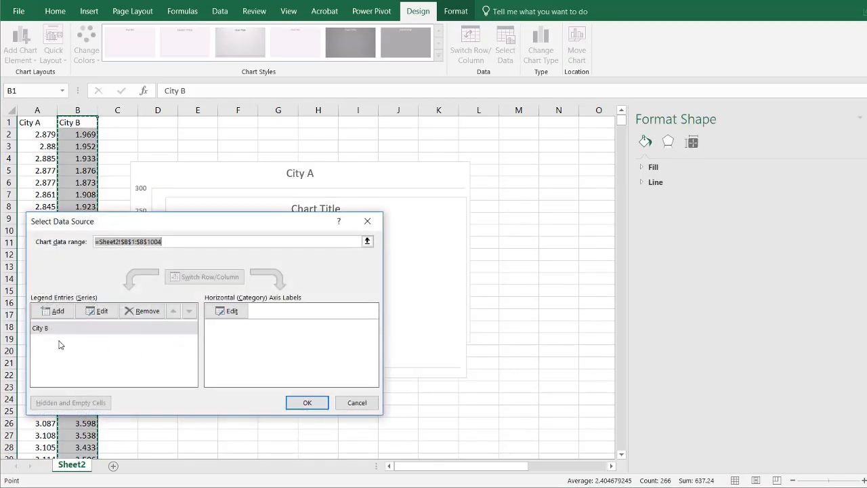
{"action": "left_click", "coordinate": [97, 310]}
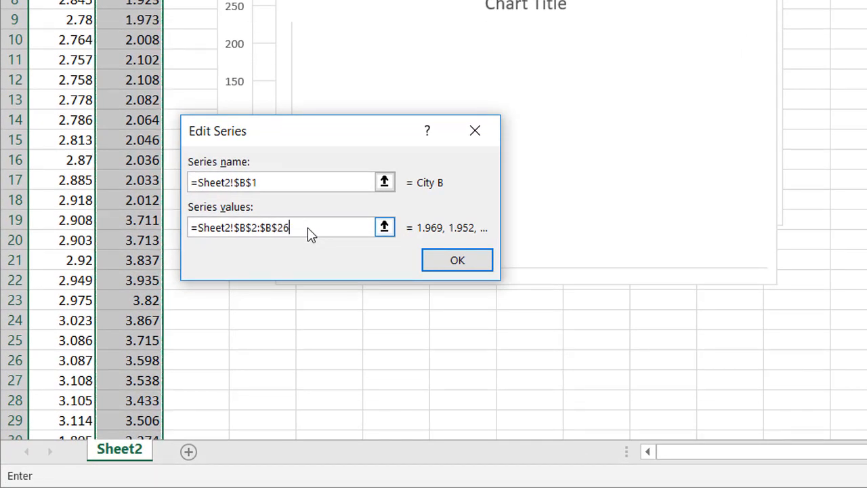
{"action": "left_click", "coordinate": [456, 260]}
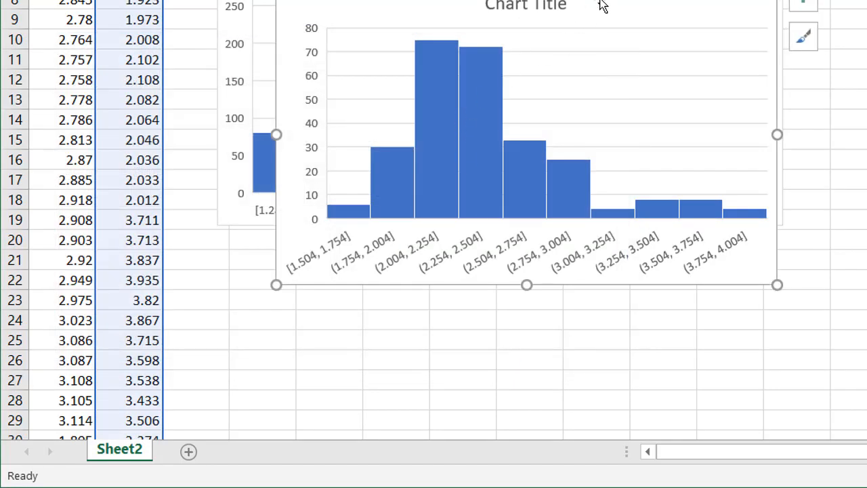
{"action": "mouse_move", "coordinate": [450, 271]}
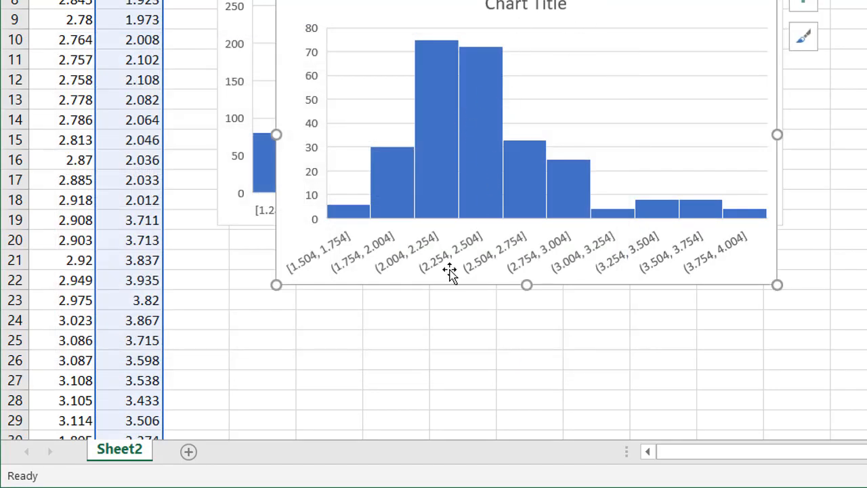
Step: Set the City B histogram's axis to a fixed bin width of .50, giving five bars
{"action": "left_click", "coordinate": [447, 264]}
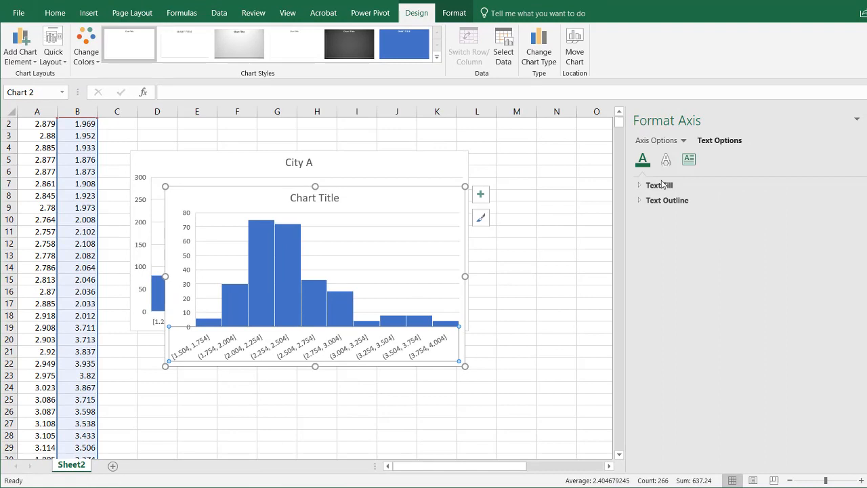
{"action": "left_click", "coordinate": [689, 158]}
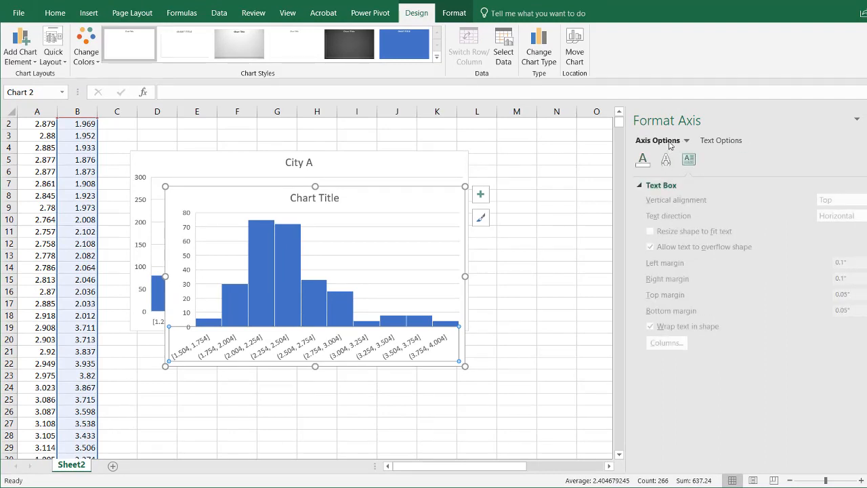
{"action": "left_click", "coordinate": [688, 160]}
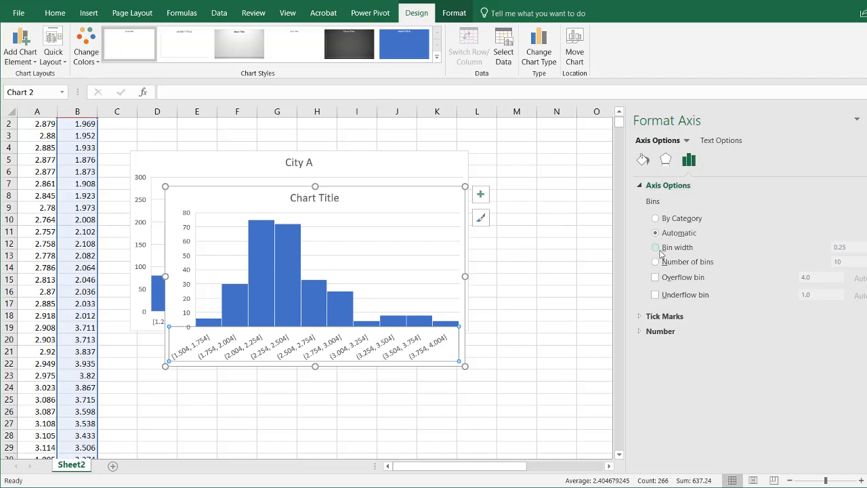
{"action": "left_click", "coordinate": [656, 246]}
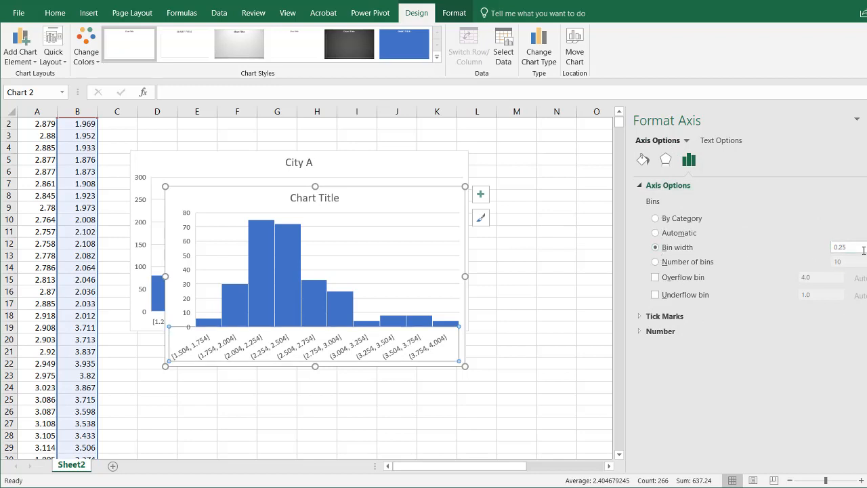
{"action": "type", "text": ".50"}
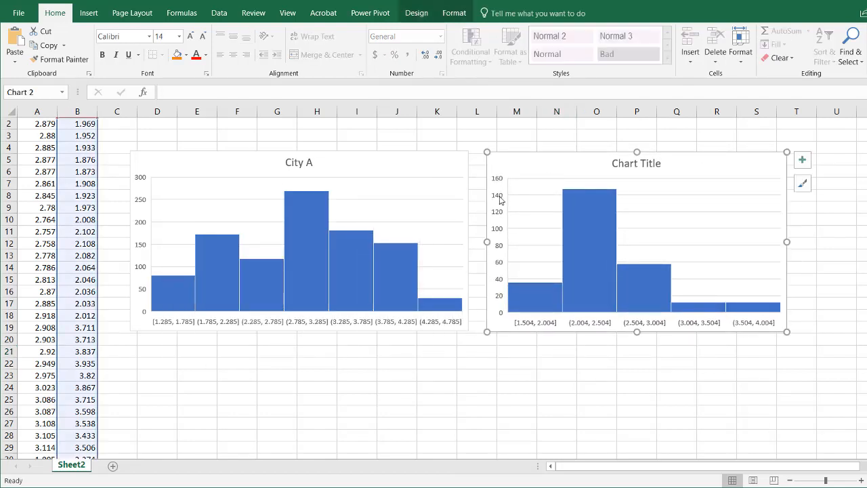
{"action": "right_click", "coordinate": [500, 201]}
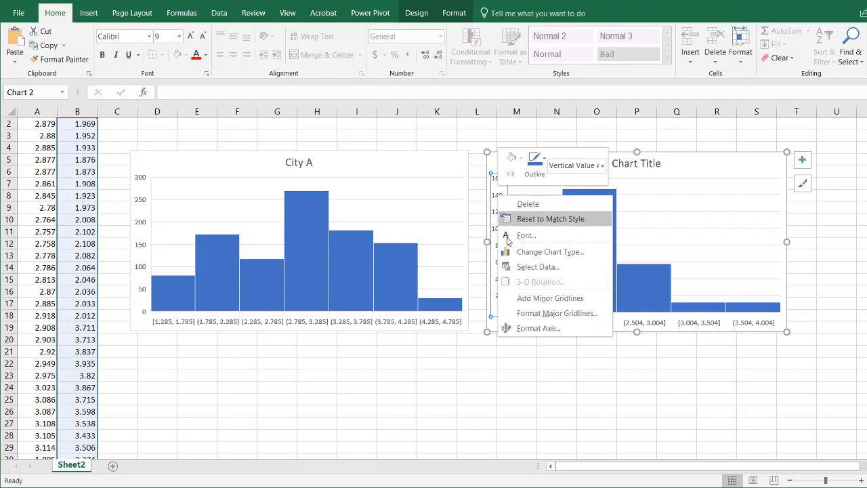
{"action": "left_click", "coordinate": [539, 328]}
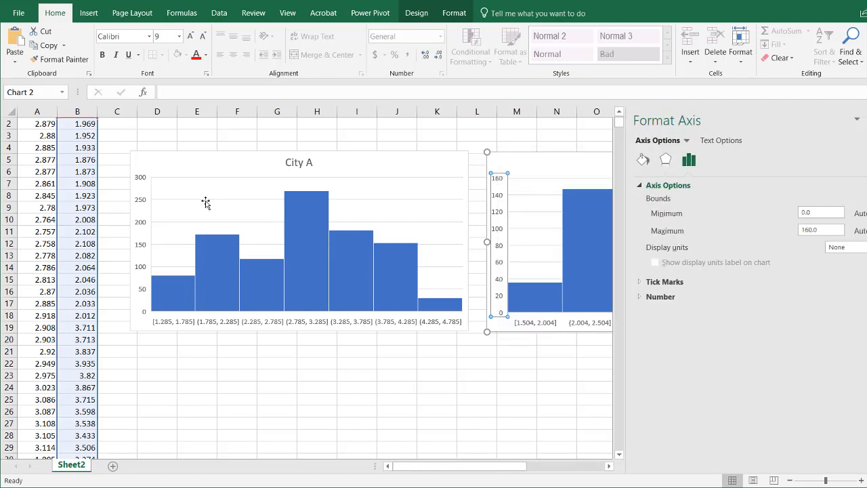
{"action": "left_click", "coordinate": [820, 230]}
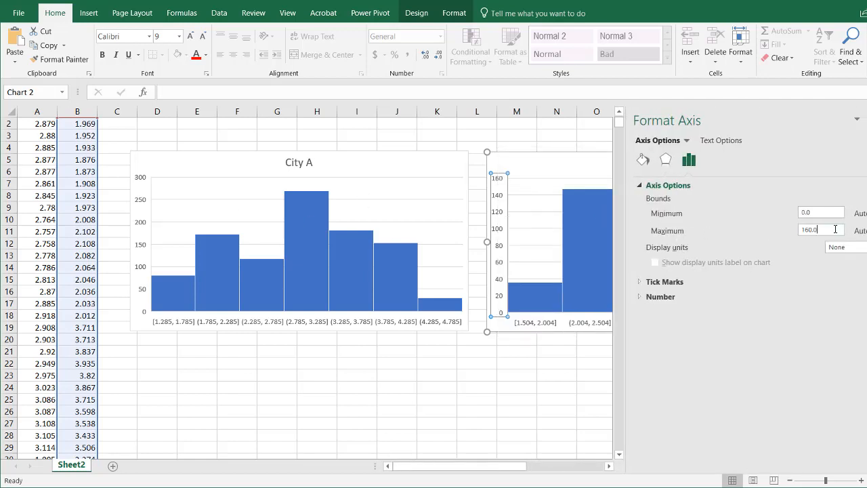
{"action": "type", "text": "300"}
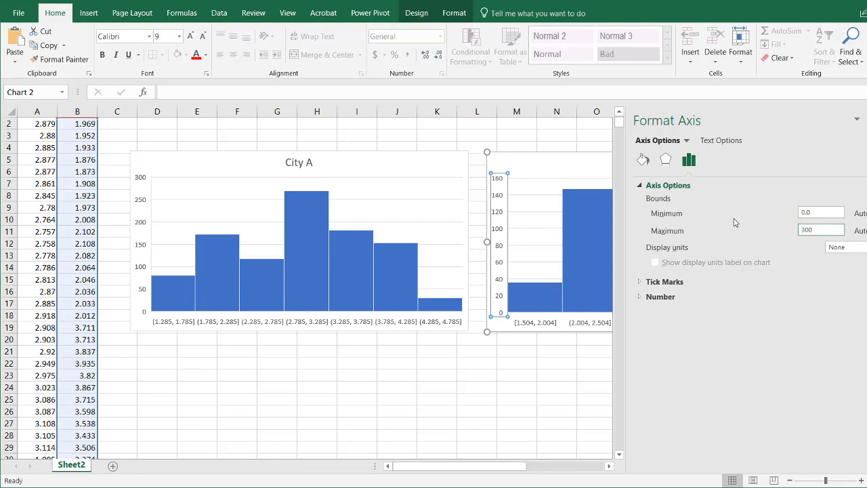
{"action": "left_click", "coordinate": [821, 231]}
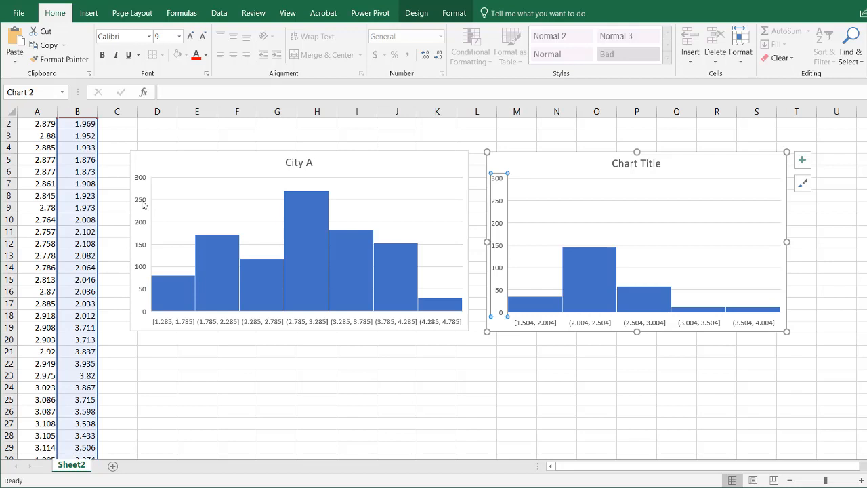
{"action": "right_click", "coordinate": [141, 200]}
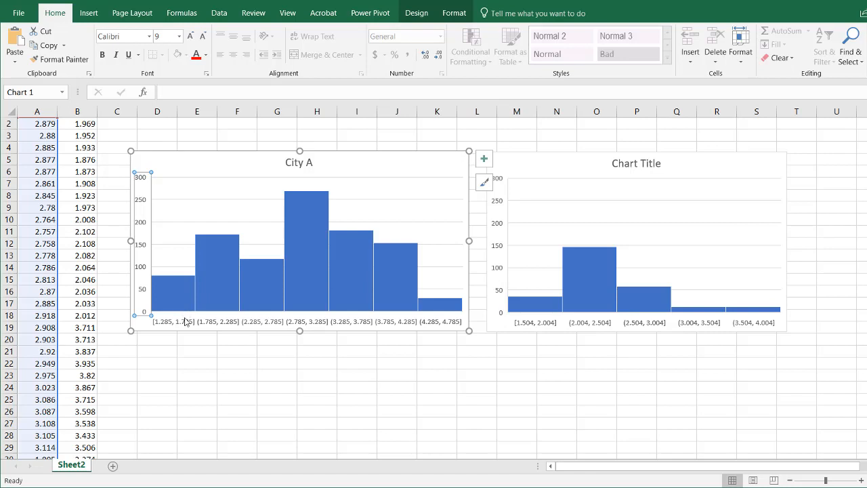
{"action": "left_click", "coordinate": [636, 322]}
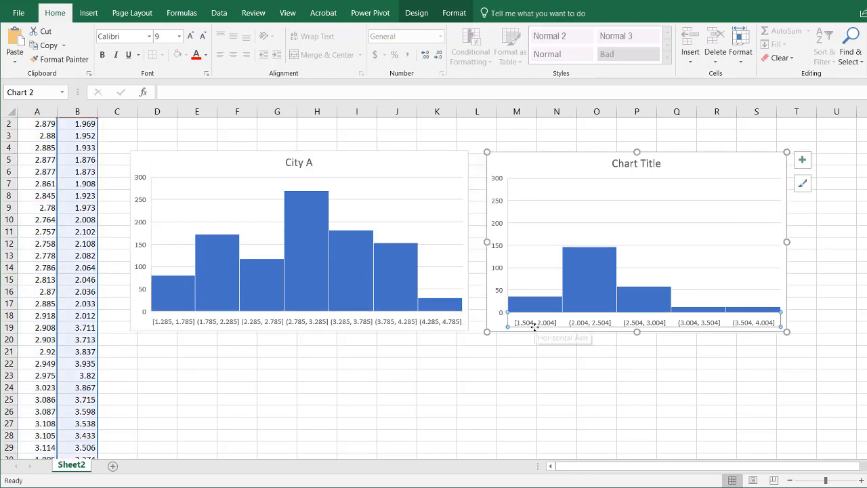
{"action": "left_click", "coordinate": [516, 387]}
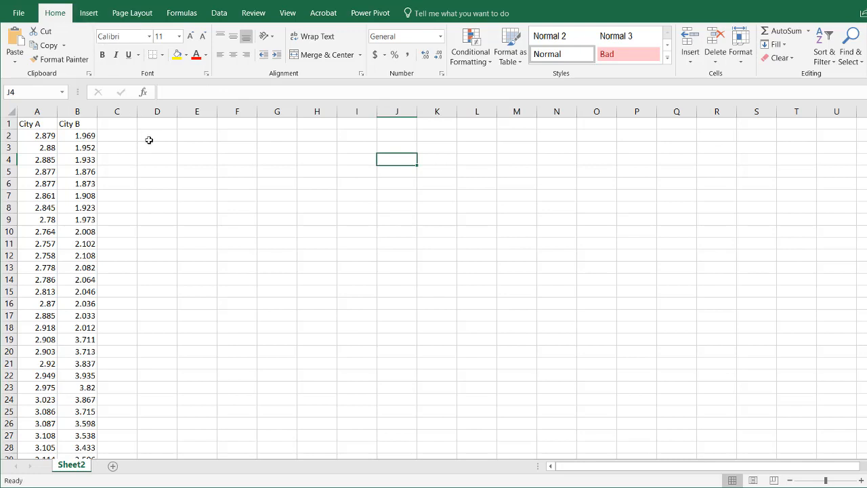
Step: Label the summary table with MIN and MAX rows and City A, City B headings
{"action": "left_click", "coordinate": [157, 146]}
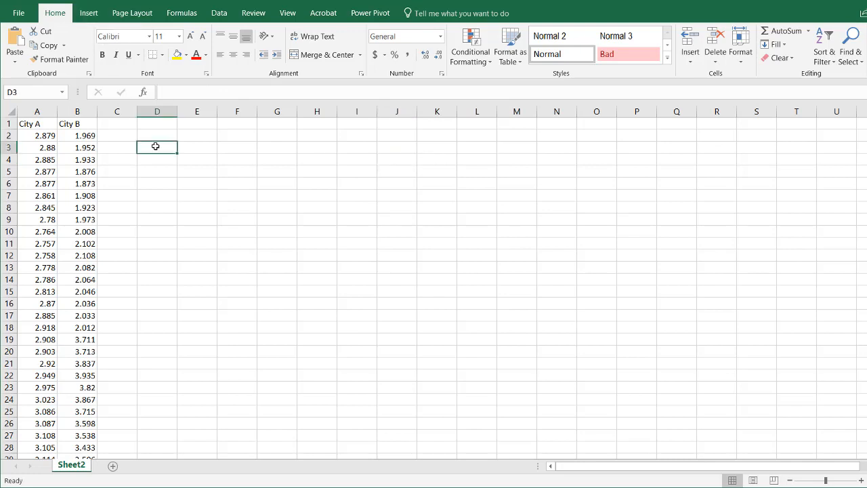
{"action": "type", "text": "MI"}
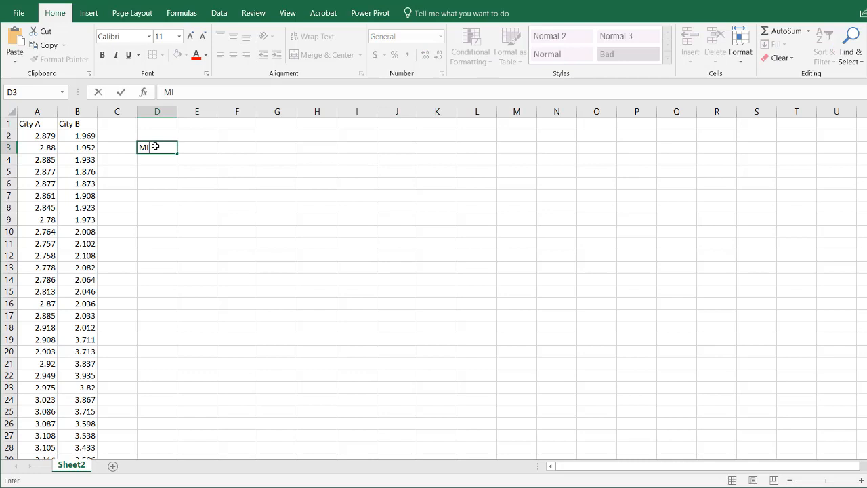
{"action": "type", "text": "MAX"}
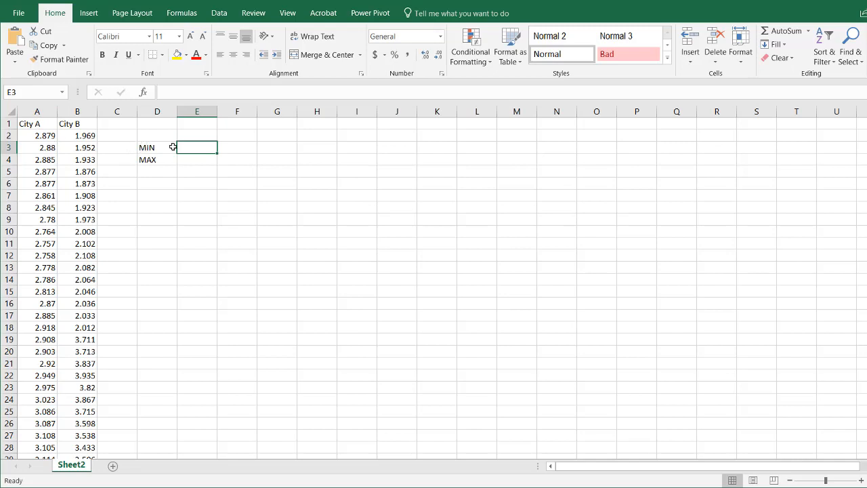
{"action": "type", "text": "City A"}
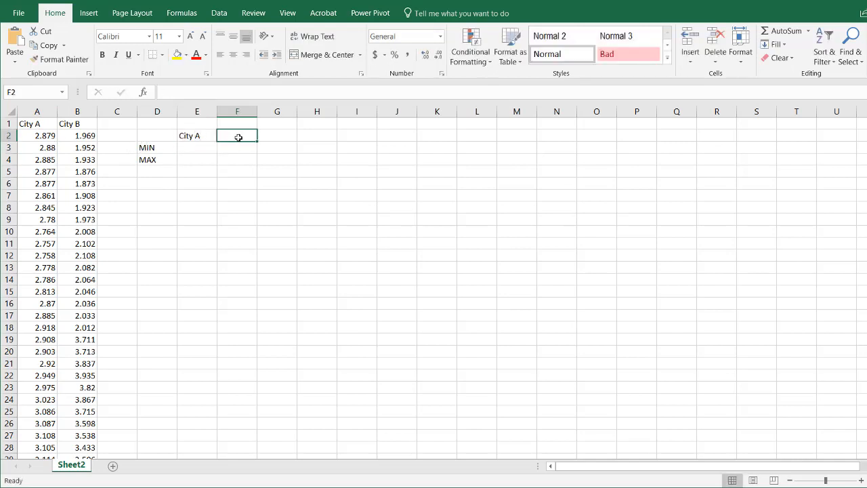
{"action": "type", "text": "City B"}
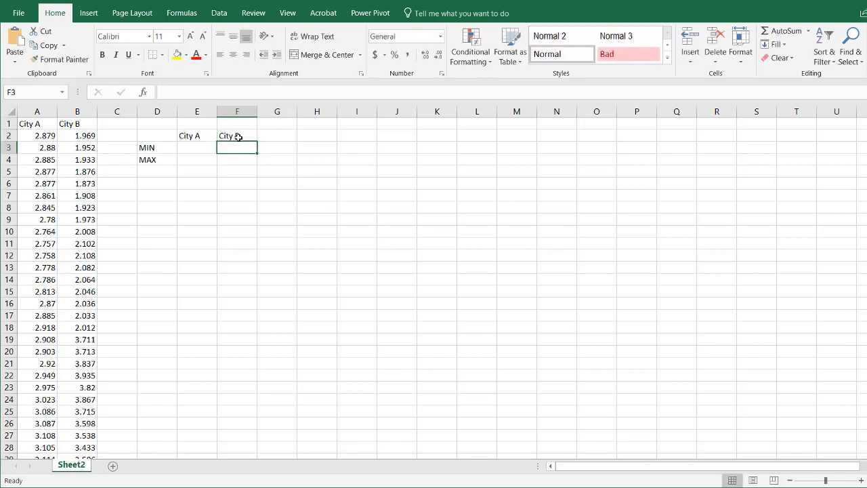
Step: Enter =MIN($A$2:$A$1004) for City A and fill it down as =MAX, giving 1.285 and 4.726
{"action": "left_click", "coordinate": [197, 147]}
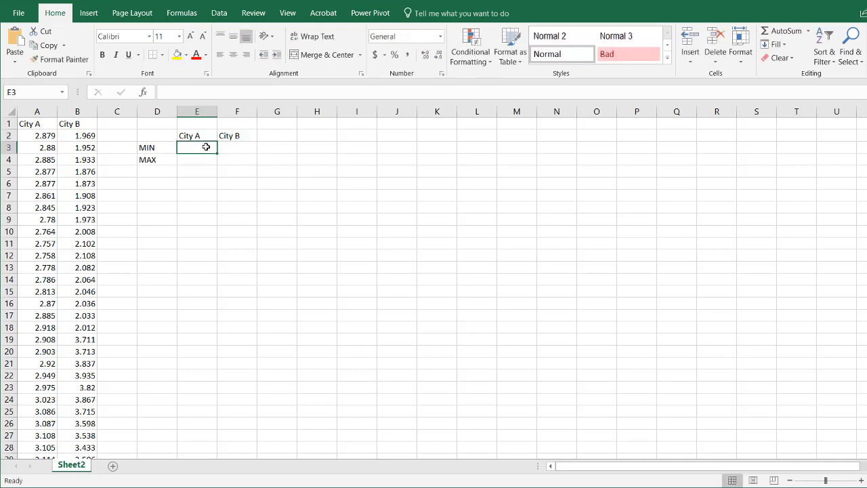
{"action": "type", "text": "=MIN(A2"}
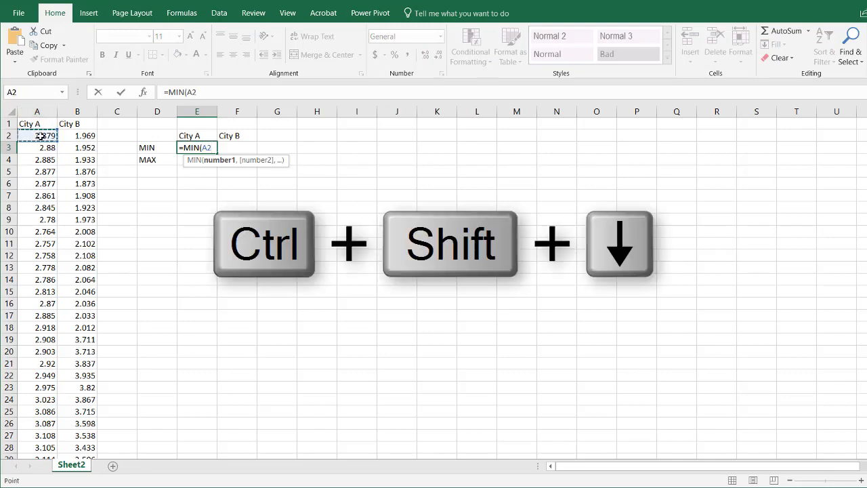
{"action": "key", "text": "ctrl+shift+down"}
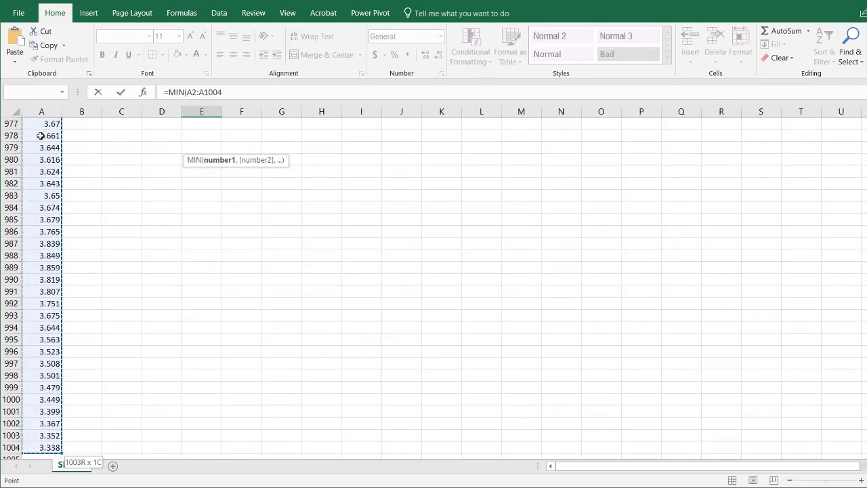
{"action": "key", "text": "f4"}
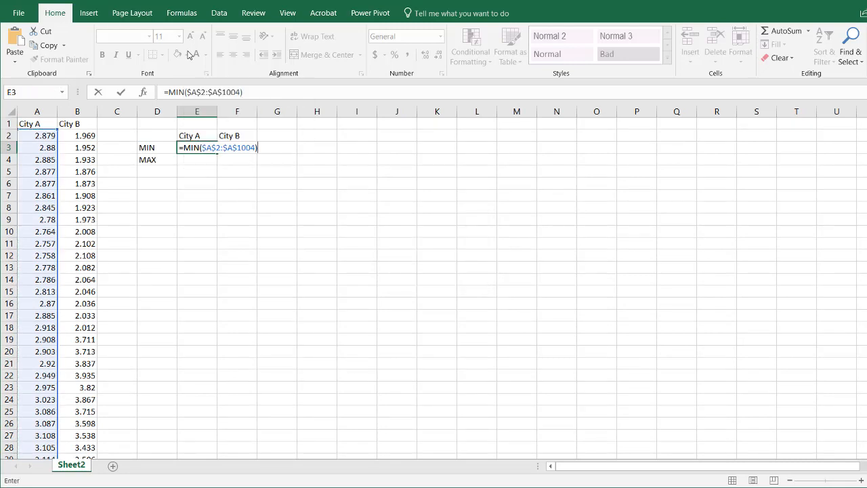
{"action": "key", "text": "enter"}
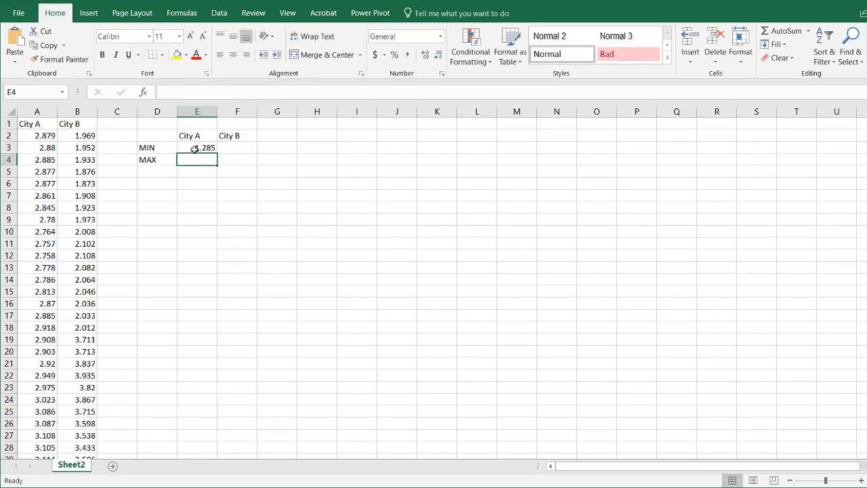
{"action": "left_click", "coordinate": [197, 146]}
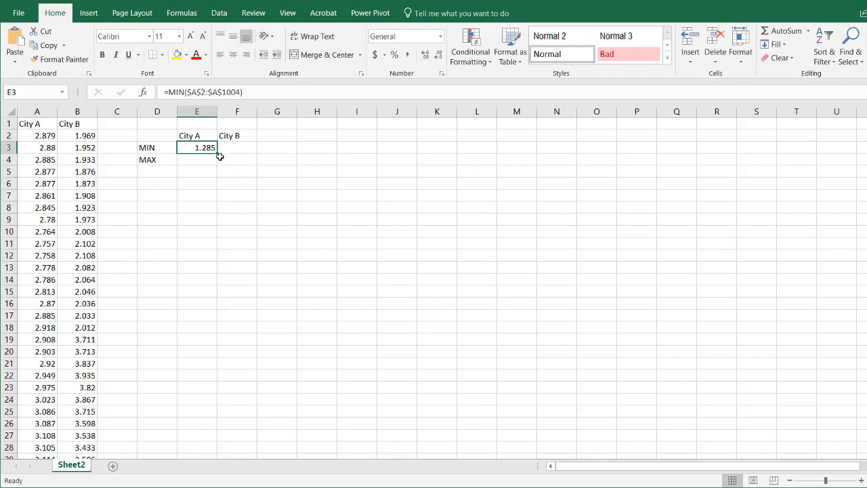
{"action": "left_click_drag", "start_coordinate": [197, 148], "coordinate": [197, 160]}
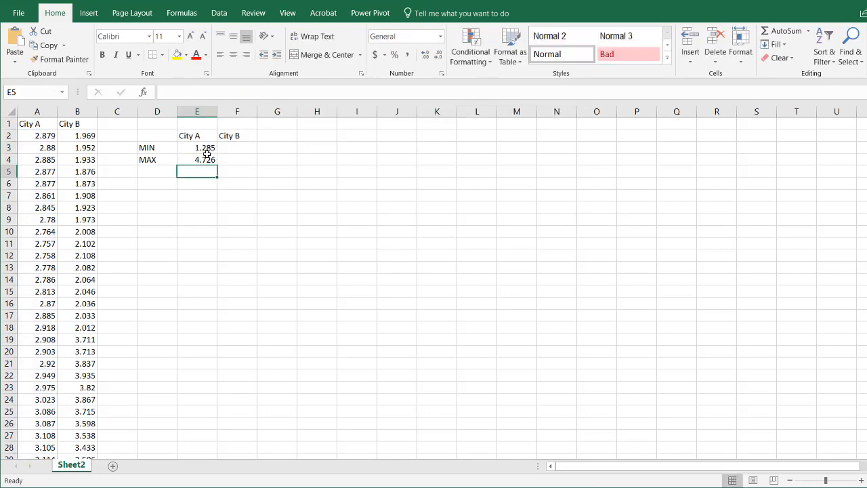
{"action": "left_click", "coordinate": [198, 159]}
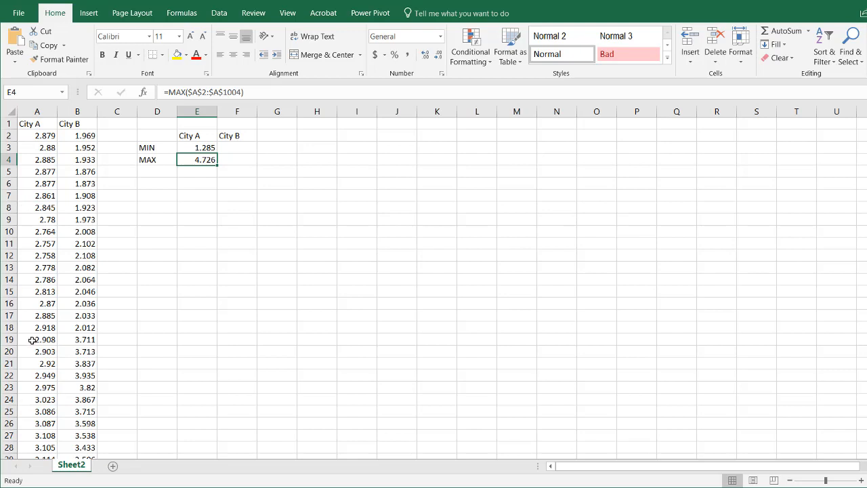
{"action": "left_click", "coordinate": [237, 148]}
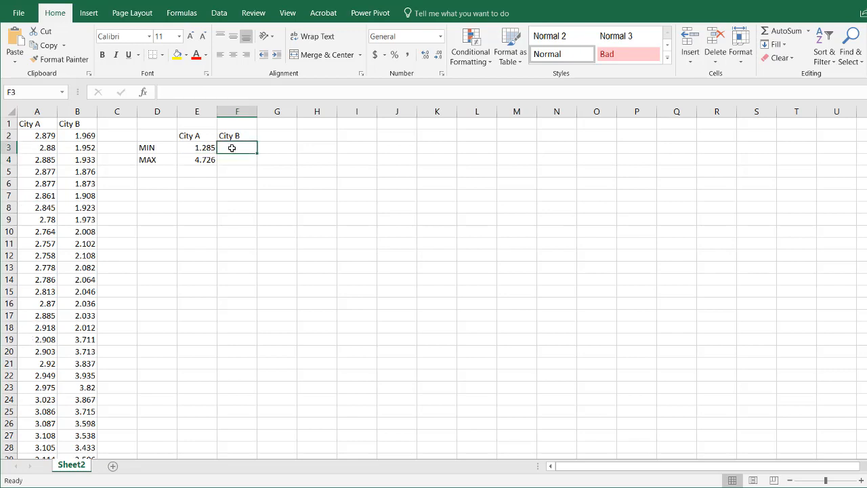
Step: Enter City B's =MIN($B$2:$B$266) and =MAX formulas, giving 1.504 and 3.935
{"action": "type", "text": "=MIN("}
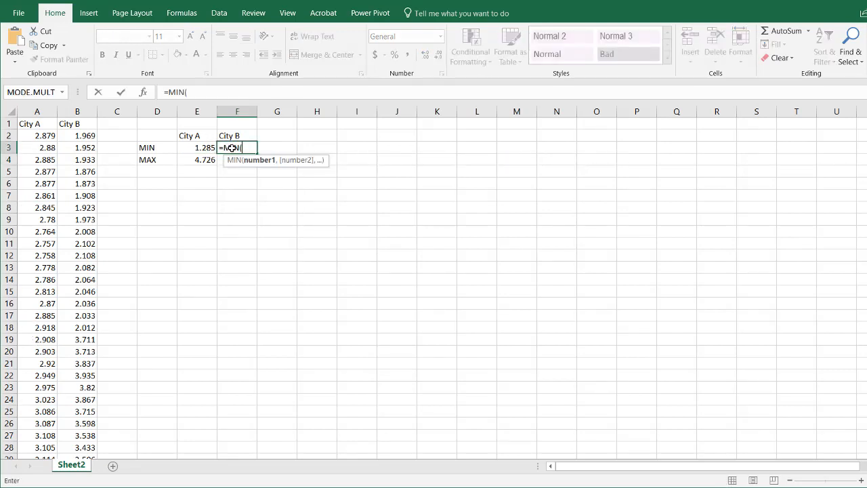
{"action": "mouse_move", "coordinate": [77, 147]}
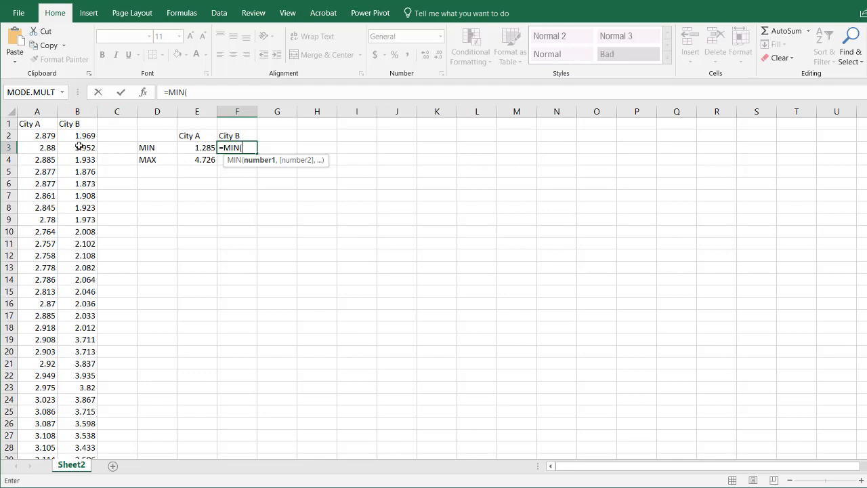
{"action": "left_click", "coordinate": [76, 135]}
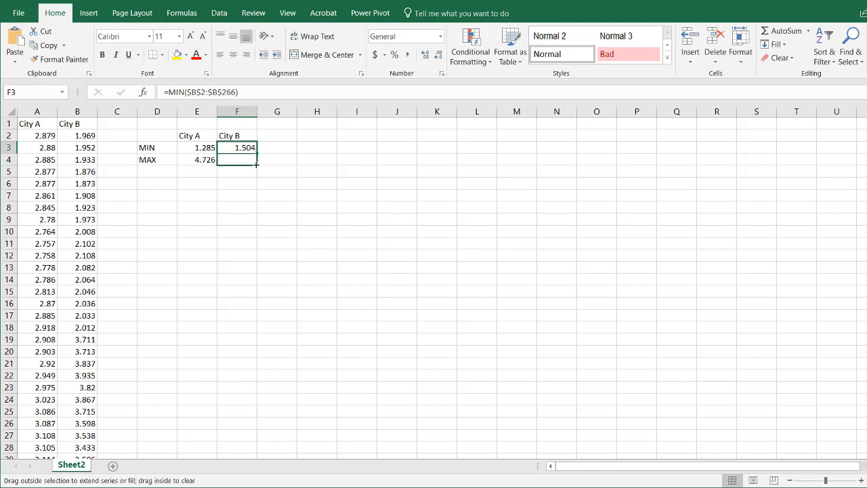
{"action": "left_click_drag", "start_coordinate": [237, 148], "coordinate": [238, 160]}
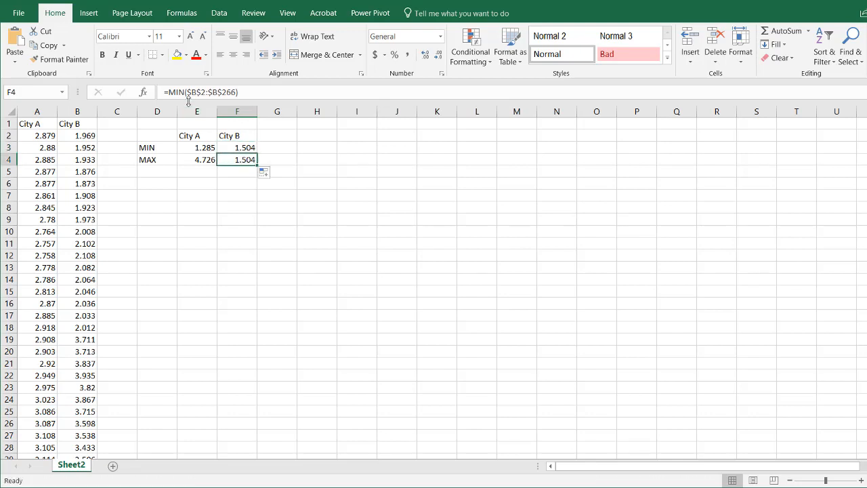
{"action": "type", "text": "=Ma"}
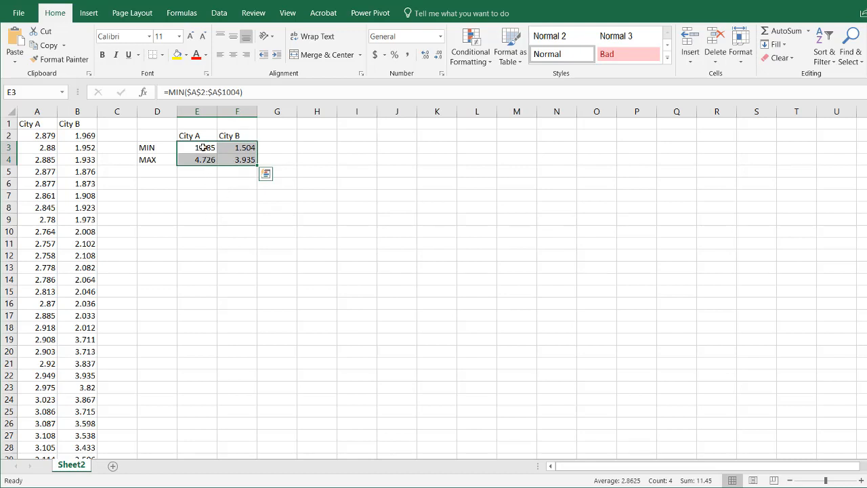
{"action": "left_click", "coordinate": [198, 148]}
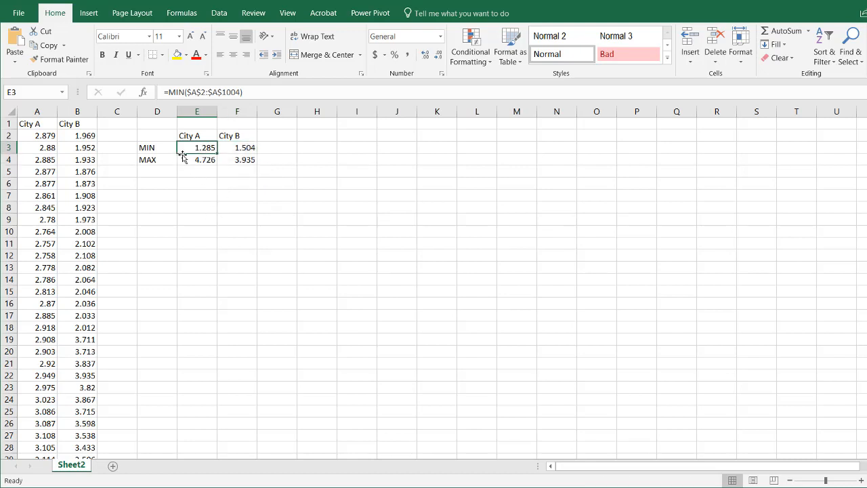
{"action": "left_click", "coordinate": [197, 160]}
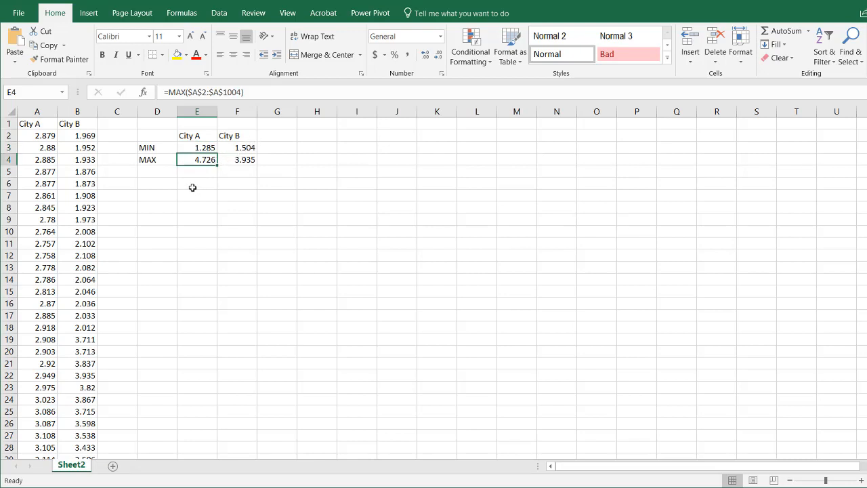
{"action": "left_click", "coordinate": [157, 184]}
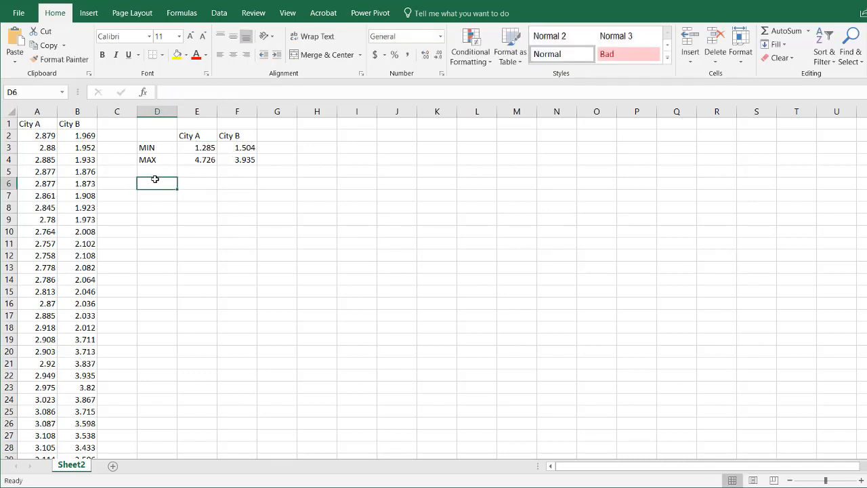
Step: Add a BIN Width row computing (MAX(E3:F4)-MIN(E3:F4))/5
{"action": "type", "text": "BIN W"}
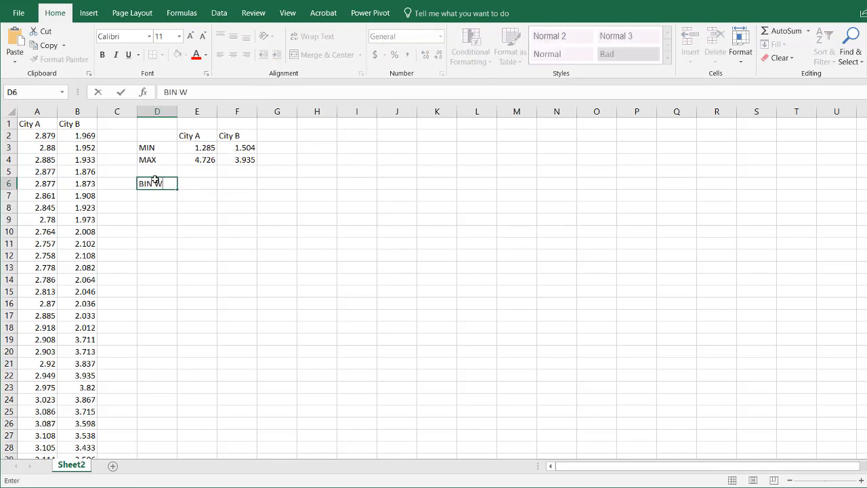
{"action": "type", "text": "idth"}
{"action": "left_click", "coordinate": [197, 183]}
{"action": "type", "text": "="}
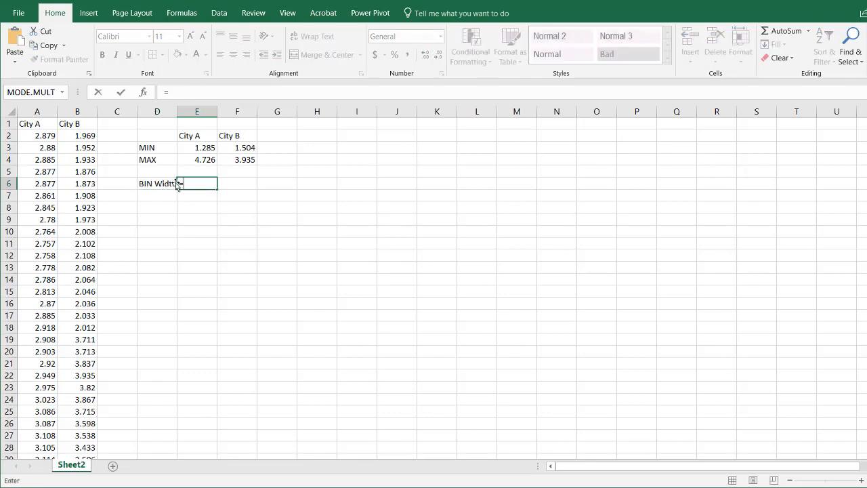
{"action": "left_click", "coordinate": [196, 160]}
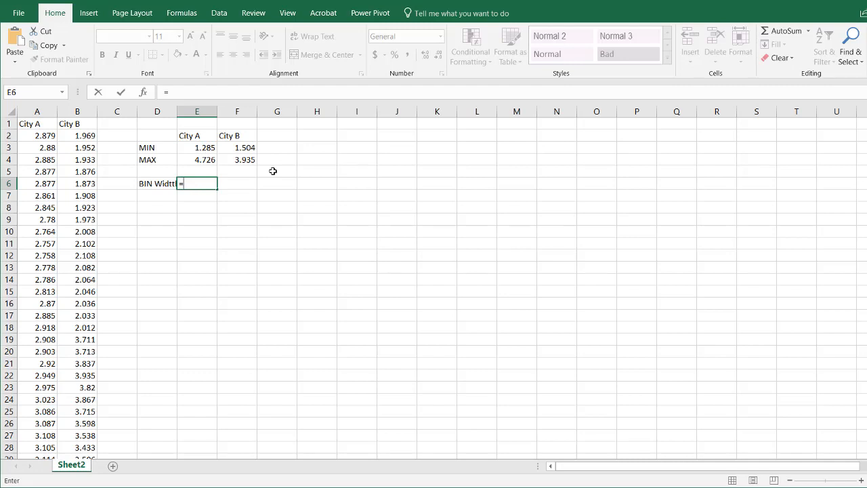
{"action": "type", "text": "max("}
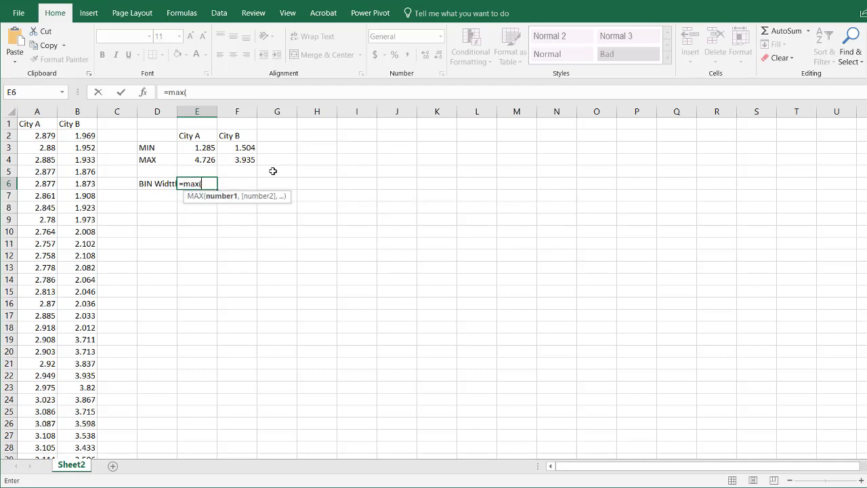
{"action": "left_click_drag", "start_coordinate": [197, 148], "coordinate": [237, 160]}
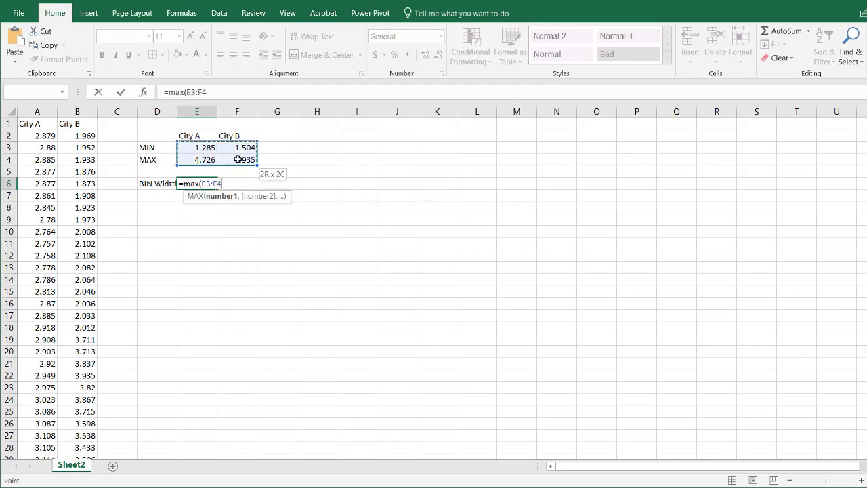
{"action": "type", "text": ")-"}
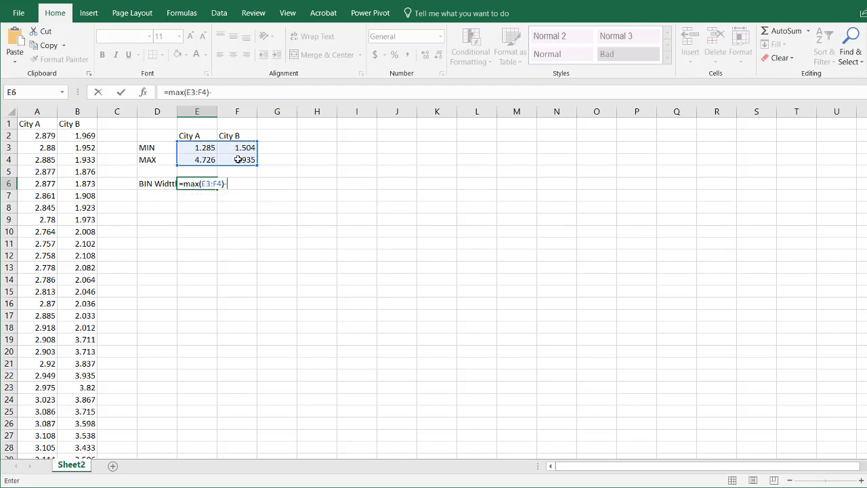
{"action": "type", "text": "-min("}
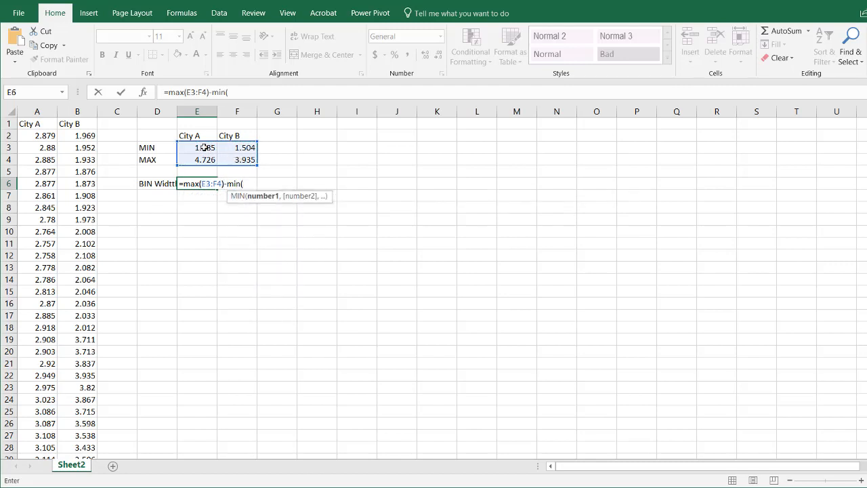
{"action": "left_click_drag", "start_coordinate": [197, 148], "coordinate": [237, 160]}
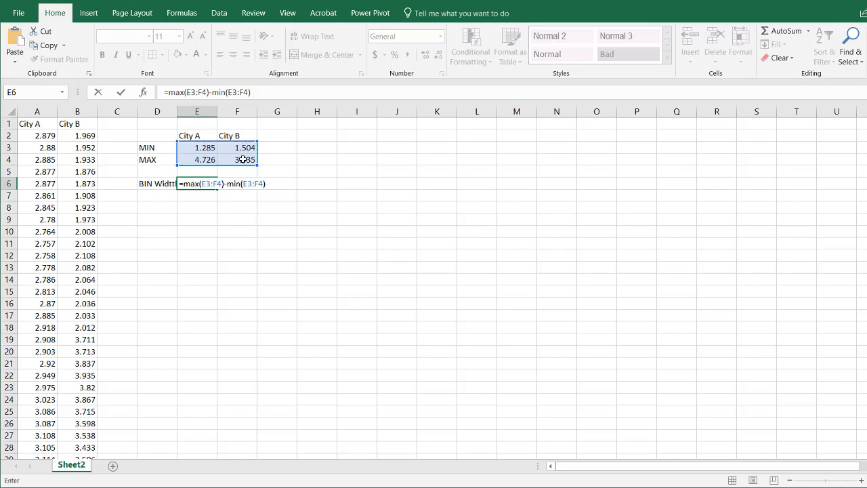
{"action": "type", "text": "/"}
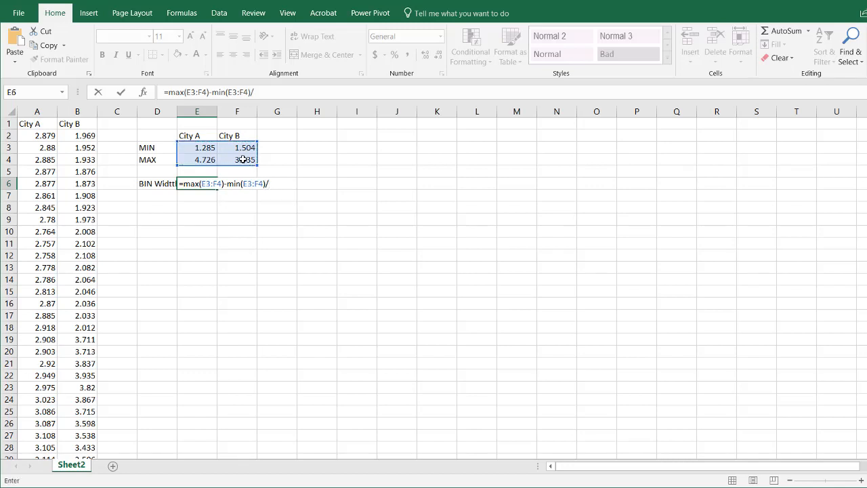
{"action": "type", "text": "5"}
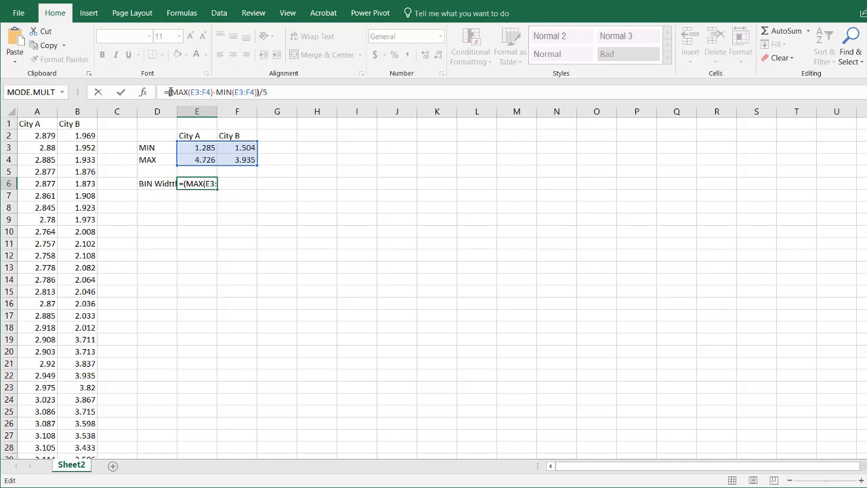
{"action": "key", "text": "enter"}
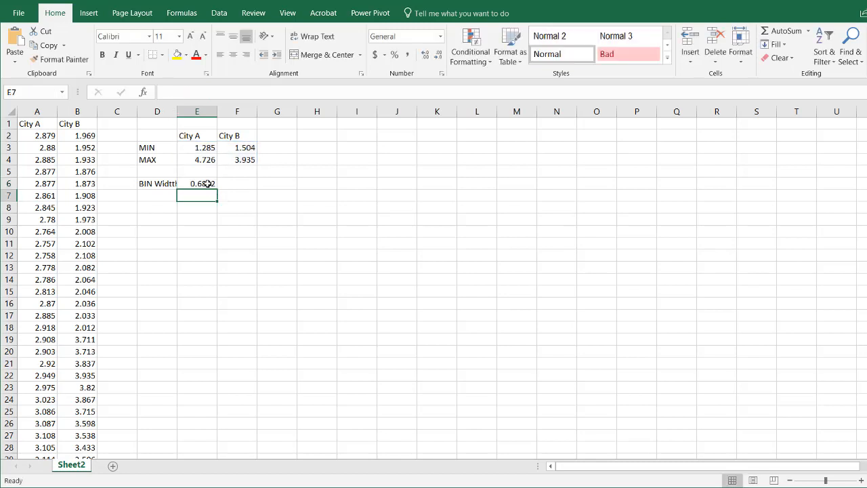
Step: Change the bin width divisor to 7, giving 0.491571
{"action": "left_click", "coordinate": [198, 183]}
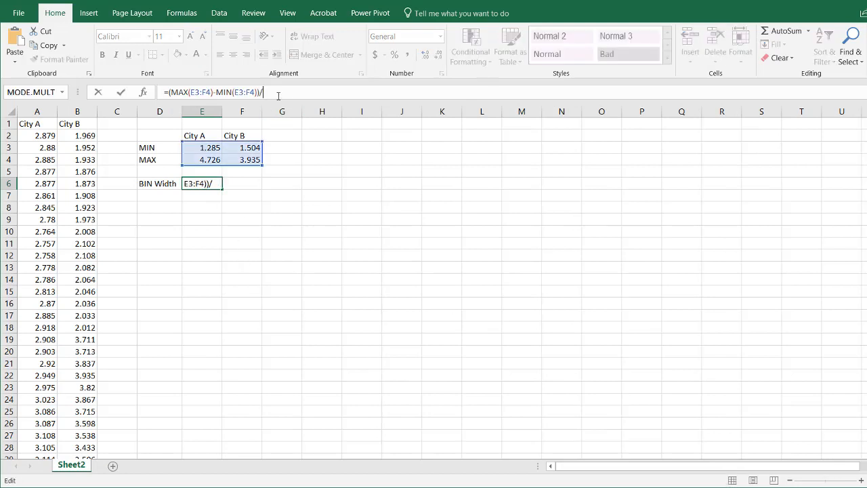
{"action": "type", "text": "7"}
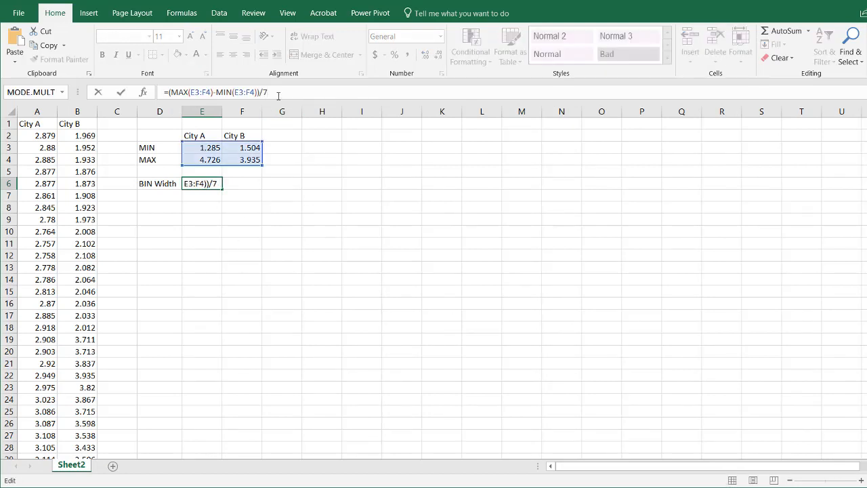
{"action": "key", "text": "enter"}
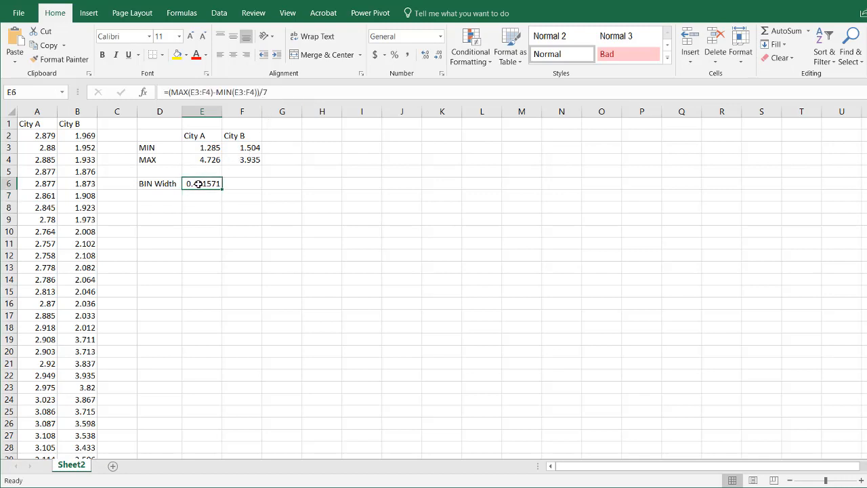
{"action": "mouse_move", "coordinate": [228, 185]}
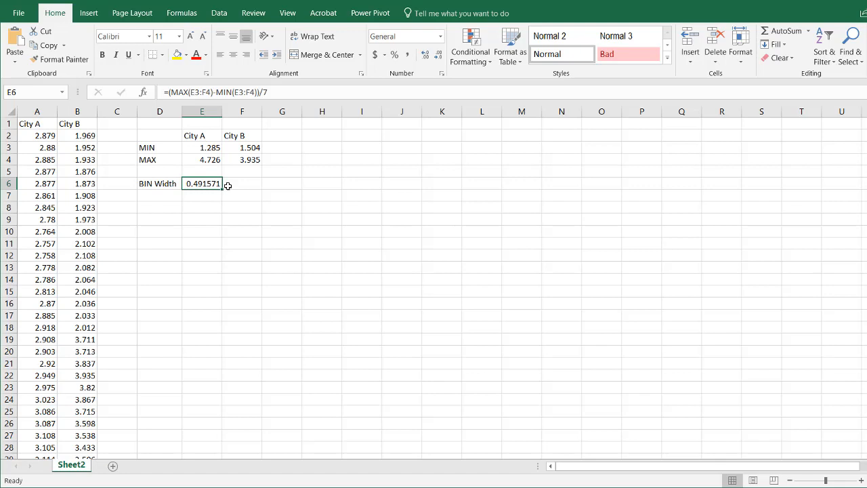
{"action": "mouse_move", "coordinate": [239, 184]}
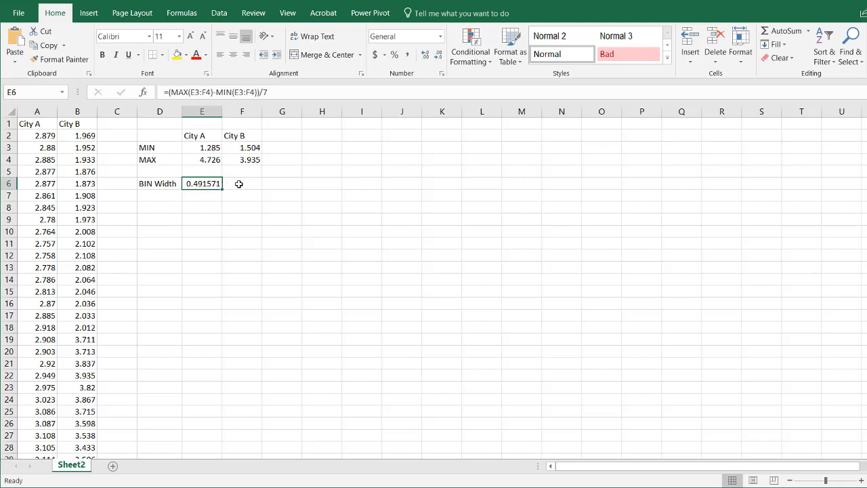
{"action": "left_click", "coordinate": [241, 184]}
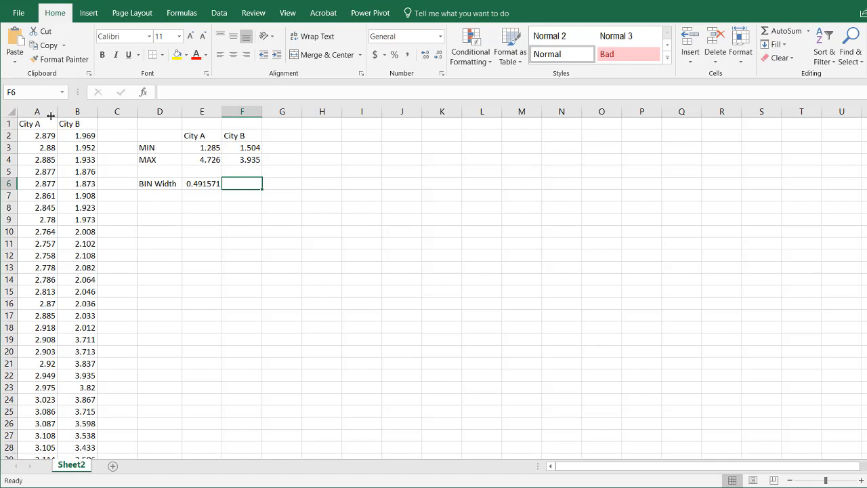
Step: Create a PivotTable of the City A column at H4 with City A as row labels
{"action": "left_click", "coordinate": [37, 111]}
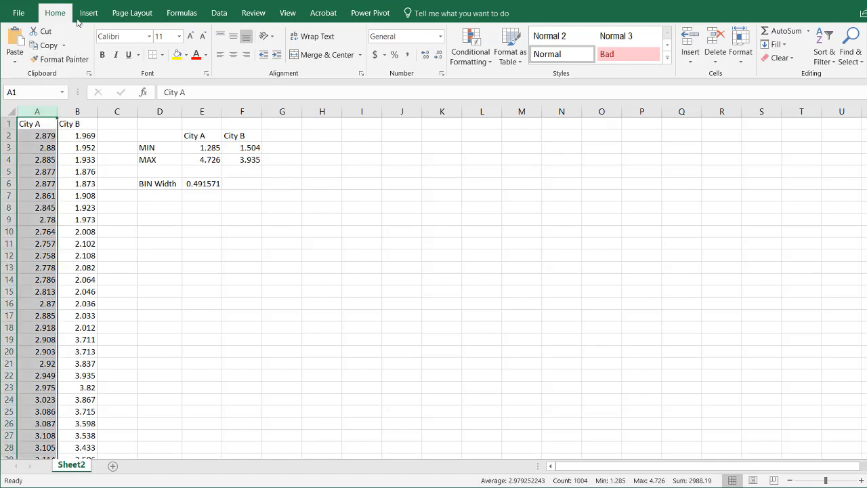
{"action": "left_click", "coordinate": [20, 43]}
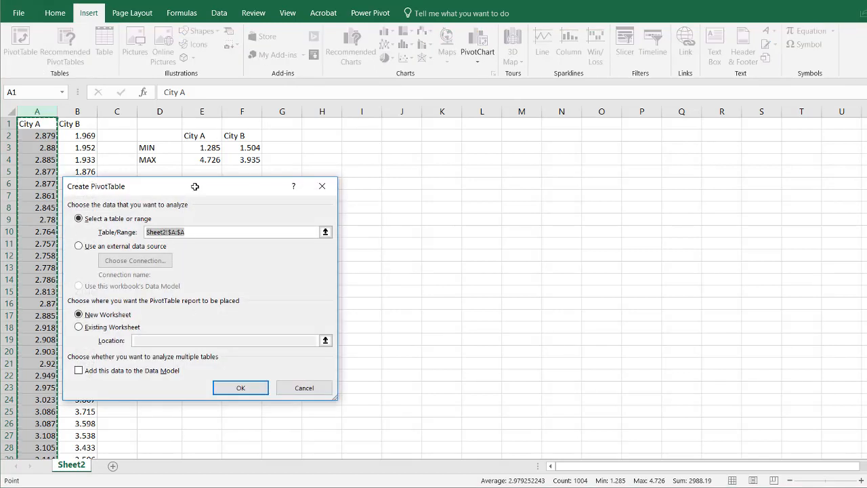
{"action": "left_click", "coordinate": [79, 326]}
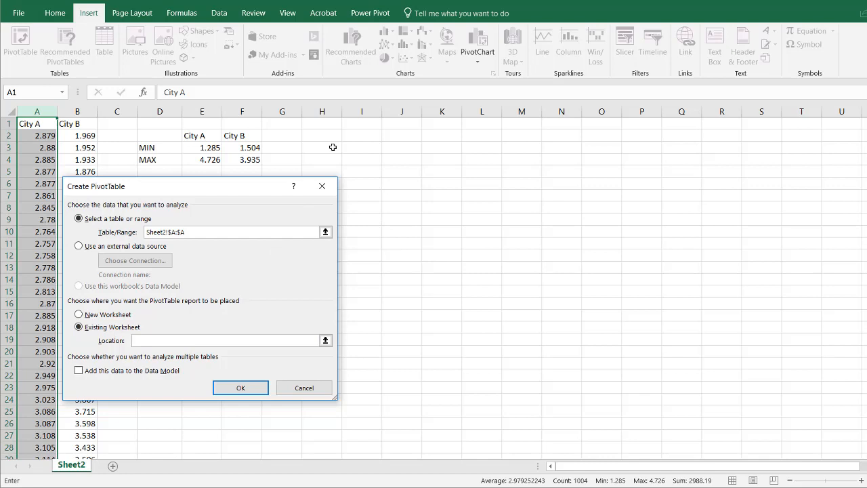
{"action": "left_click", "coordinate": [323, 159]}
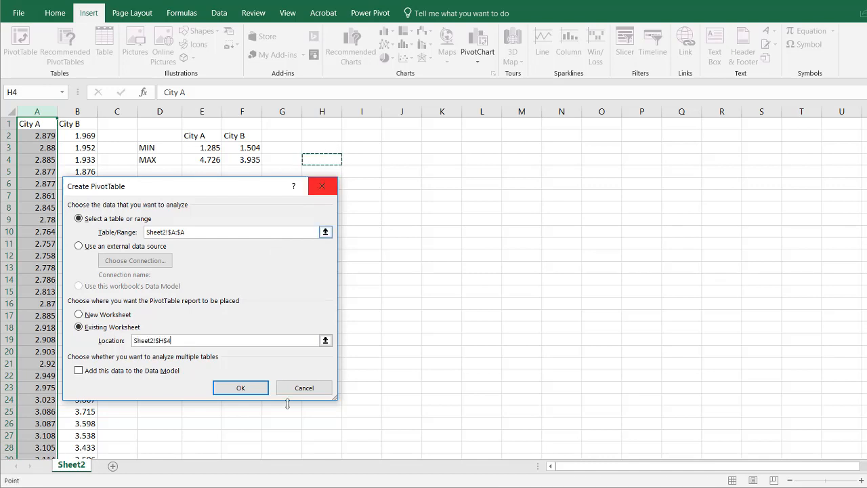
{"action": "left_click", "coordinate": [241, 387]}
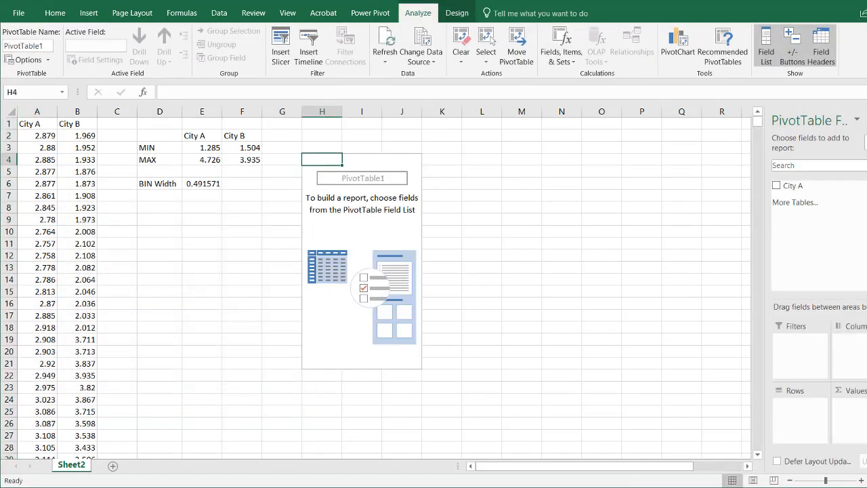
{"action": "left_click", "coordinate": [778, 184]}
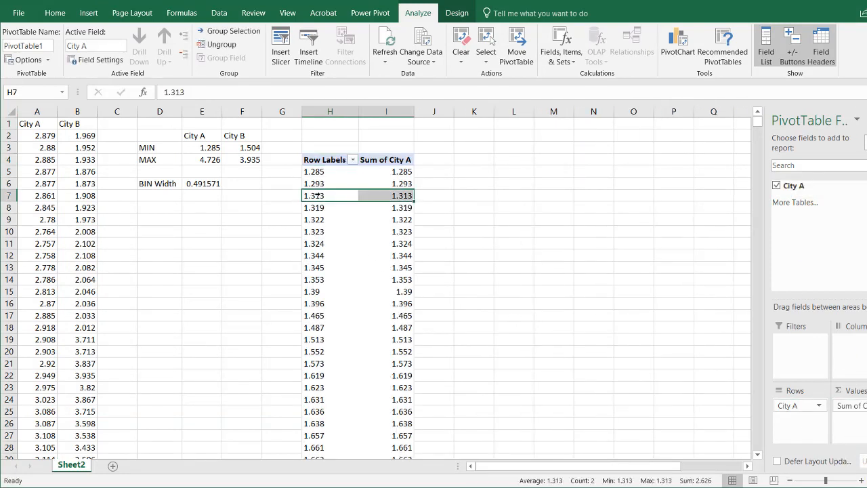
Step: Group the City A labels into 0.5-wide bins starting at 1.2
{"action": "right_click", "coordinate": [331, 195]}
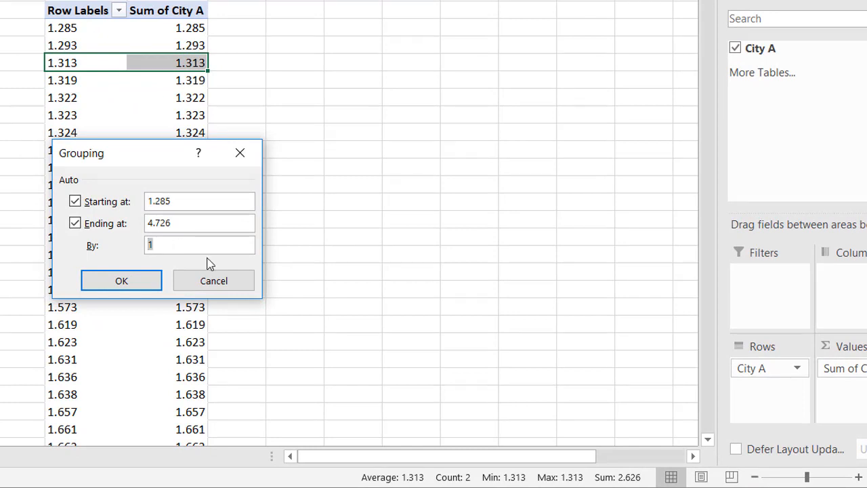
{"action": "type", "text": ".50"}
{"action": "left_click", "coordinate": [199, 201]}
{"action": "type", "text": "1.2"}
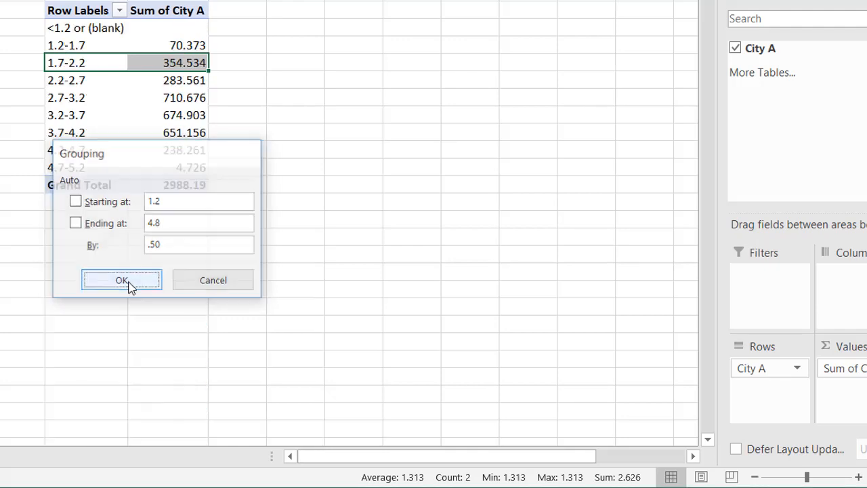
{"action": "left_click", "coordinate": [122, 279]}
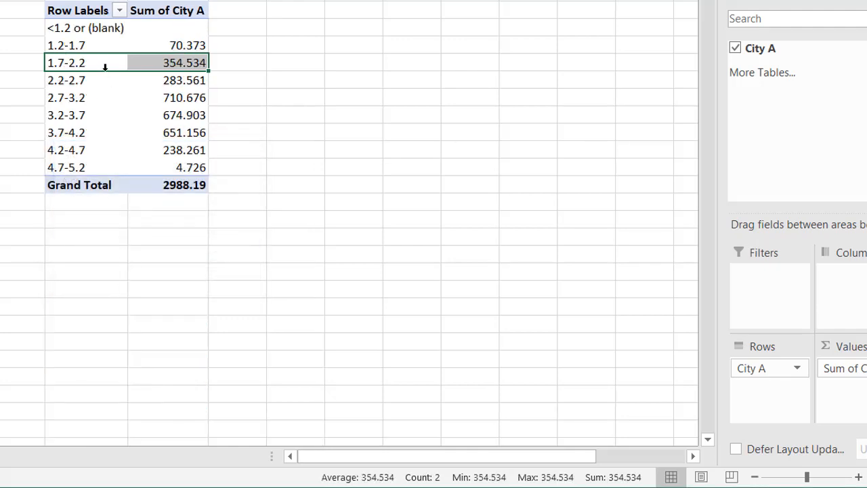
{"action": "mouse_move", "coordinate": [66, 46]}
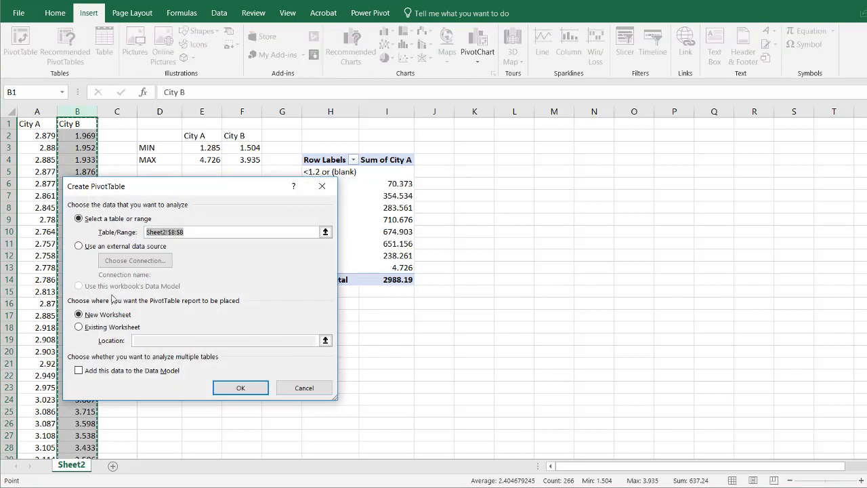
Step: Create a City B PivotTable at K4 on this sheet with City B as row labels
{"action": "left_click", "coordinate": [78, 326]}
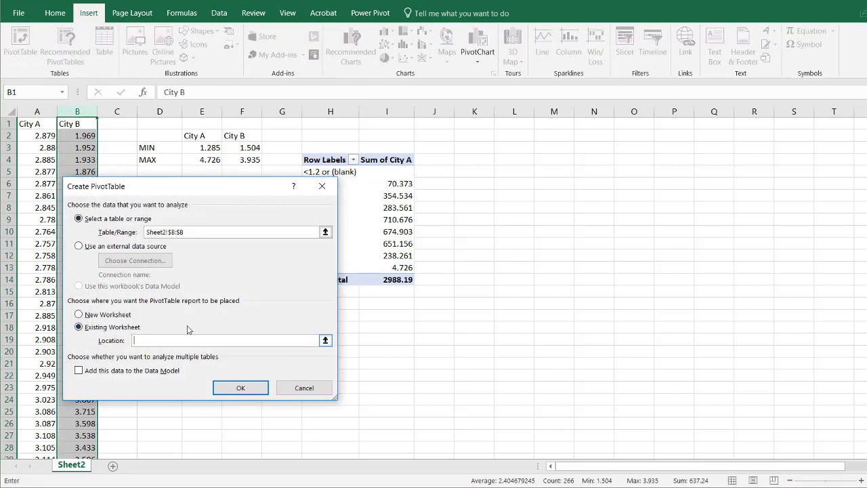
{"action": "left_click", "coordinate": [474, 160]}
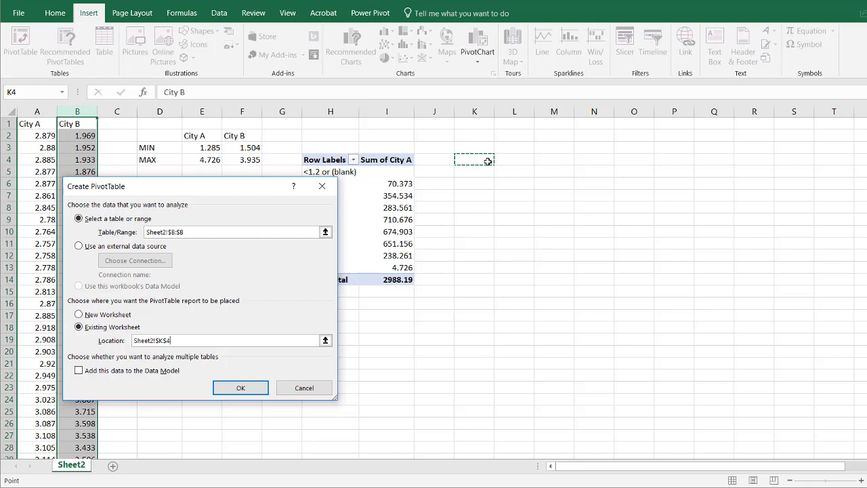
{"action": "left_click", "coordinate": [239, 388]}
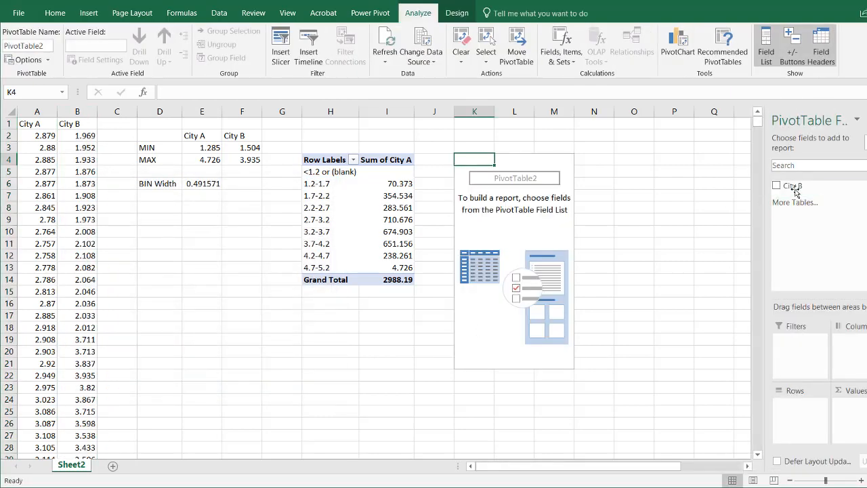
{"action": "left_click", "coordinate": [777, 185]}
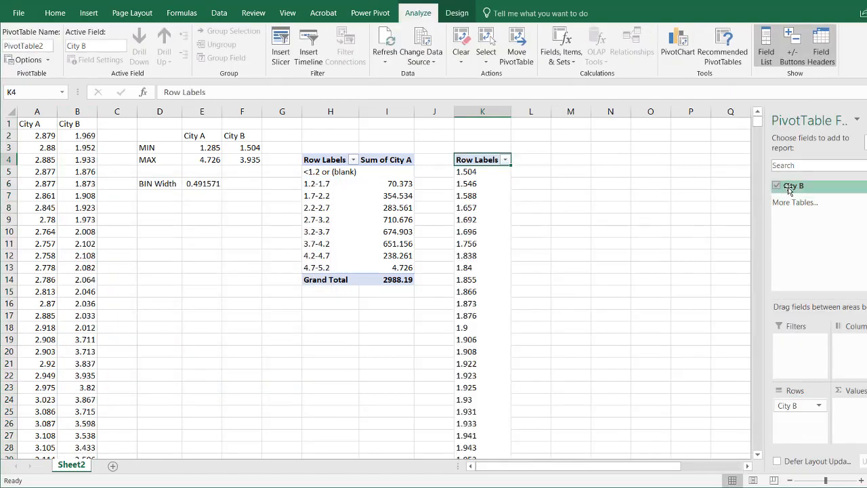
{"action": "left_click", "coordinate": [778, 186]}
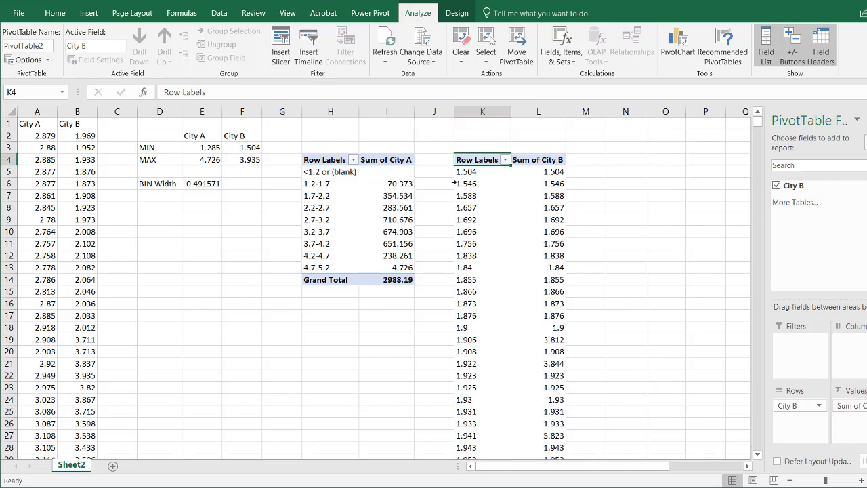
Step: Group the City B labels from 1.2 to 4.8 in 0.5-wide bins
{"action": "right_click", "coordinate": [466, 183]}
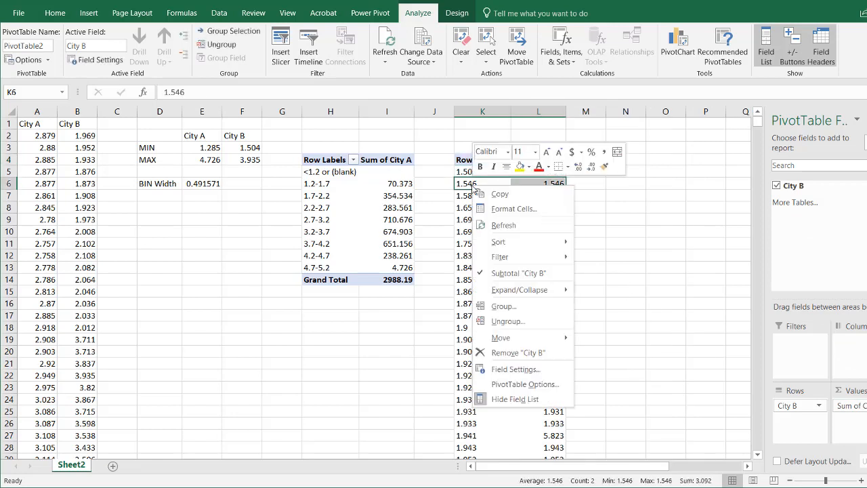
{"action": "left_click", "coordinate": [504, 306]}
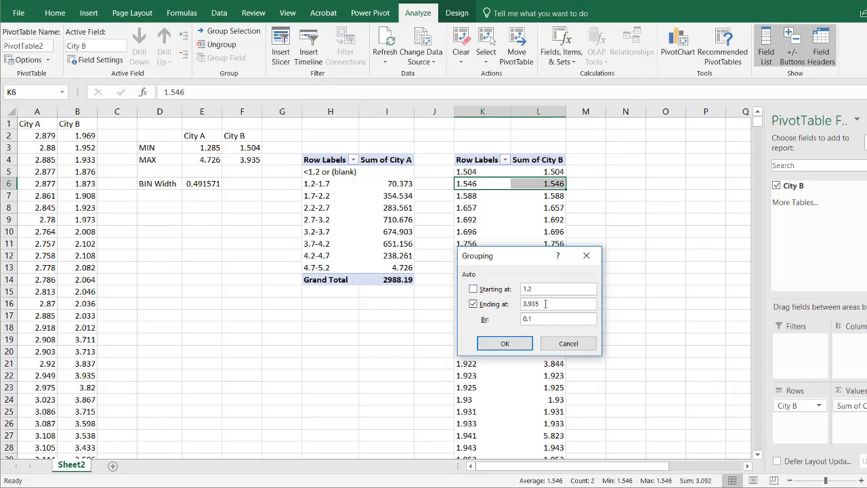
{"action": "triple_click", "coordinate": [557, 304]}
{"action": "type", "text": "4.8"}
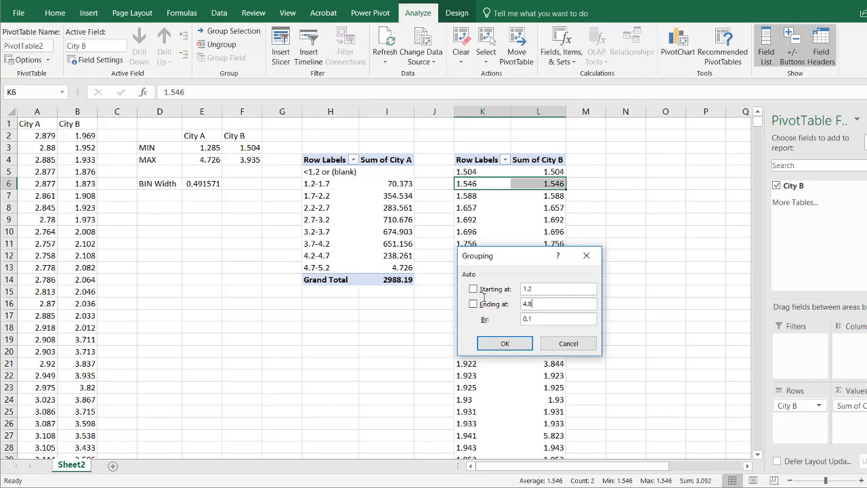
{"action": "left_click", "coordinate": [556, 319]}
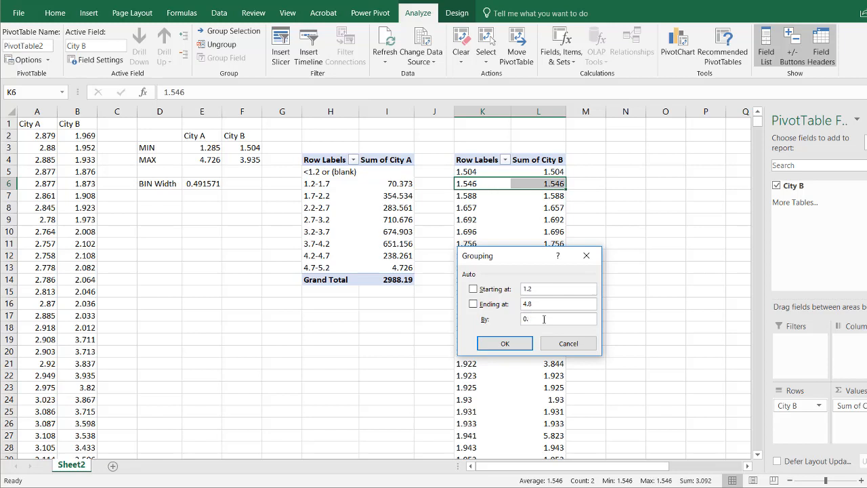
{"action": "left_click", "coordinate": [504, 343]}
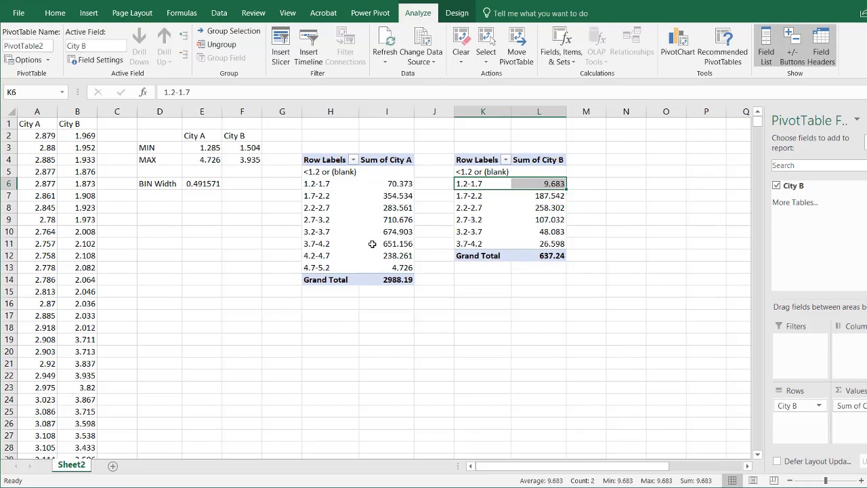
{"action": "mouse_move", "coordinate": [336, 257]}
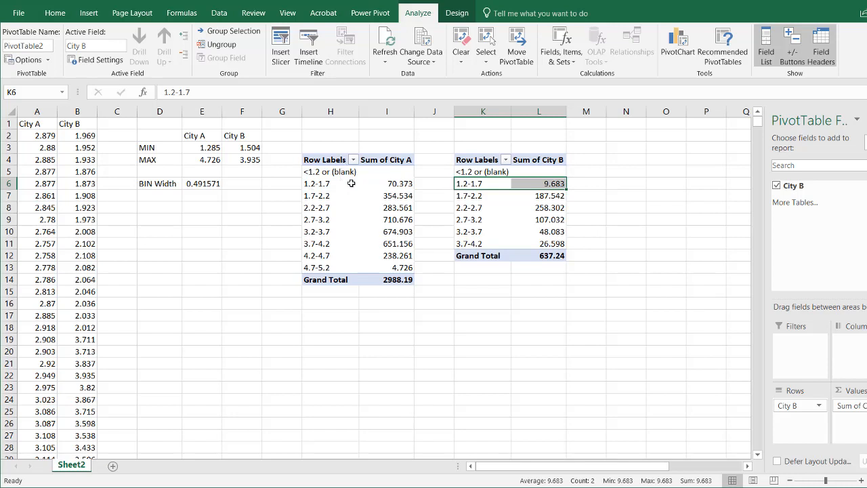
{"action": "mouse_move", "coordinate": [457, 192]}
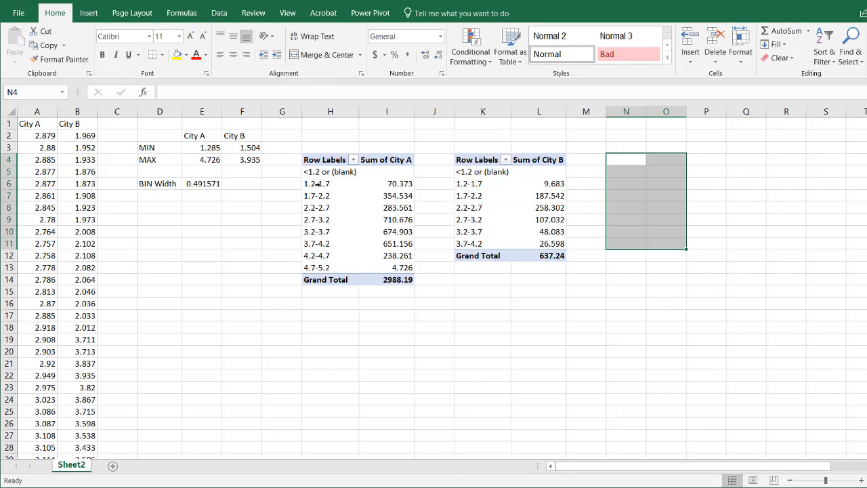
Step: Copy the eight bin labels H6:H13, 1.2-1.7 through 4.7-5.2, into column N from N4
{"action": "left_click_drag", "start_coordinate": [317, 183], "coordinate": [317, 255]}
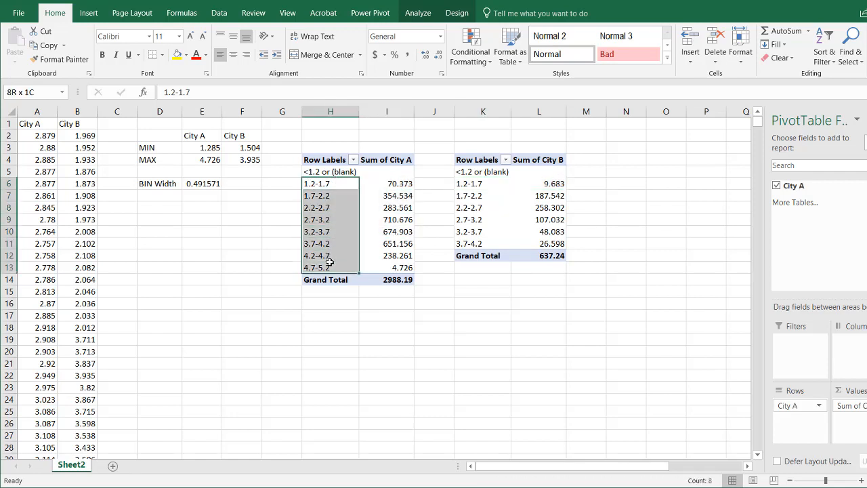
{"action": "key", "text": "ctrl+c"}
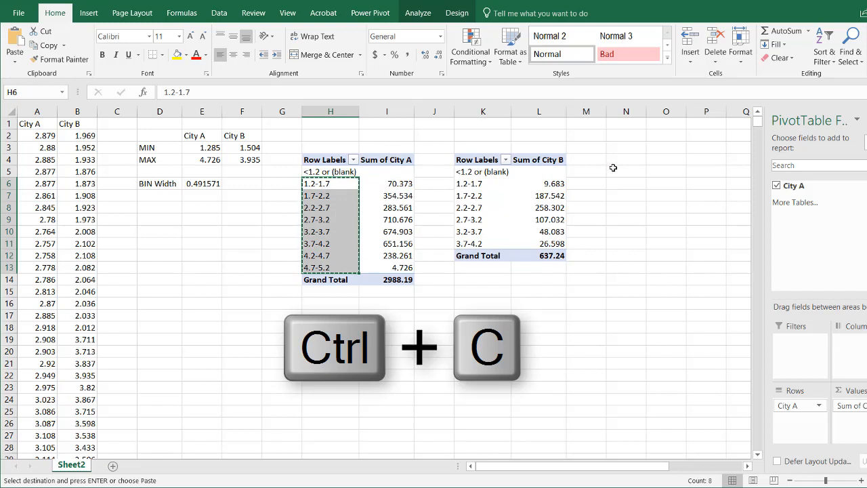
{"action": "key", "text": "ctrl+v"}
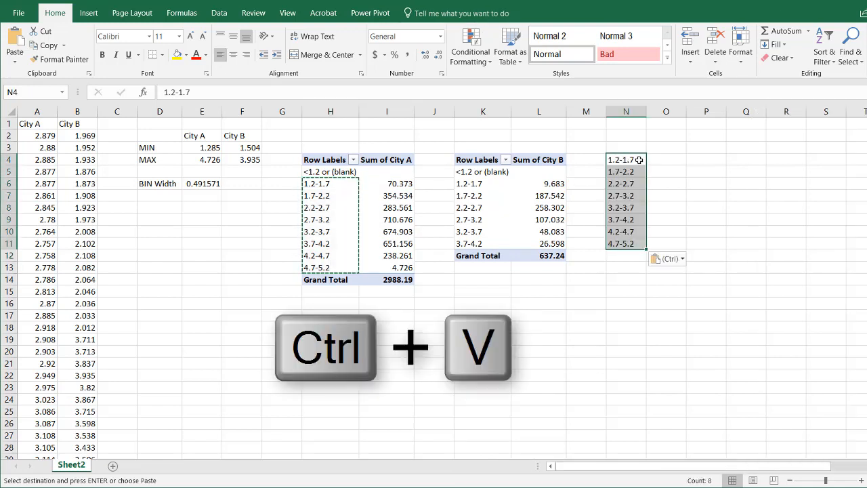
{"action": "key", "text": "ctrl+v"}
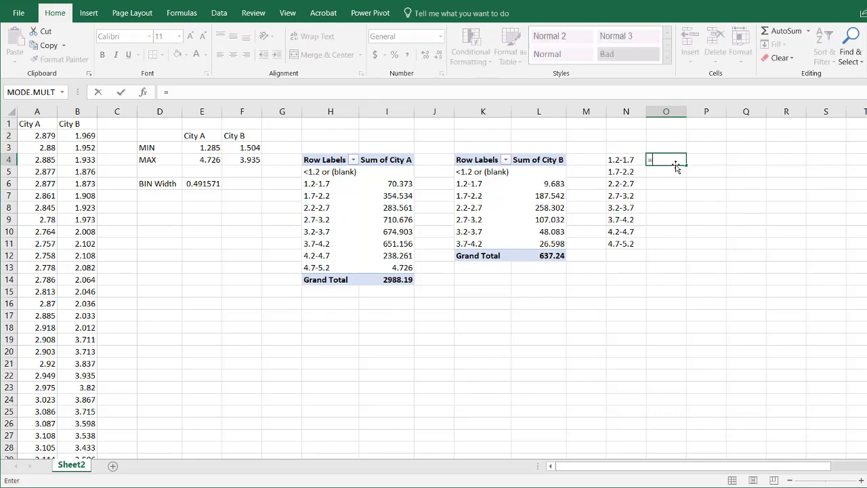
Step: Enter =RIGHT(N4,3) in O4 and fill down to O11 for the upper limits 1.7 through 5.2
{"action": "type", "text": "RIGHT("}
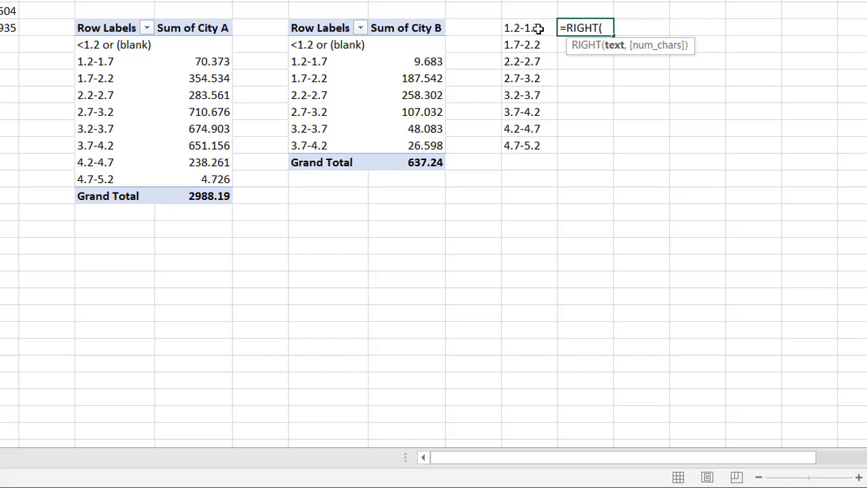
{"action": "left_click", "coordinate": [522, 27]}
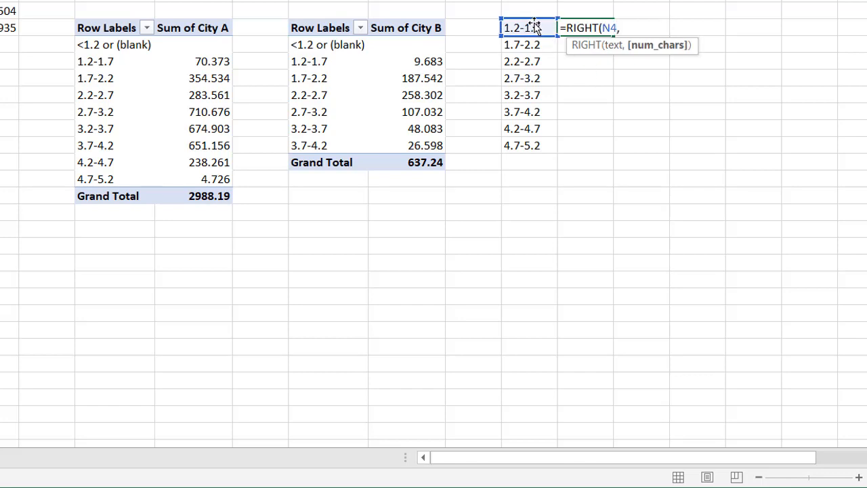
{"action": "type", "text": "3"}
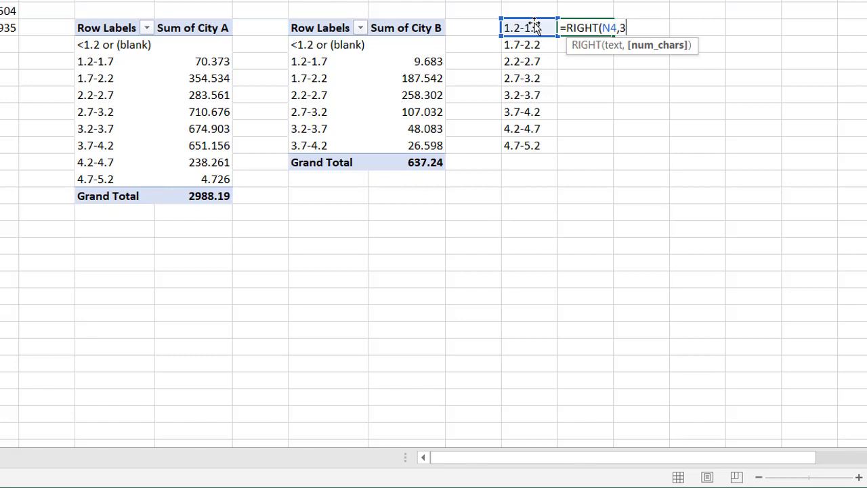
{"action": "key", "text": "Enter"}
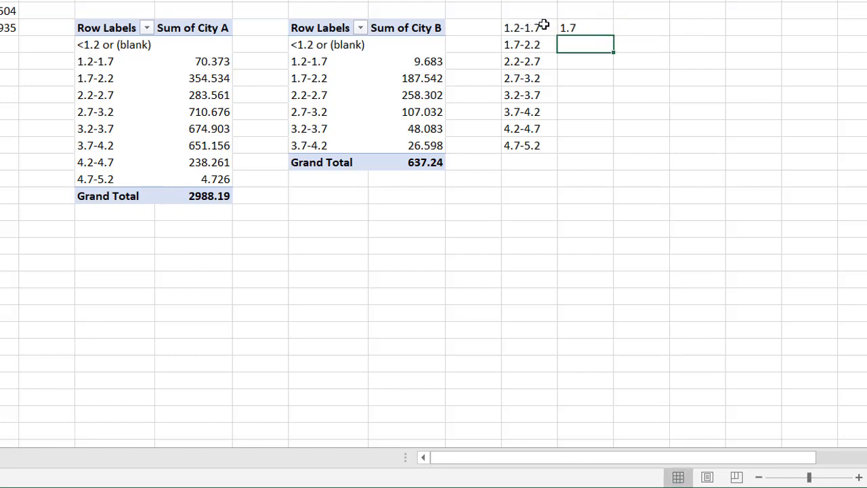
{"action": "left_click", "coordinate": [585, 27]}
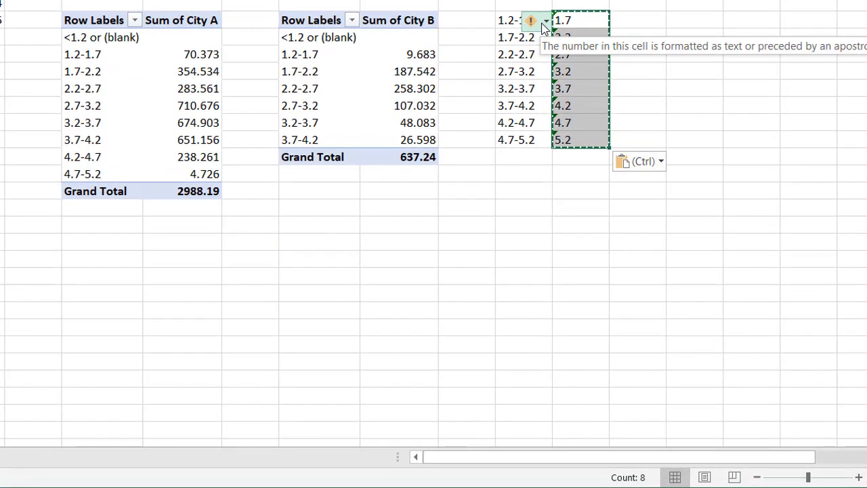
Step: Convert the text-stored upper limits in column O to numbers via the error smart tag
{"action": "left_click", "coordinate": [545, 20]}
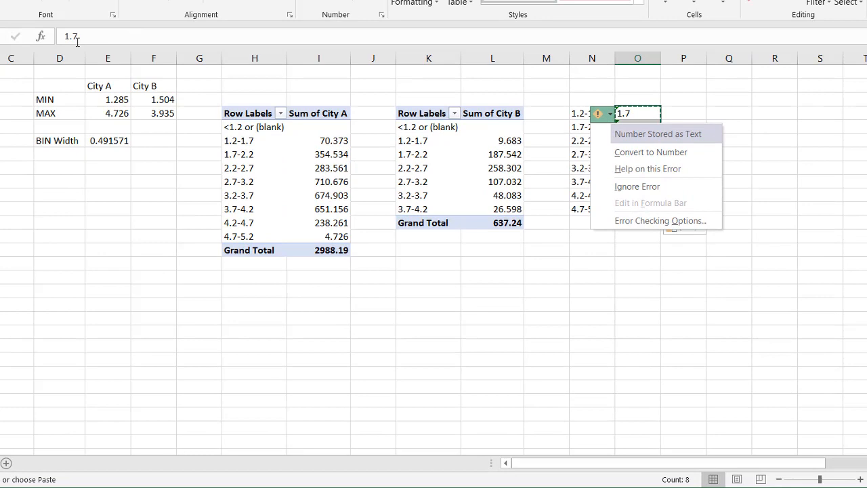
{"action": "mouse_move", "coordinate": [650, 152]}
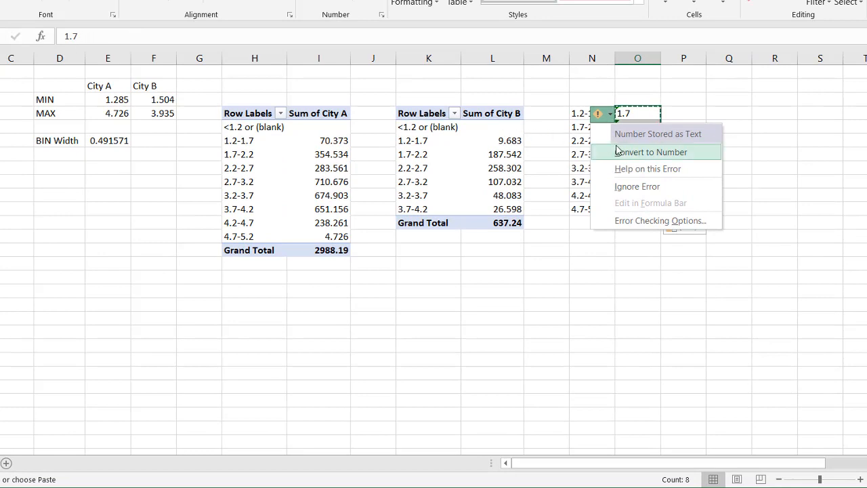
{"action": "left_click", "coordinate": [652, 152]}
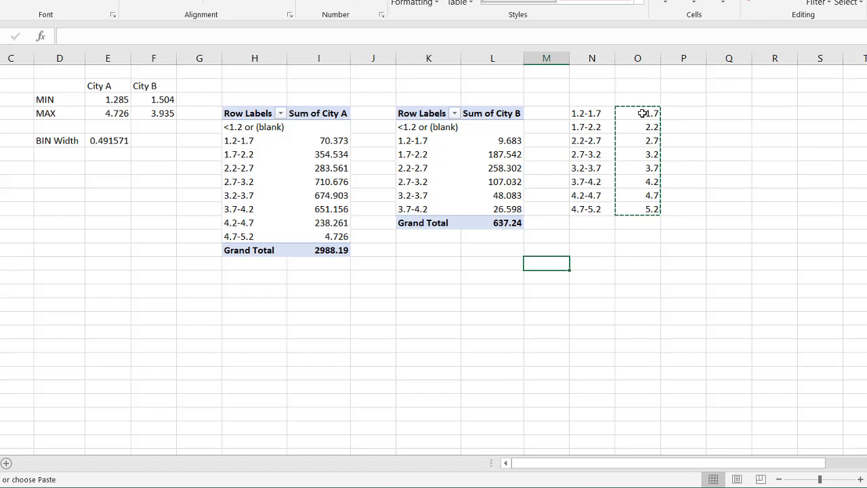
{"action": "mouse_move", "coordinate": [645, 125]}
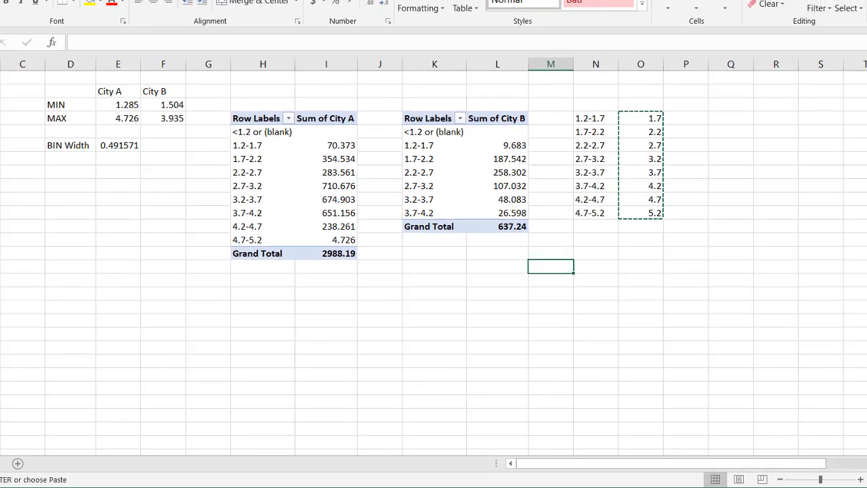
{"action": "left_click", "coordinate": [220, 12]}
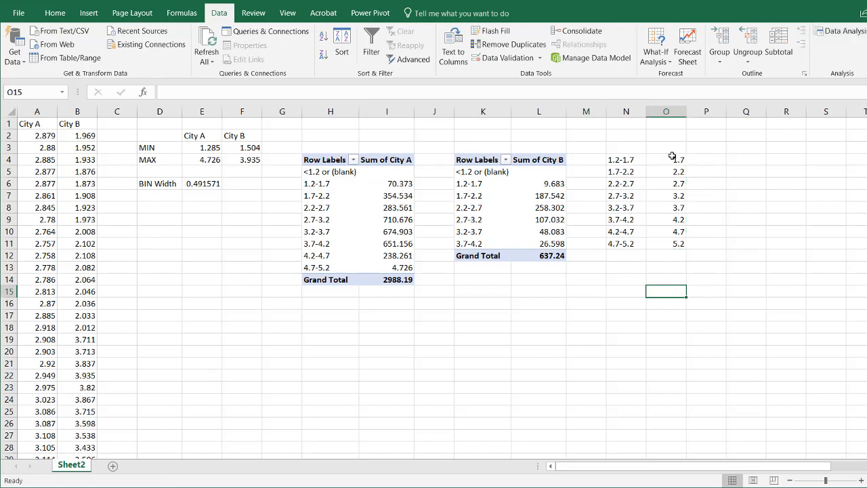
Step: Head the upper-limit column Bins in O3 and bring up Data Analysis
{"action": "type", "text": "Bins"}
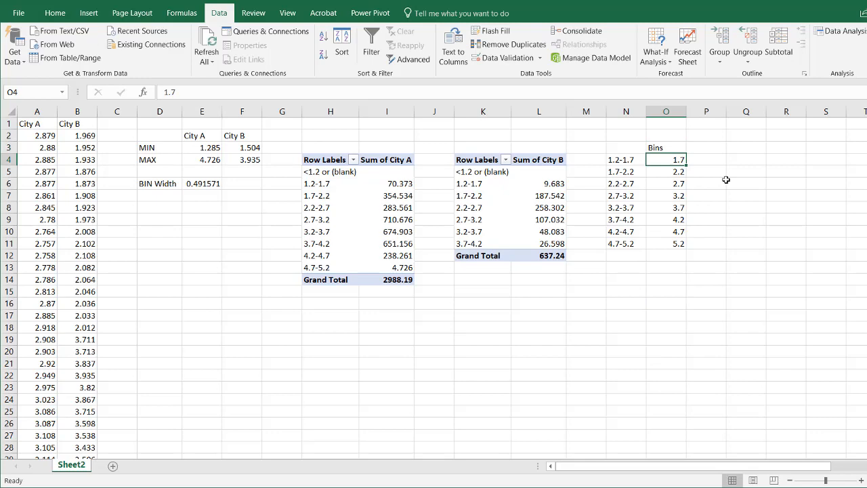
{"action": "left_click", "coordinate": [839, 30]}
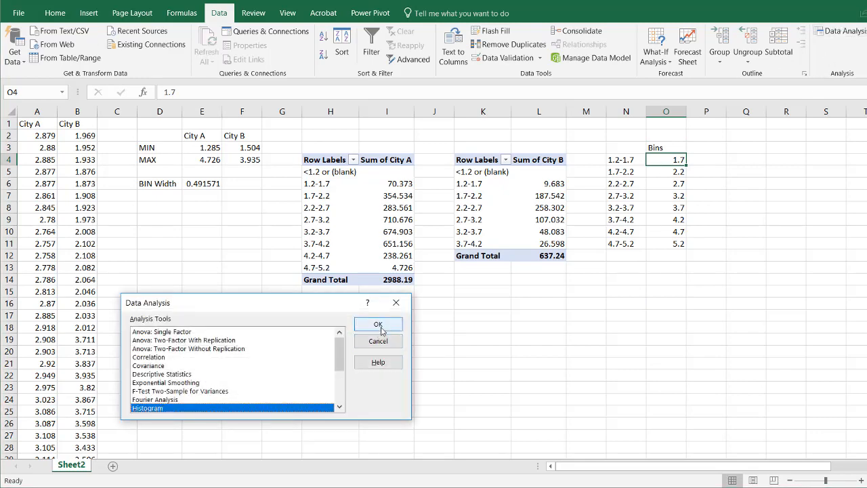
Step: Run Histogram on A1:A1004 with bins O3:O11, Labels, output R5 and Chart Output
{"action": "left_click", "coordinate": [377, 323]}
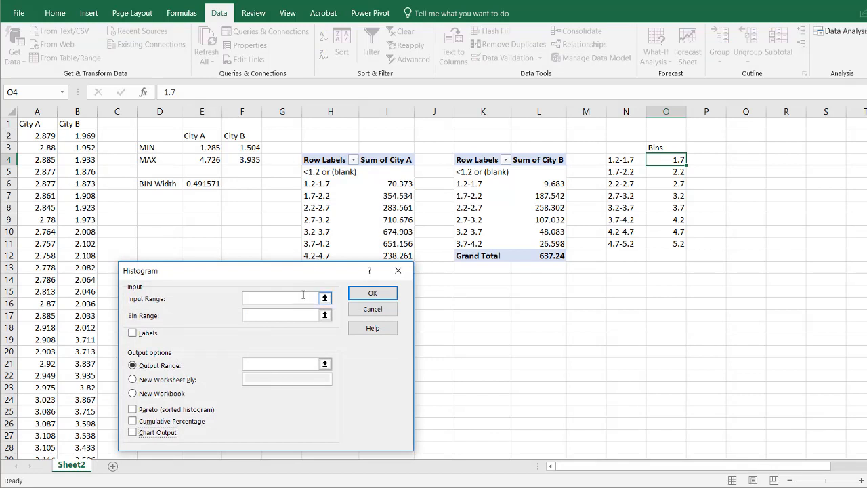
{"action": "mouse_move", "coordinate": [282, 295]}
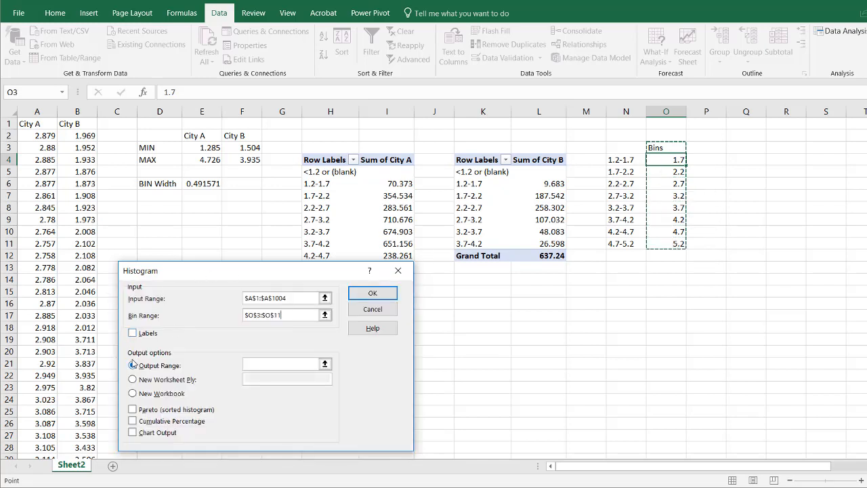
{"action": "left_click", "coordinate": [133, 364]}
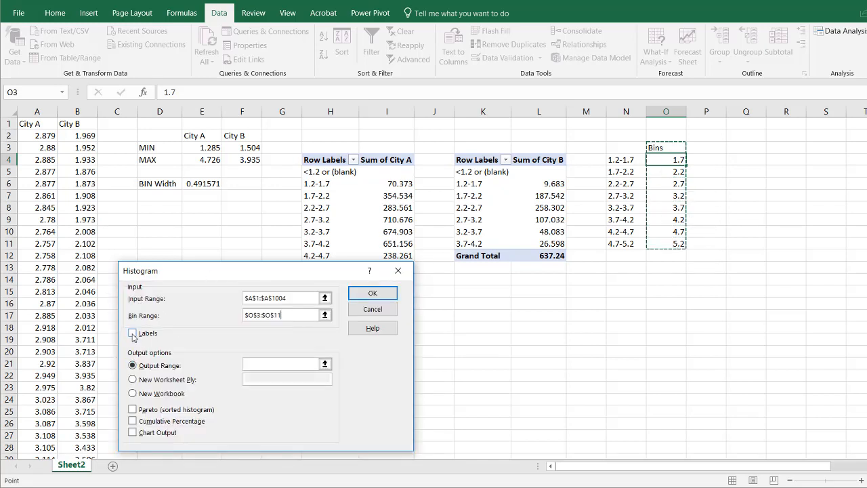
{"action": "left_click", "coordinate": [133, 333]}
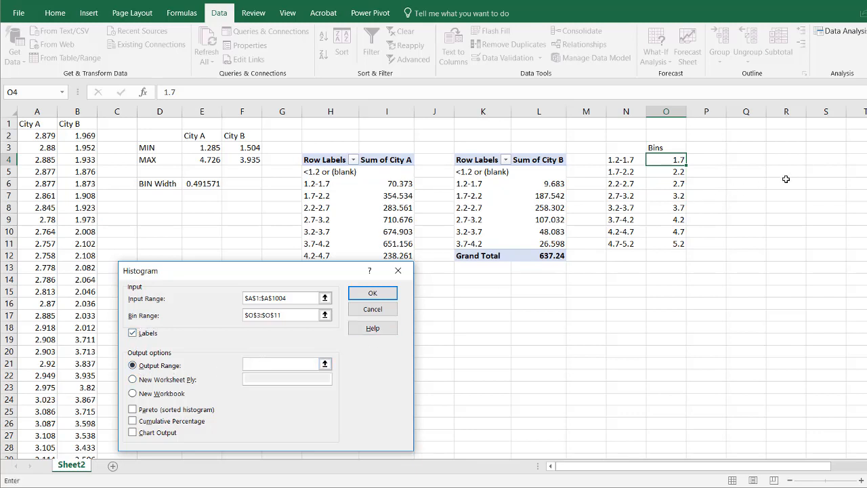
{"action": "left_click", "coordinate": [786, 171]}
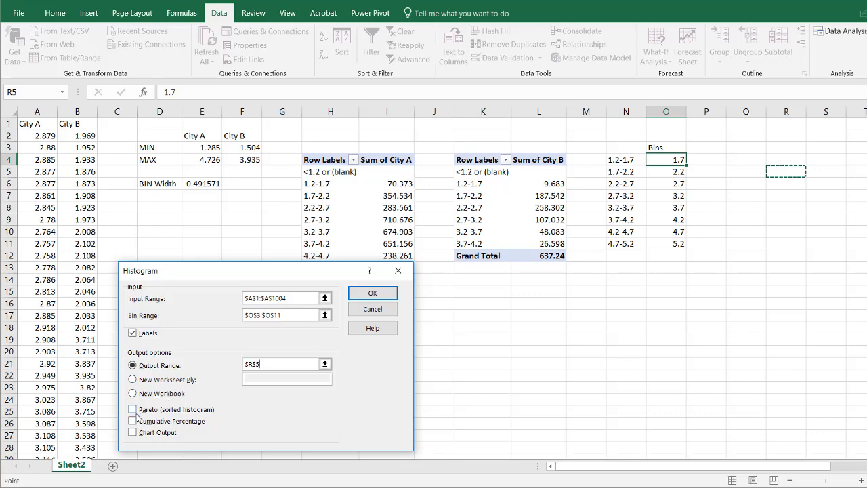
{"action": "left_click", "coordinate": [132, 432]}
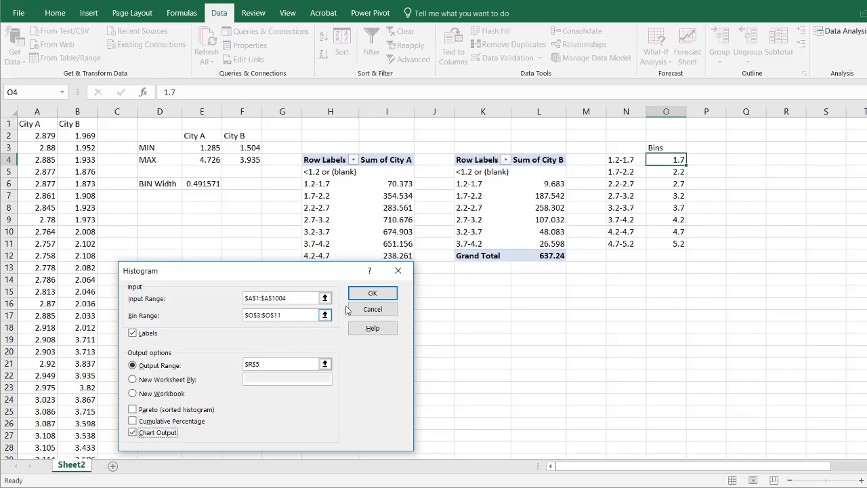
{"action": "left_click", "coordinate": [371, 292]}
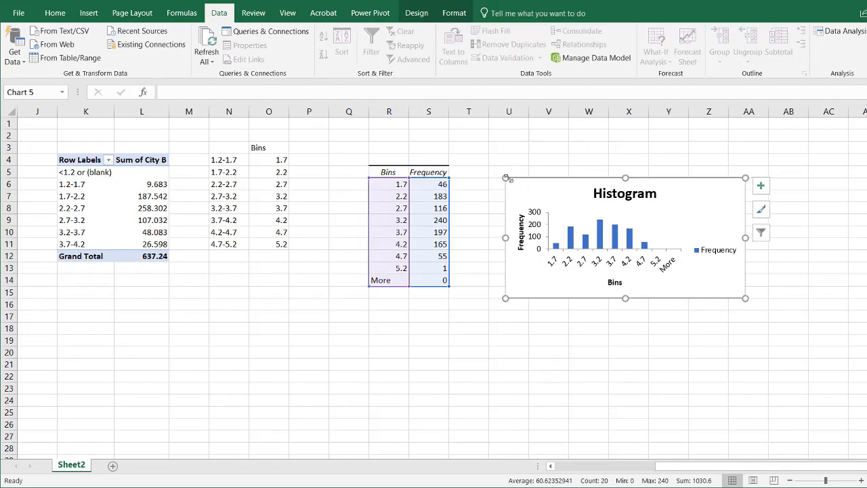
{"action": "mouse_move", "coordinate": [685, 432]}
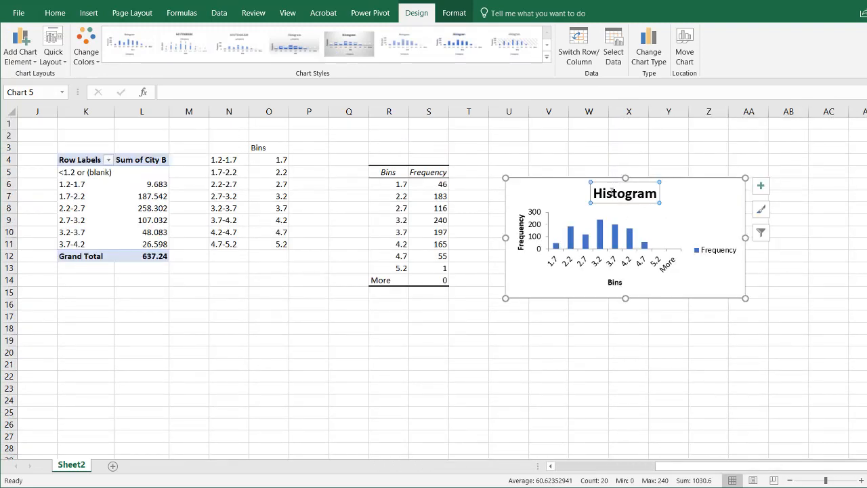
Step: Replace the first chart's Histogram title with City A
{"action": "left_click", "coordinate": [623, 192]}
{"action": "type", "text": "City A"}
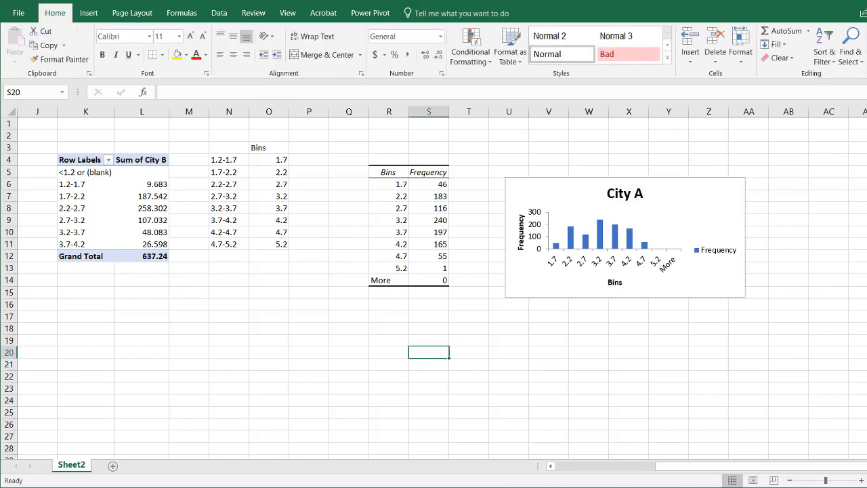
{"action": "left_click", "coordinate": [219, 12]}
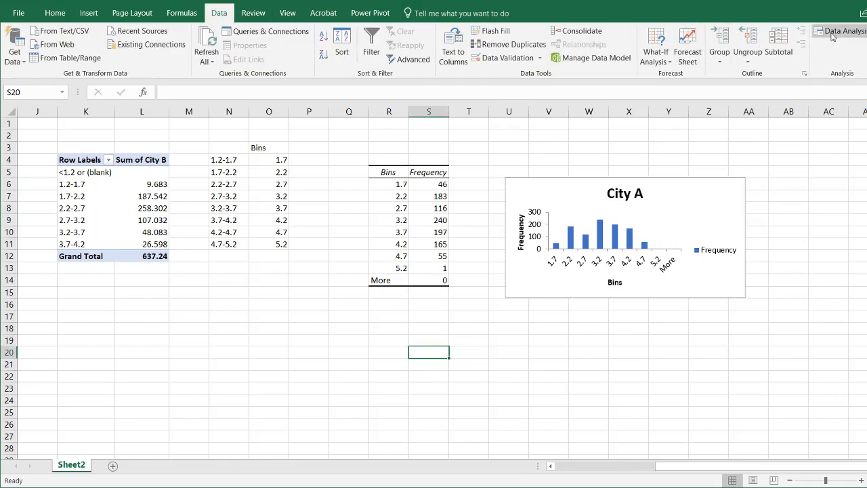
Step: Run Histogram on B1:B266 with bins O3:O11, Labels, output R20 and Chart Output
{"action": "left_click", "coordinate": [840, 30]}
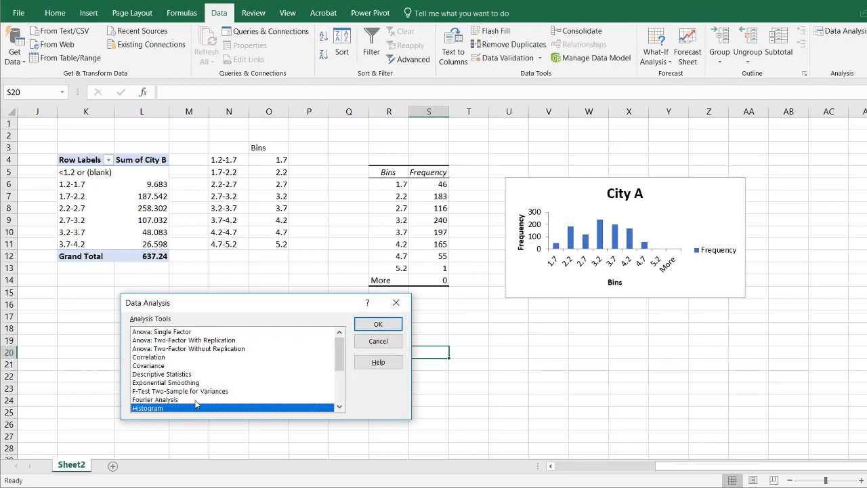
{"action": "left_click", "coordinate": [378, 323]}
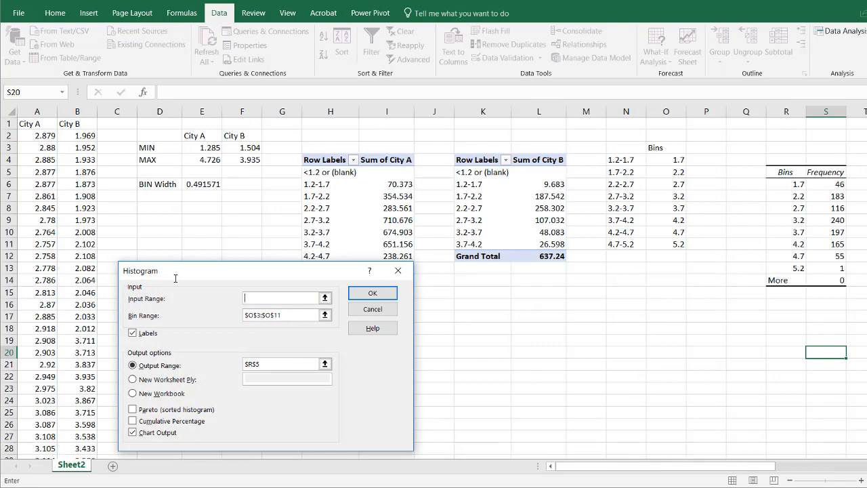
{"action": "left_click", "coordinate": [76, 124]}
{"action": "type", "text": "20"}
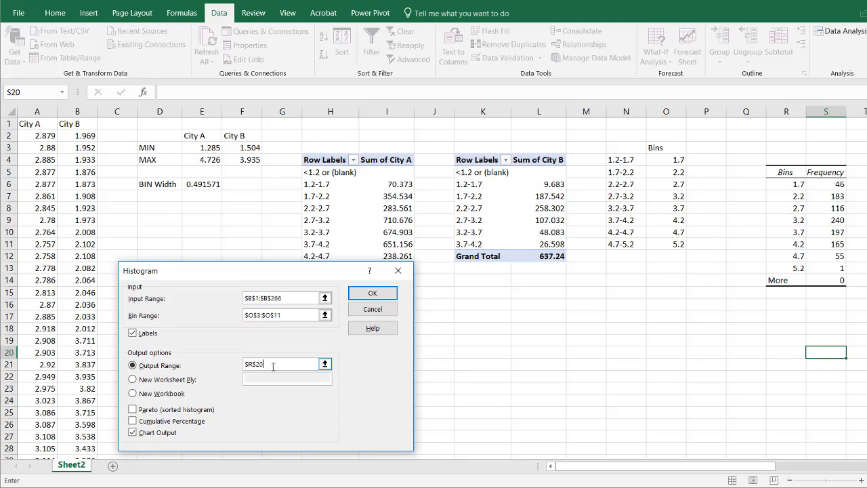
{"action": "left_click", "coordinate": [373, 293]}
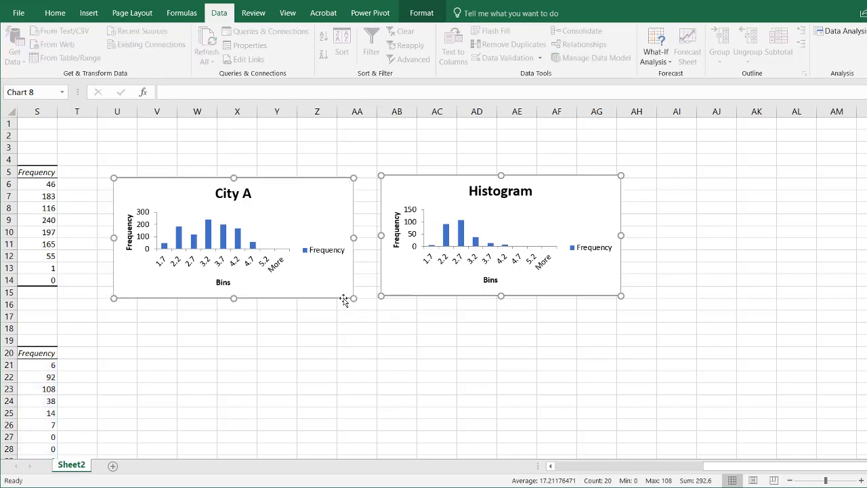
Step: Select the second histogram and bring up Format Axis for its vertical axis
{"action": "key", "text": "ctrl"}
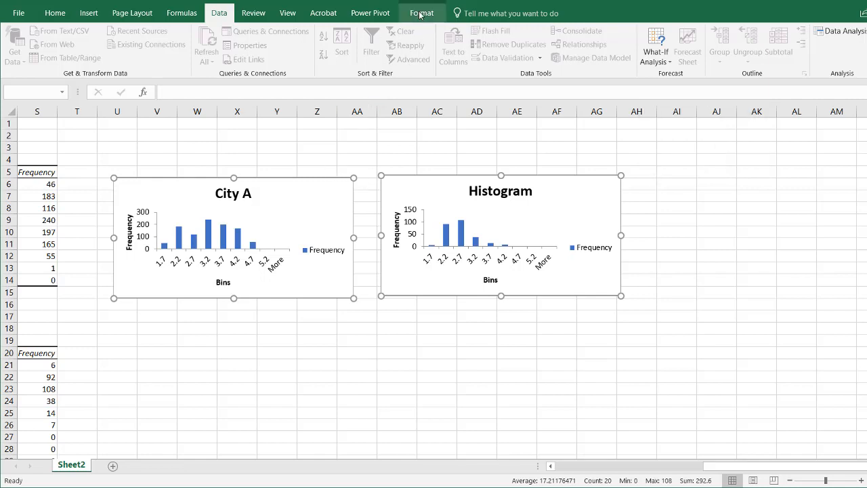
{"action": "left_click", "coordinate": [423, 12]}
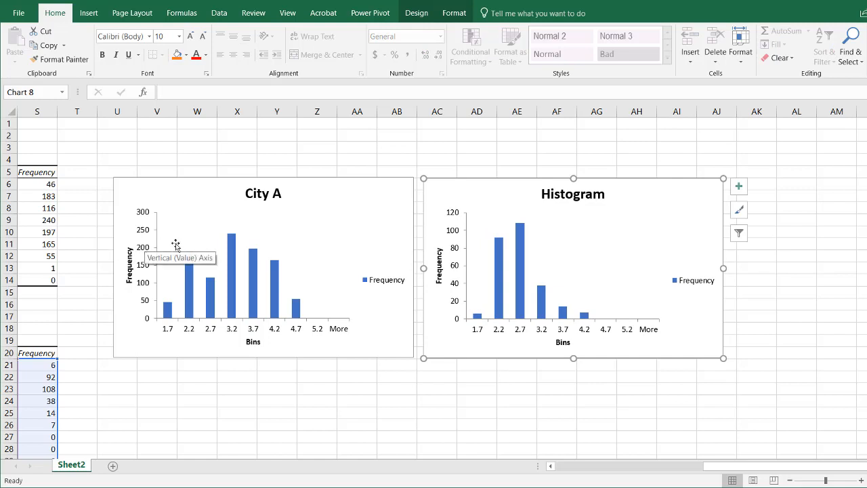
{"action": "mouse_move", "coordinate": [444, 232]}
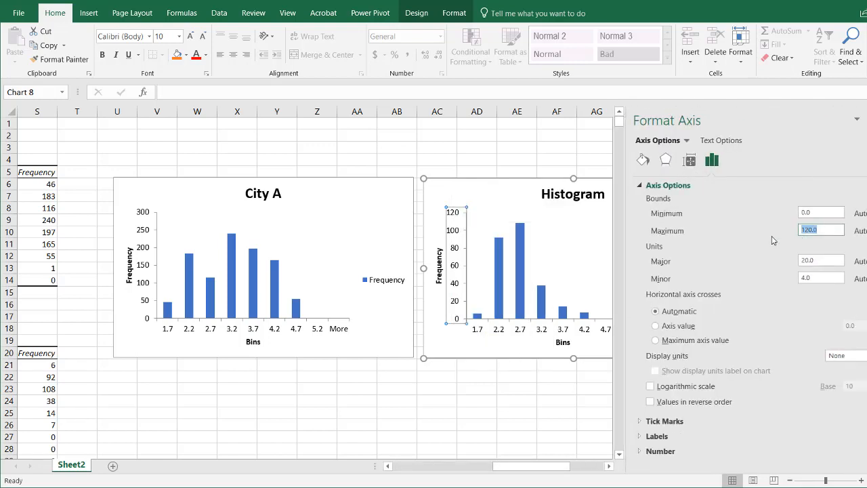
Step: Set the axis maximum to 300 with major unit 50, matching City A, and close the pane
{"action": "type", "text": "300"}
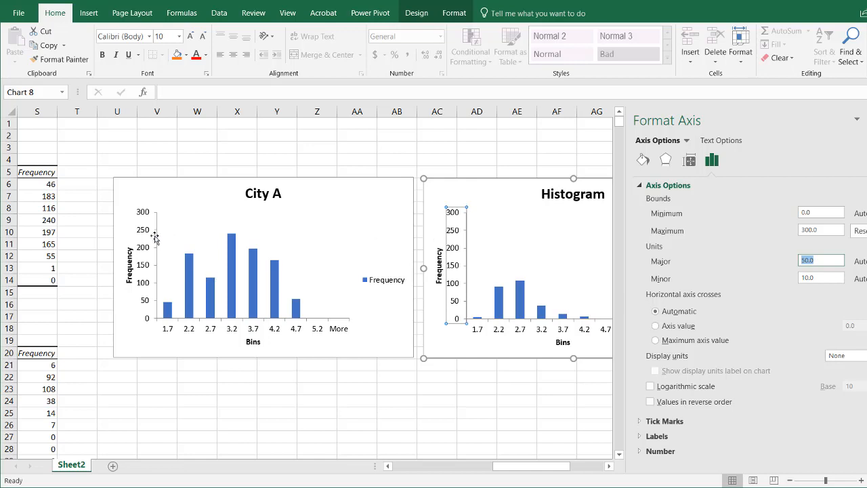
{"action": "left_click", "coordinate": [263, 268]}
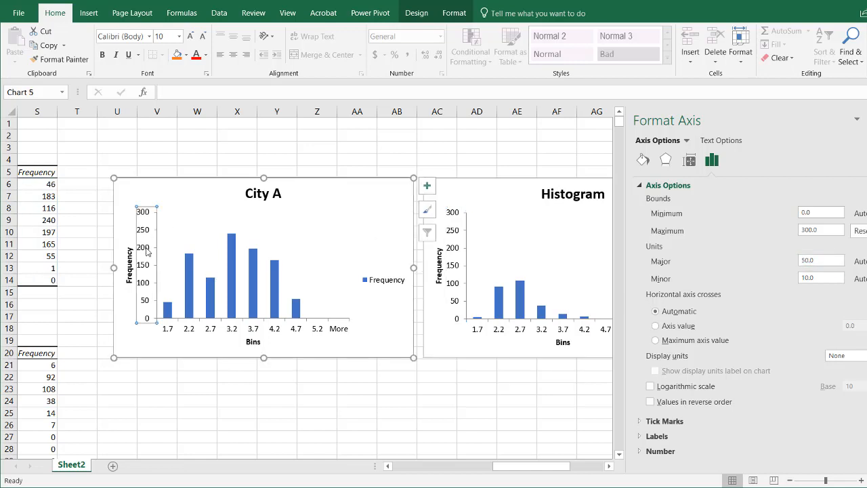
{"action": "left_click", "coordinate": [820, 230]}
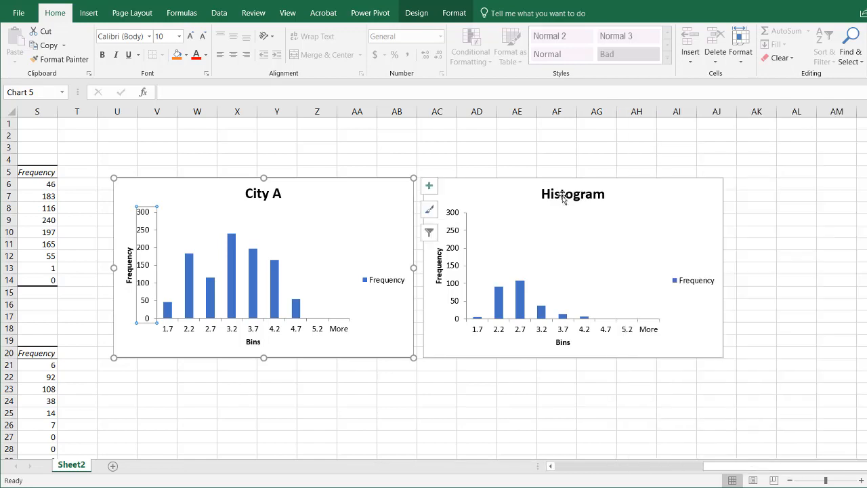
Step: Replace the second chart's Histogram title with City B
{"action": "double_click", "coordinate": [572, 194]}
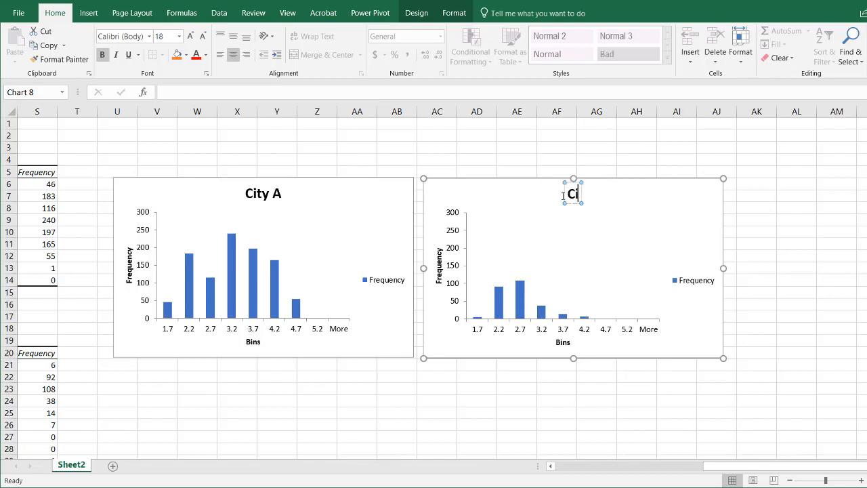
{"action": "type", "text": "City B"}
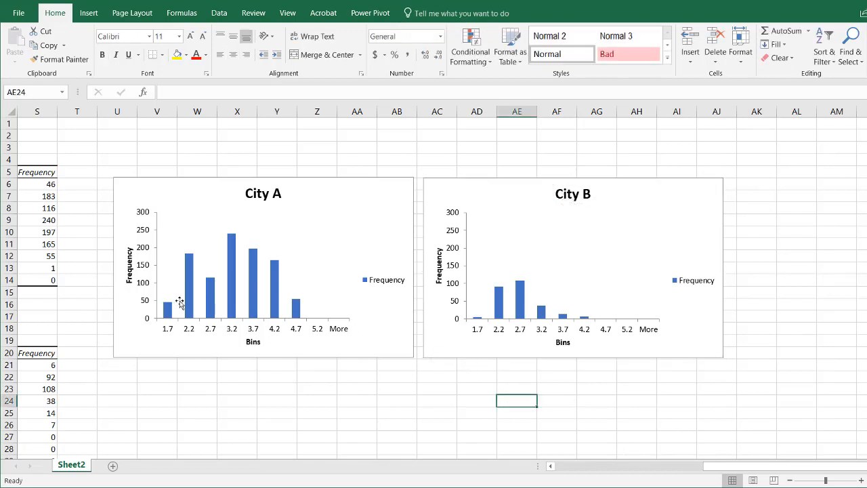
{"action": "mouse_move", "coordinate": [187, 336]}
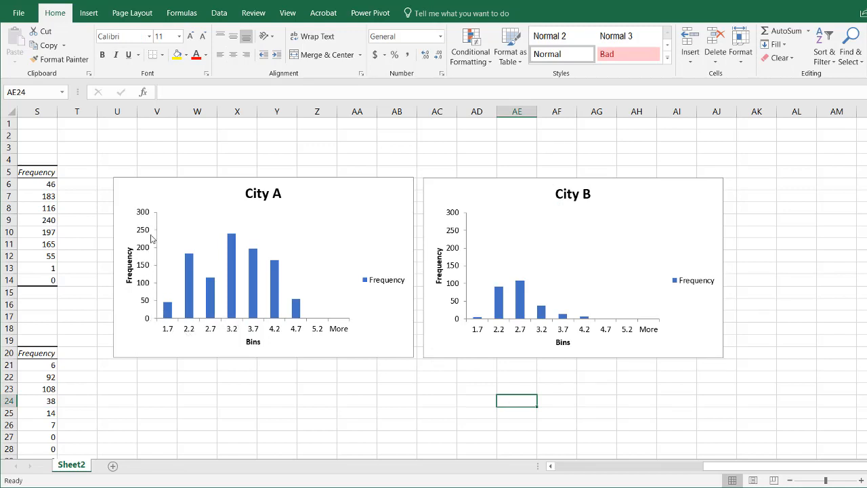
{"action": "mouse_move", "coordinate": [220, 329]}
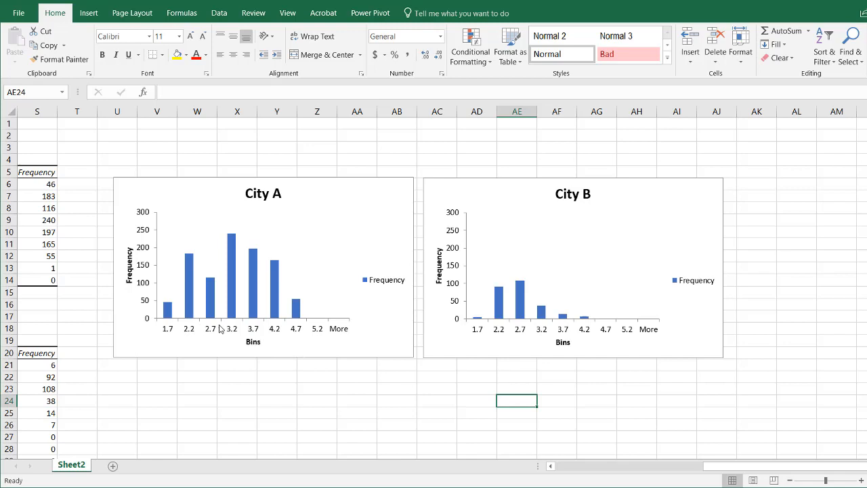
{"action": "mouse_move", "coordinate": [154, 324]}
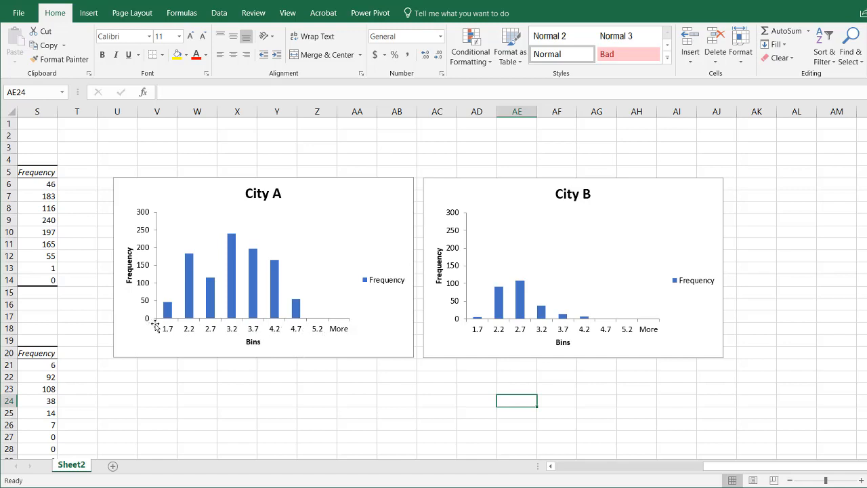
{"action": "mouse_move", "coordinate": [594, 344]}
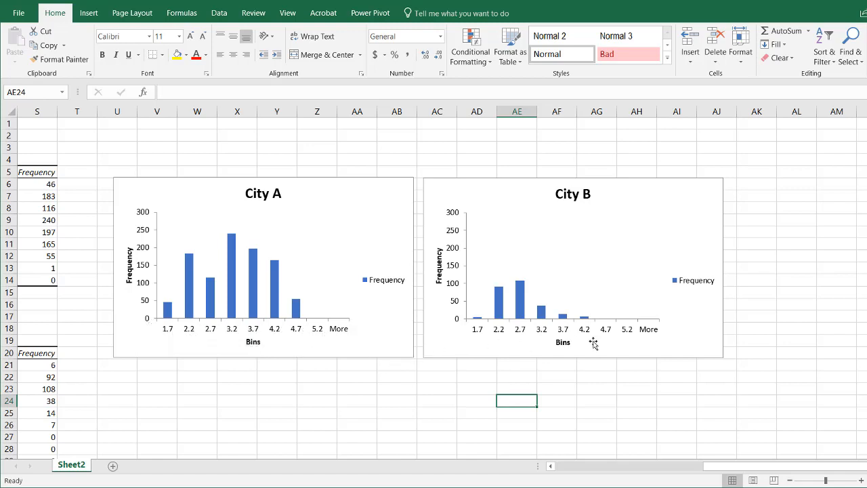
{"action": "mouse_move", "coordinate": [720, 415]}
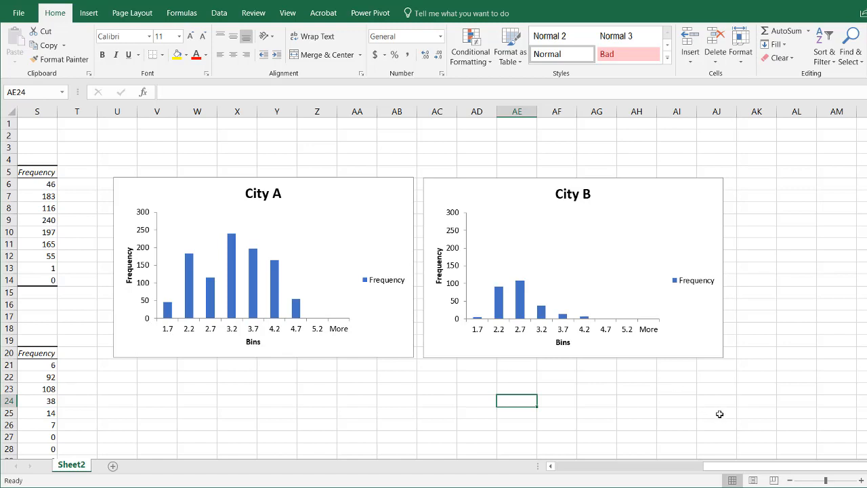
{"action": "mouse_move", "coordinate": [729, 450]}
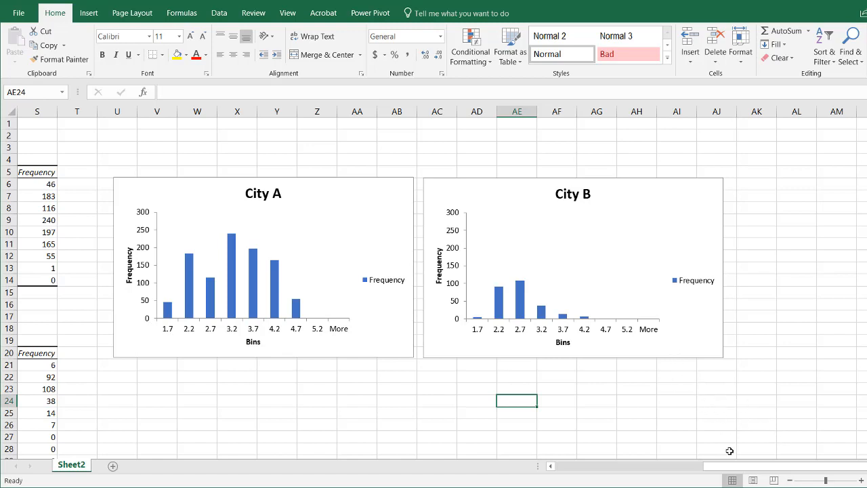
{"action": "scroll", "scroll_direction": "left", "scroll_amount": 3}
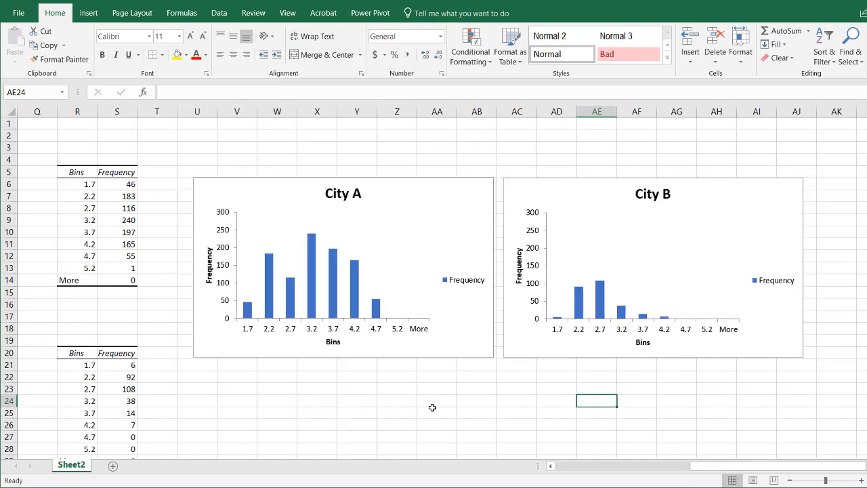
{"action": "mouse_move", "coordinate": [274, 317]}
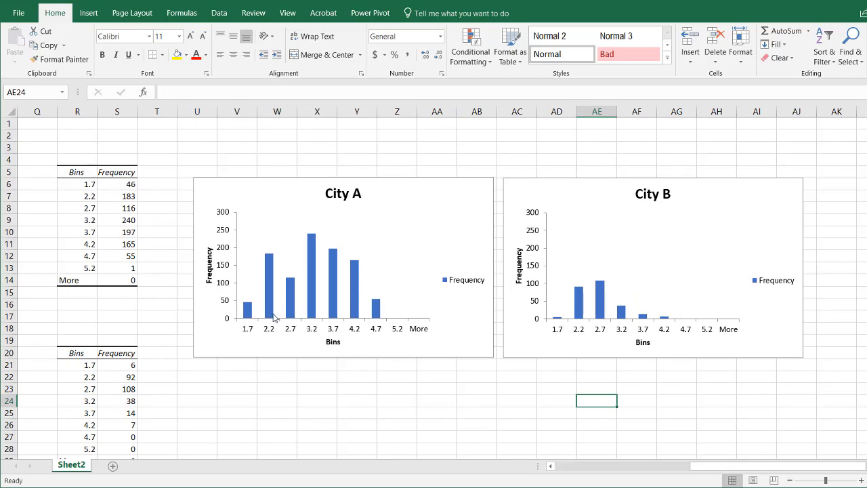
{"action": "mouse_move", "coordinate": [331, 287]}
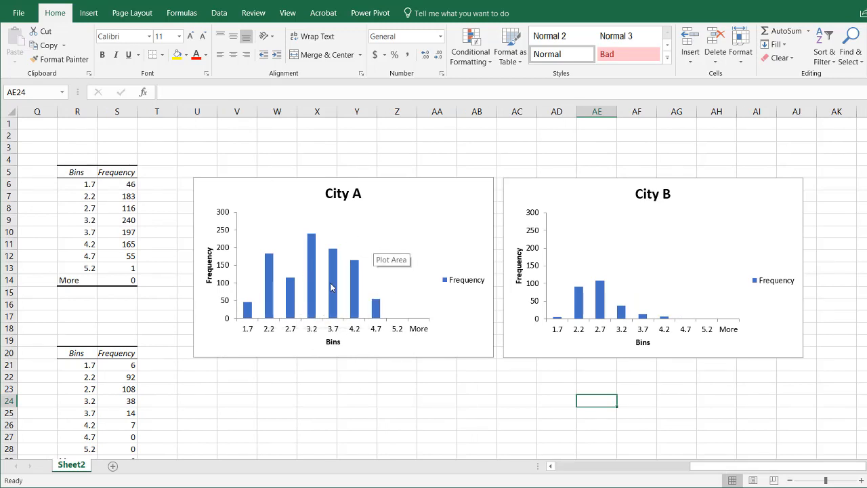
{"action": "mouse_move", "coordinate": [271, 307]}
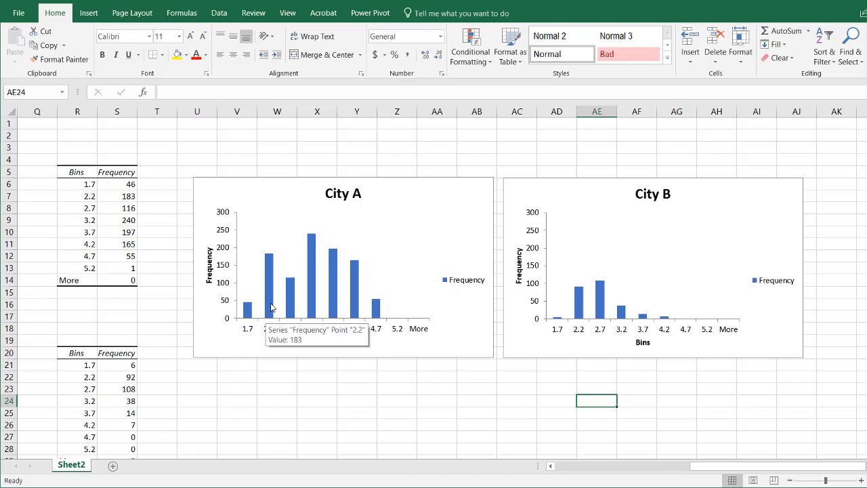
{"action": "mouse_move", "coordinate": [355, 233]}
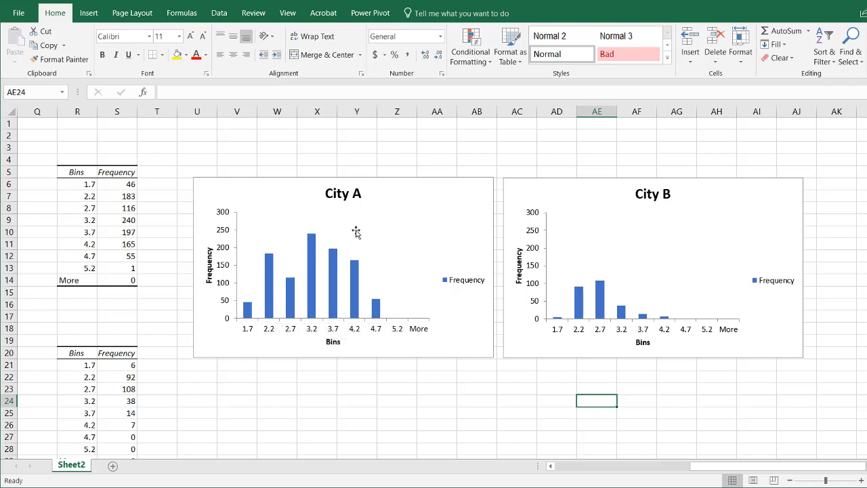
{"action": "mouse_move", "coordinate": [582, 323]}
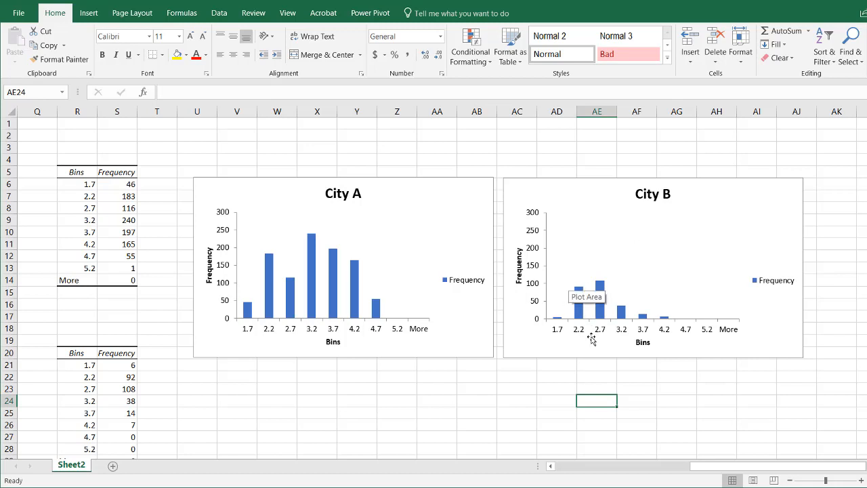
{"action": "mouse_move", "coordinate": [580, 318]}
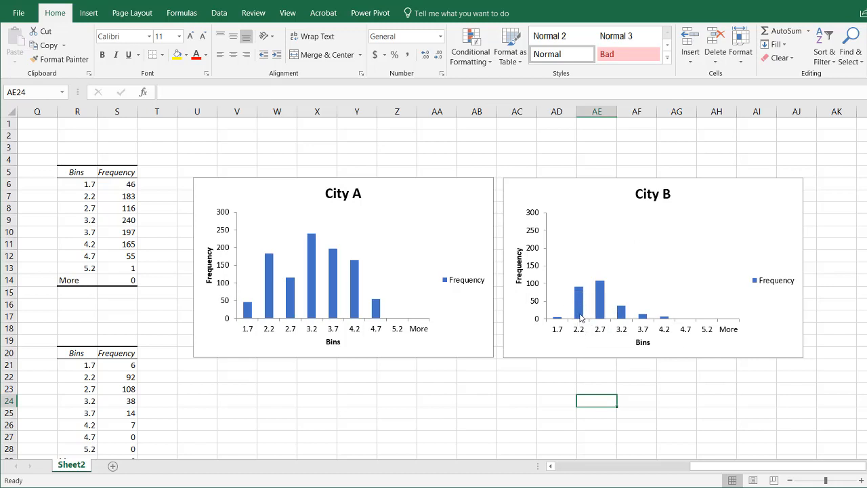
{"action": "mouse_move", "coordinate": [332, 294]}
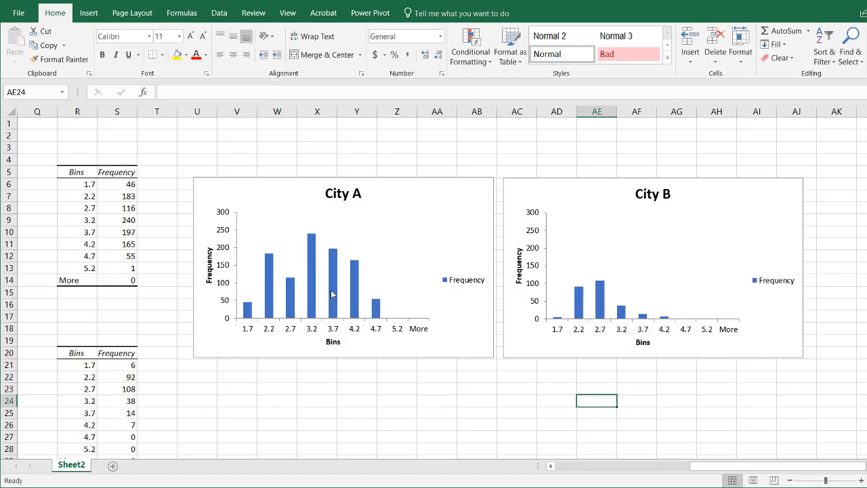
{"action": "mouse_move", "coordinate": [269, 271]}
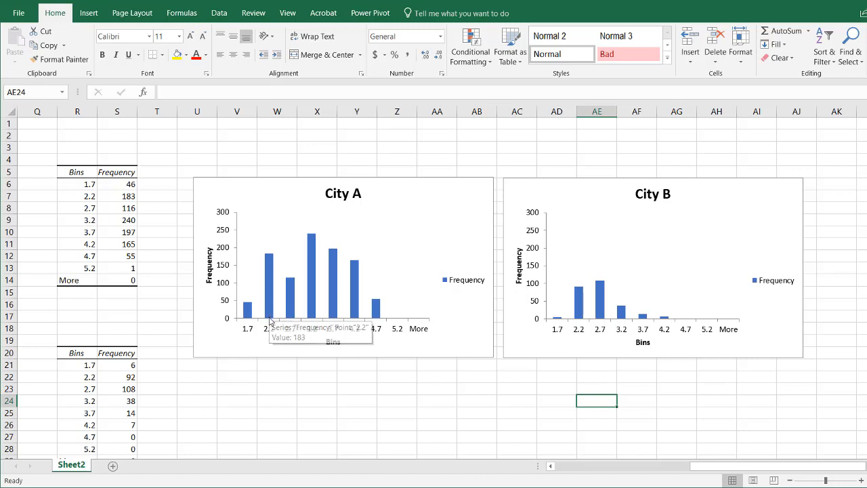
{"action": "mouse_move", "coordinate": [274, 273]}
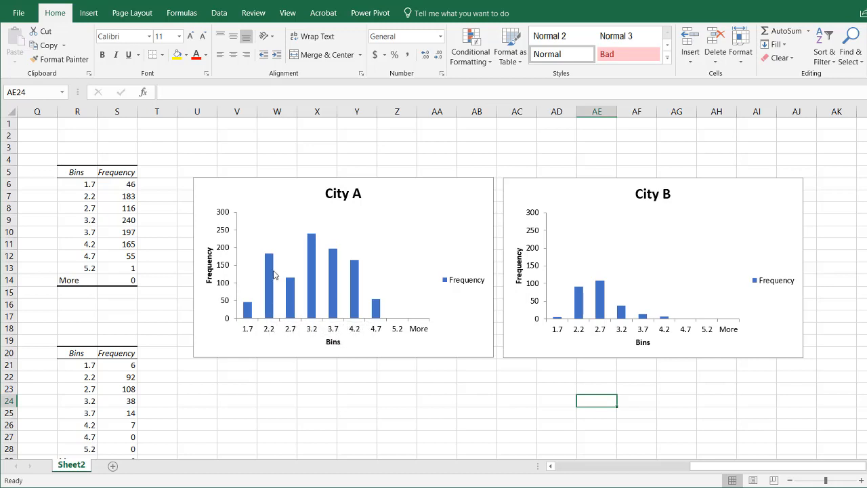
{"action": "mouse_move", "coordinate": [381, 332]}
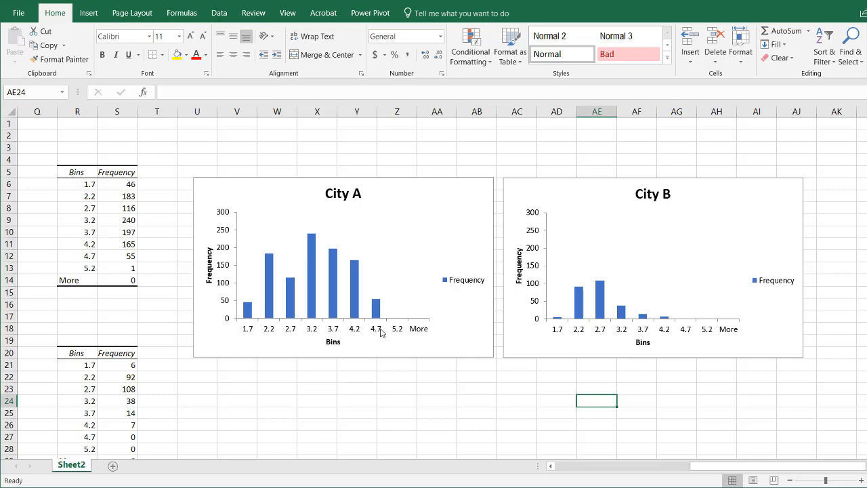
{"action": "mouse_move", "coordinate": [473, 316]}
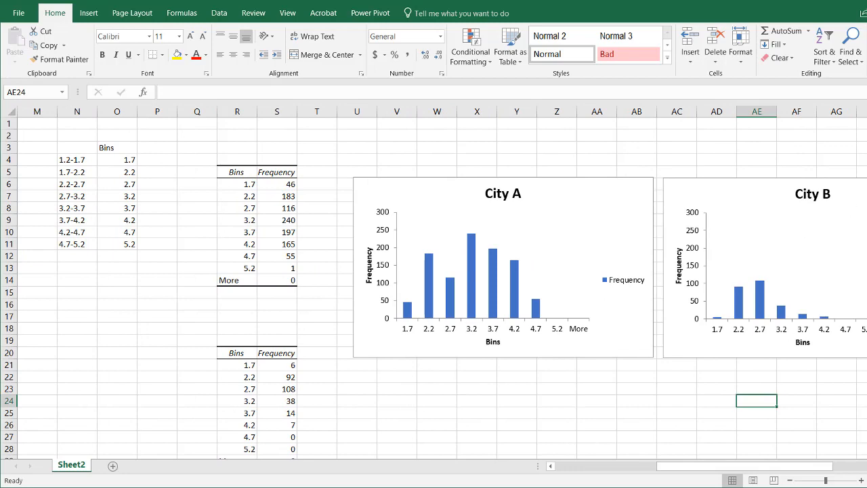
{"action": "scroll", "scroll_direction": "down", "scroll_amount": 3}
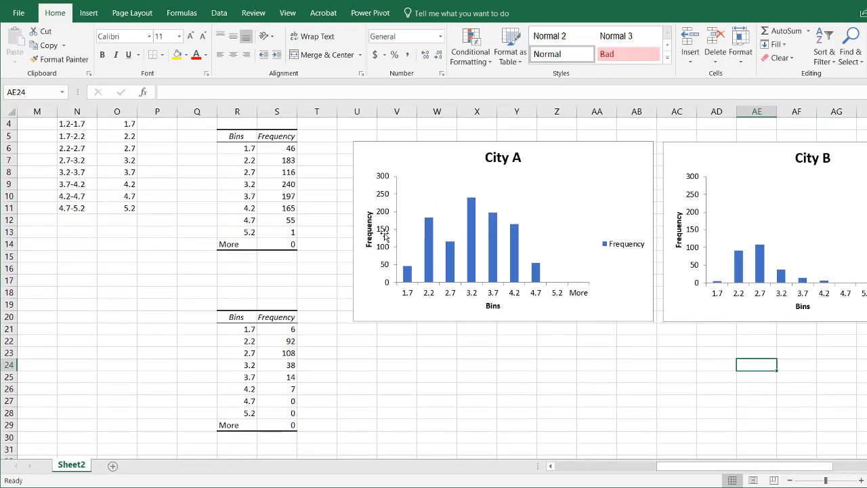
{"action": "mouse_move", "coordinate": [385, 236]}
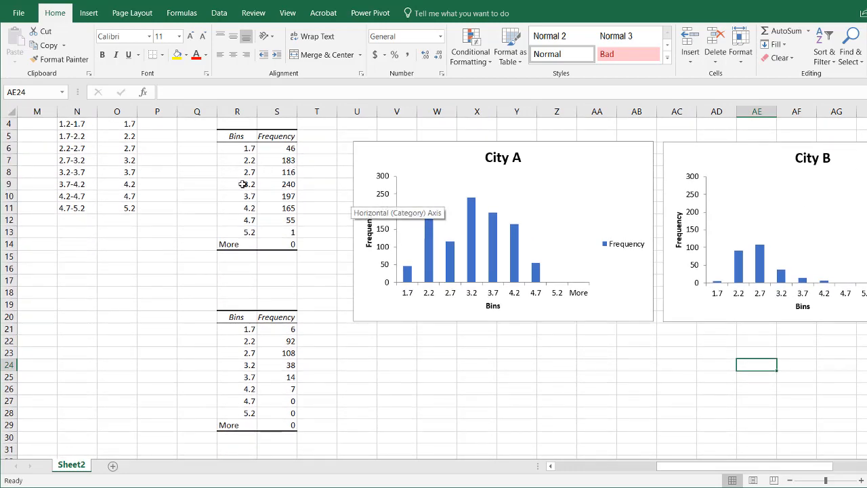
{"action": "scroll", "scroll_direction": "left", "scroll_amount": 3}
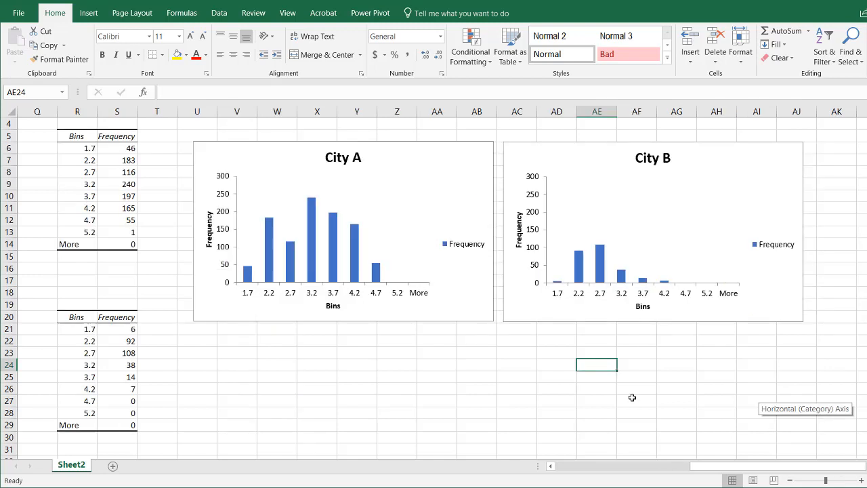
{"action": "mouse_move", "coordinate": [574, 281]}
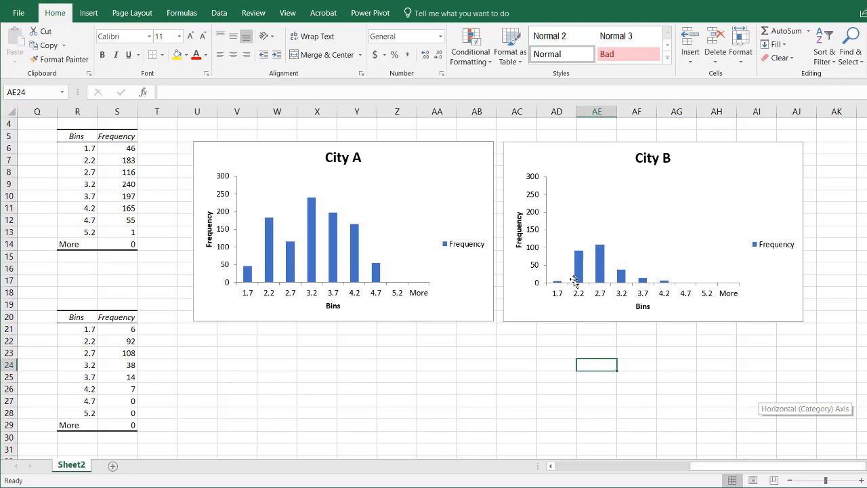
{"action": "mouse_move", "coordinate": [449, 299]}
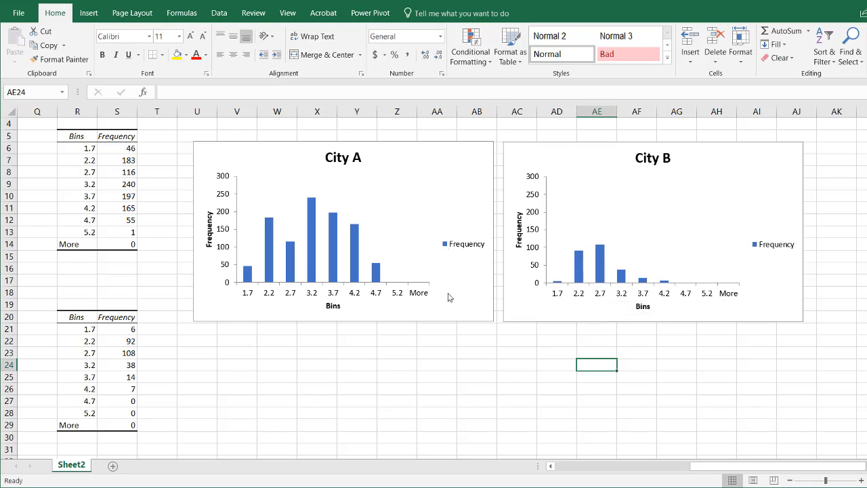
{"action": "mouse_move", "coordinate": [595, 249]}
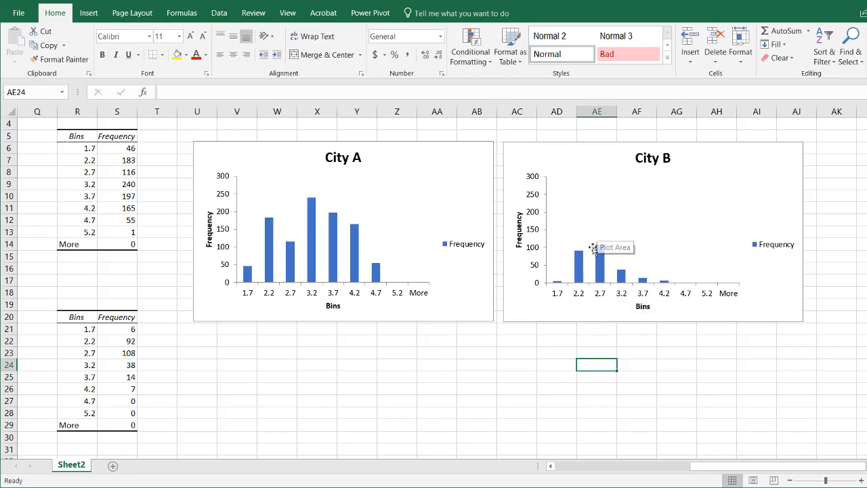